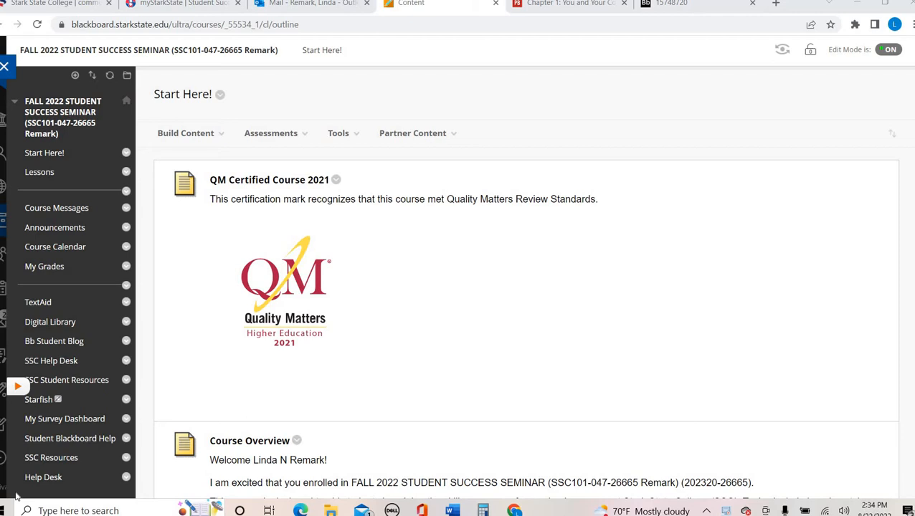
mouse_move(51, 360)
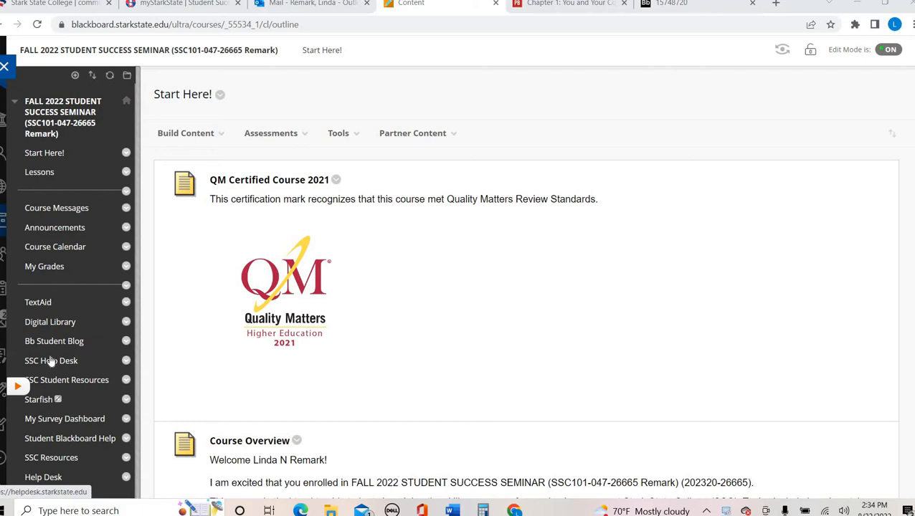
mouse_move(51, 321)
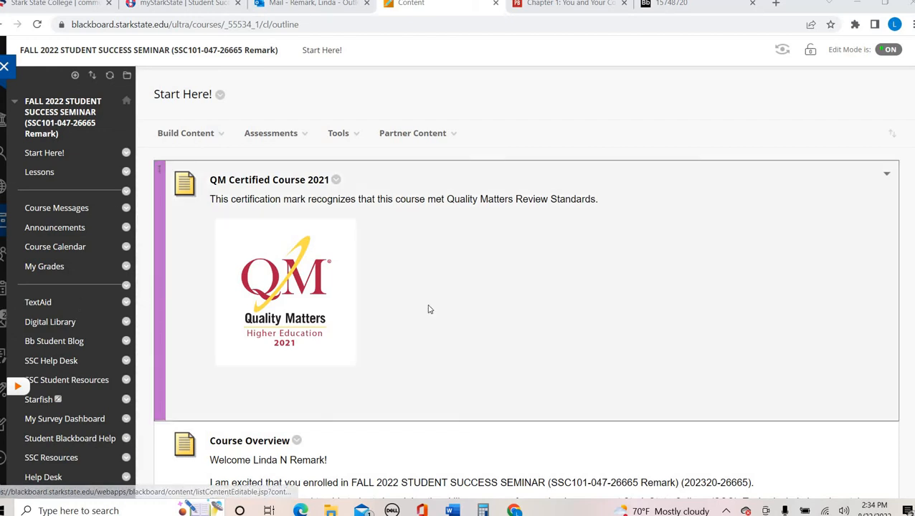
mouse_move(432, 330)
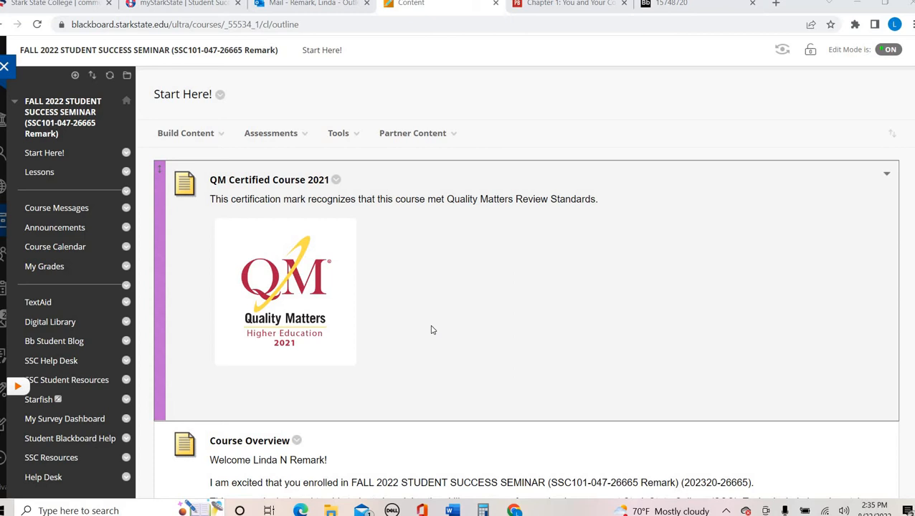
mouse_move(502, 360)
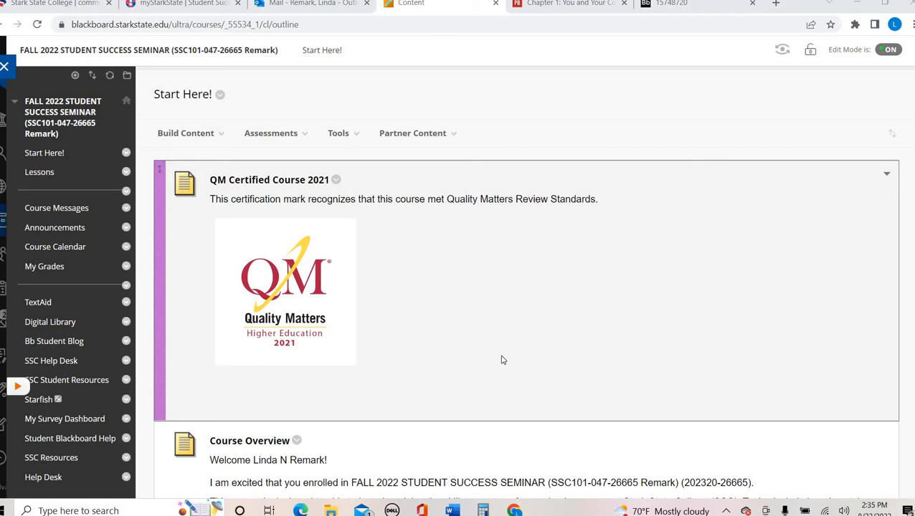
mouse_move(583, 265)
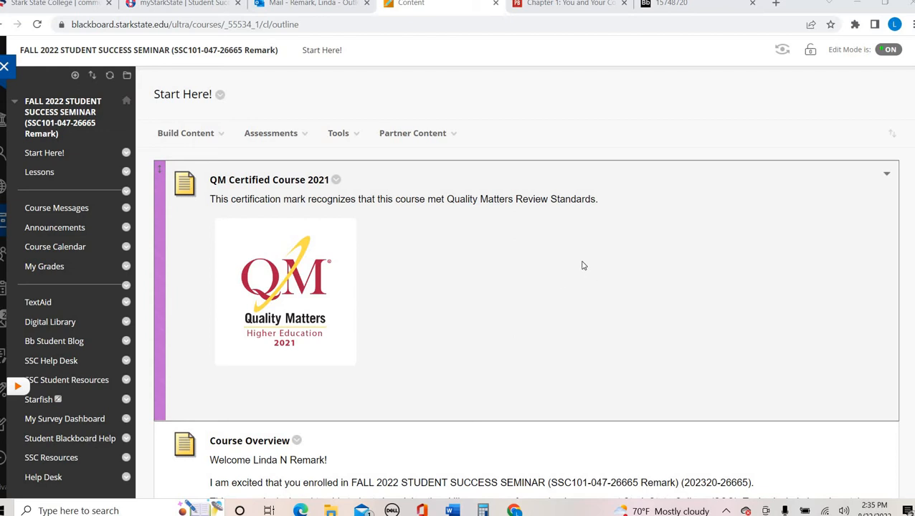
Scroll down Start Here and open Fall 2022 Master Syllabus, starting the .docx download.
left_click(184, 132)
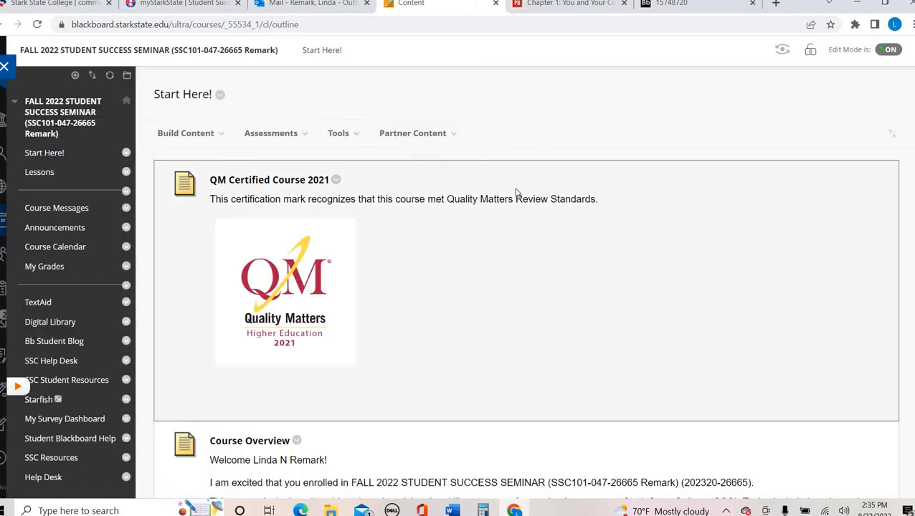
scroll("down", 3)
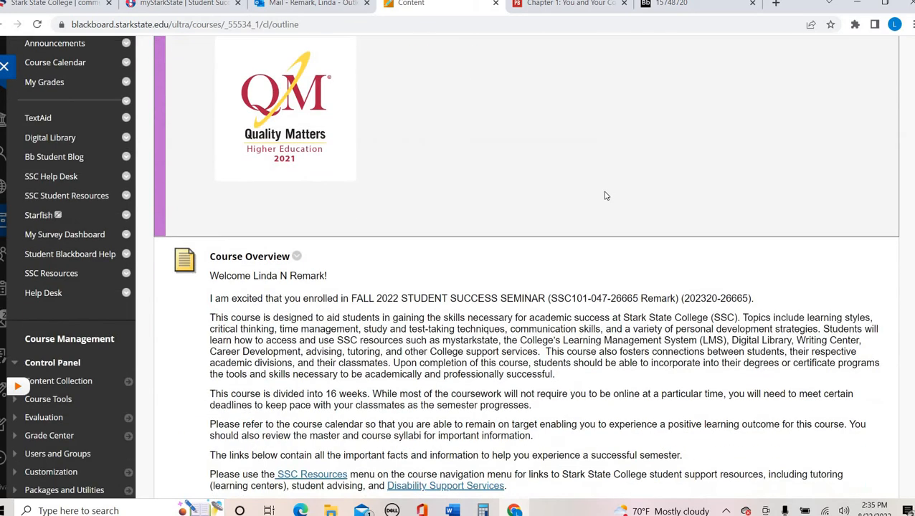
scroll("down", 3)
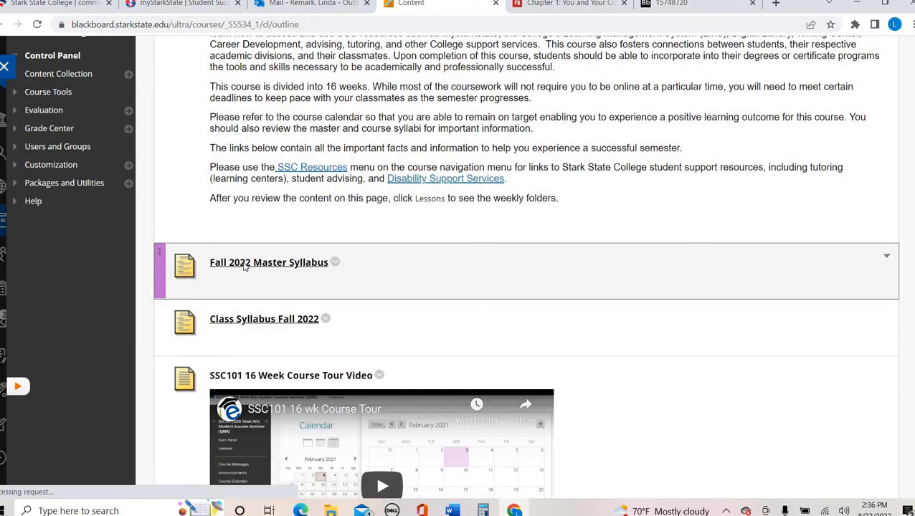
left_click(268, 261)
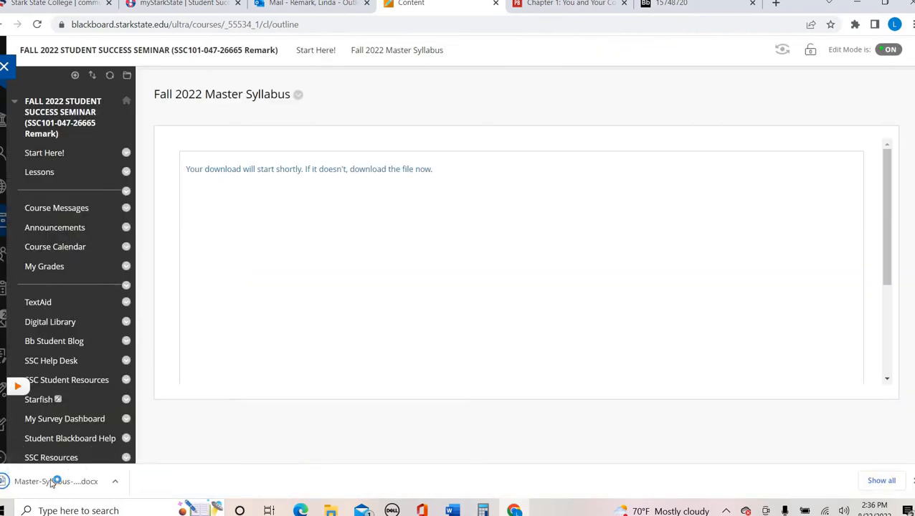
Open the downloaded Master-Syllabus .docx in Word and scroll through its opening sections.
left_click(56, 481)
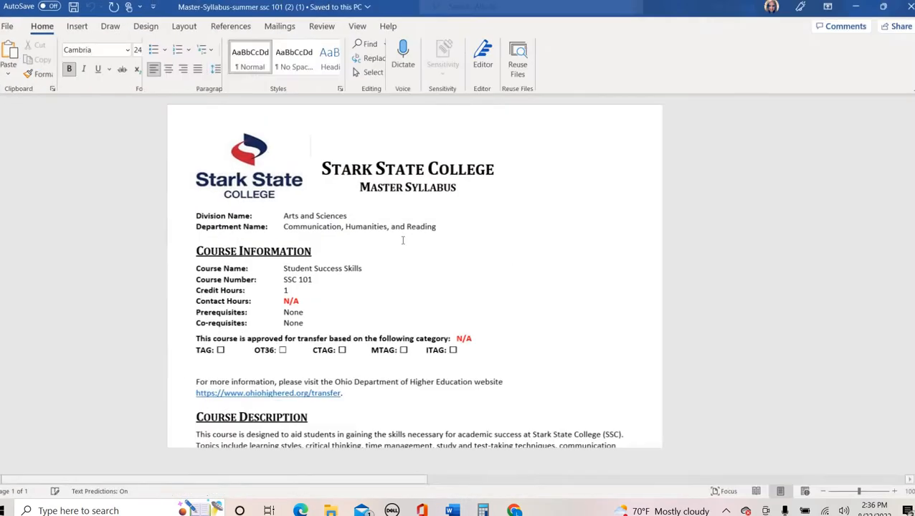
scroll("down", 3)
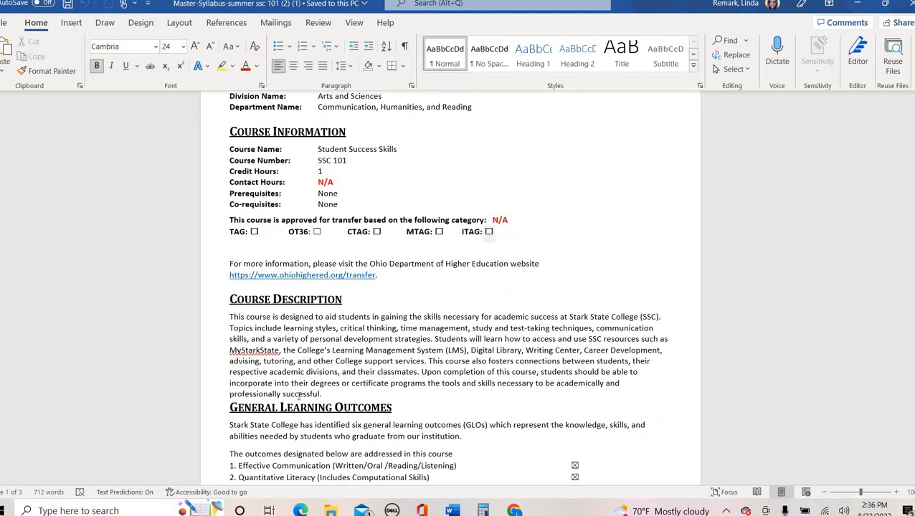
scroll("down", 3)
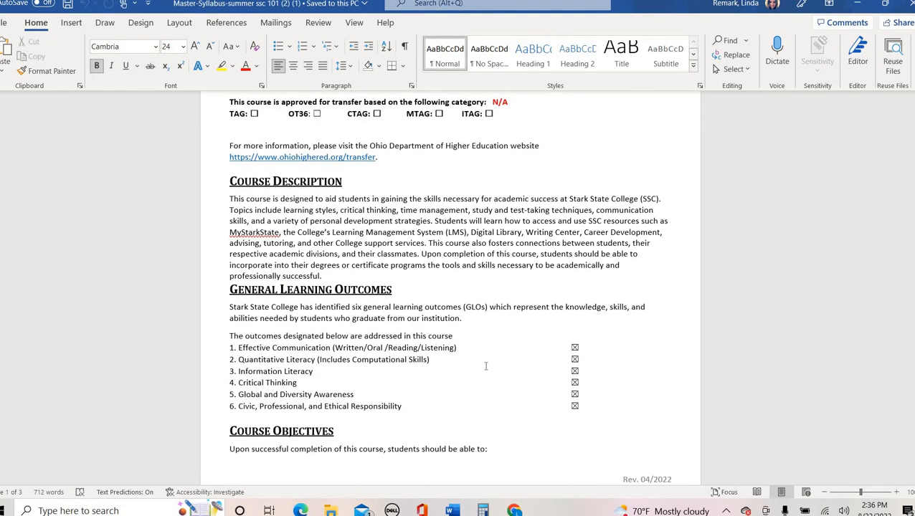
scroll("down", 3)
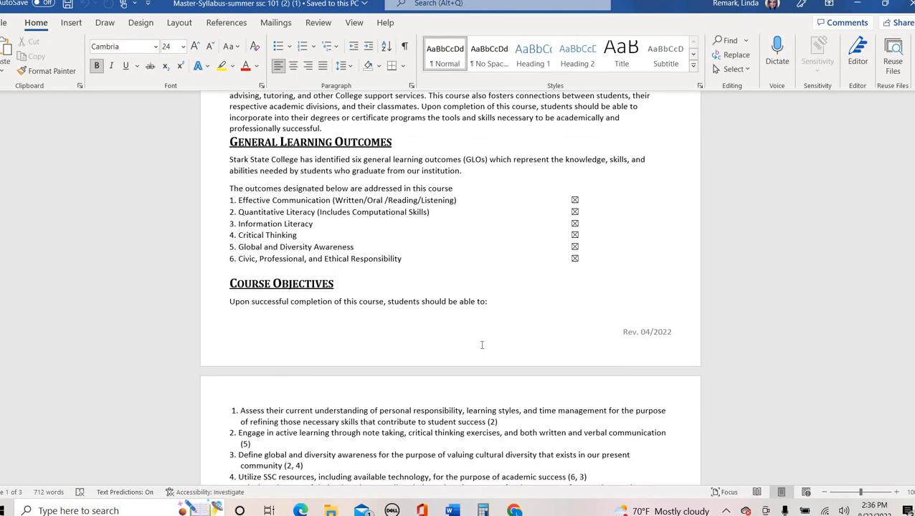
scroll("down", 3)
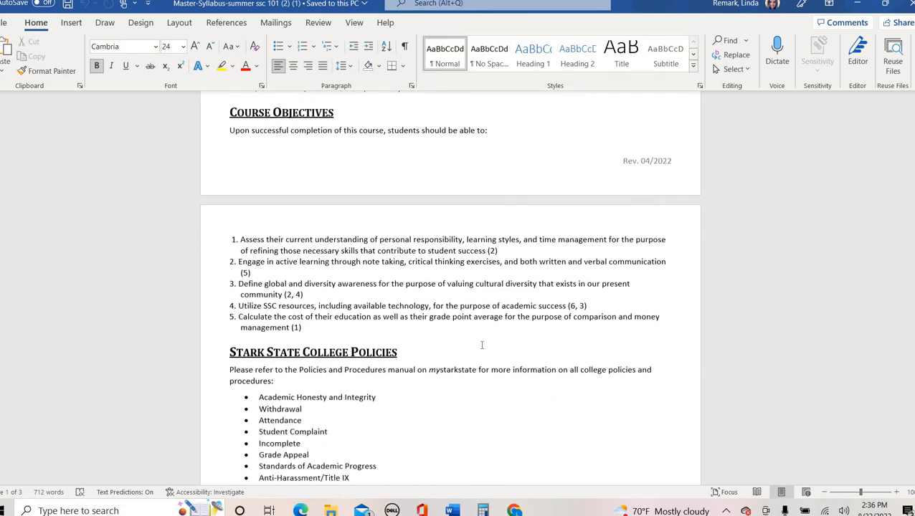
scroll("down", 3)
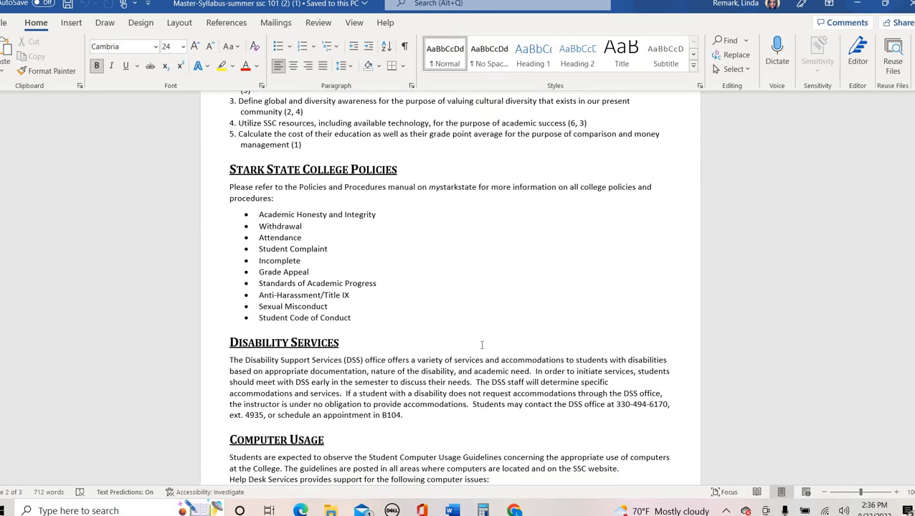
scroll("down", 3)
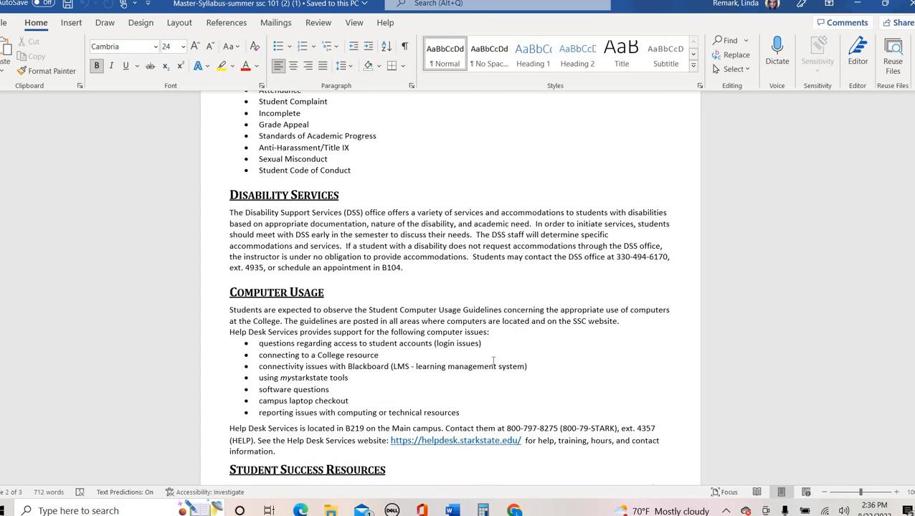
mouse_move(507, 317)
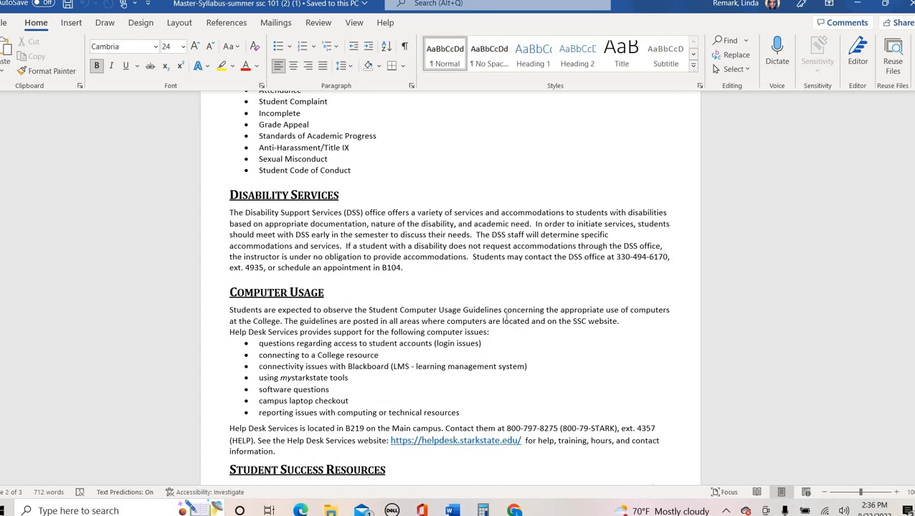
Keep scrolling through the remaining sections of the SSC 101 master syllabus.
scroll("down", 3)
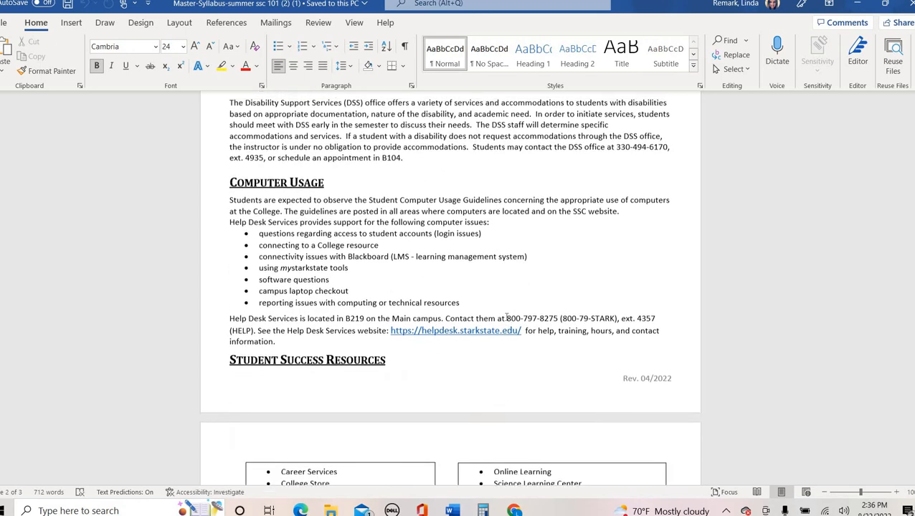
scroll("down", 3)
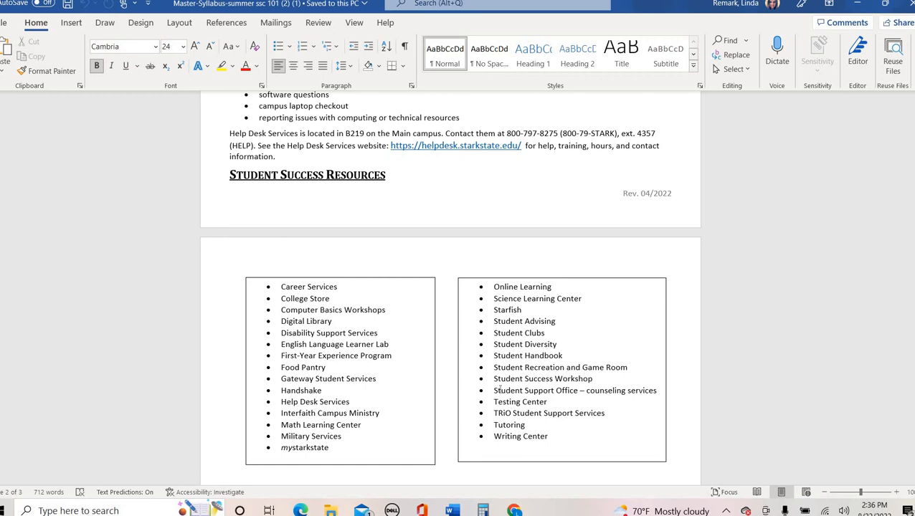
mouse_move(500, 388)
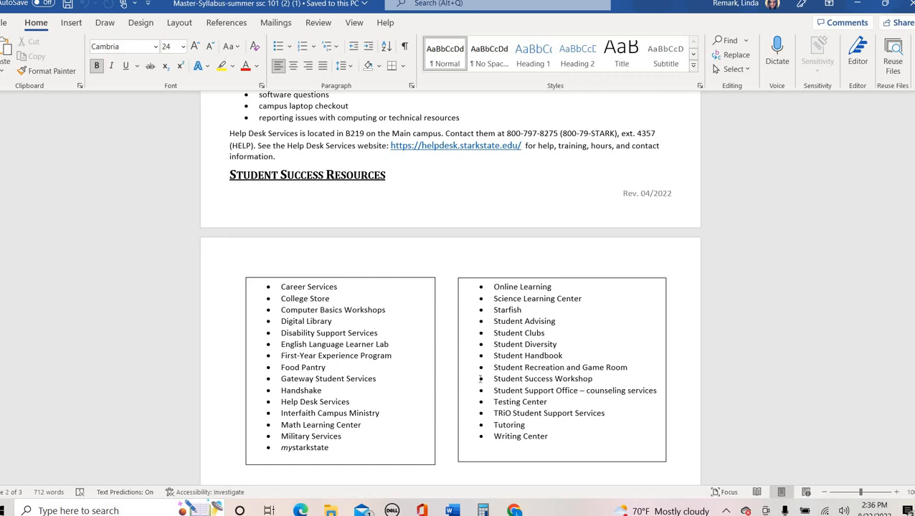
scroll("down", 3)
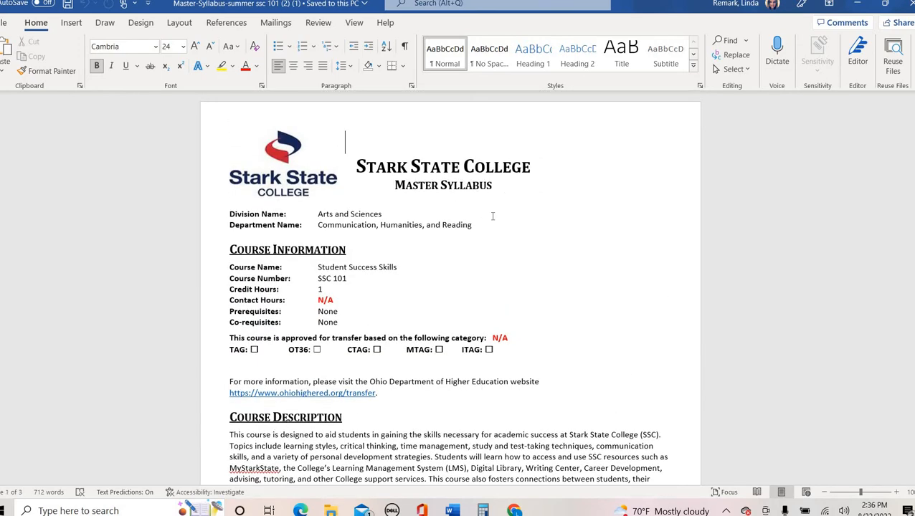
scroll("down", 3)
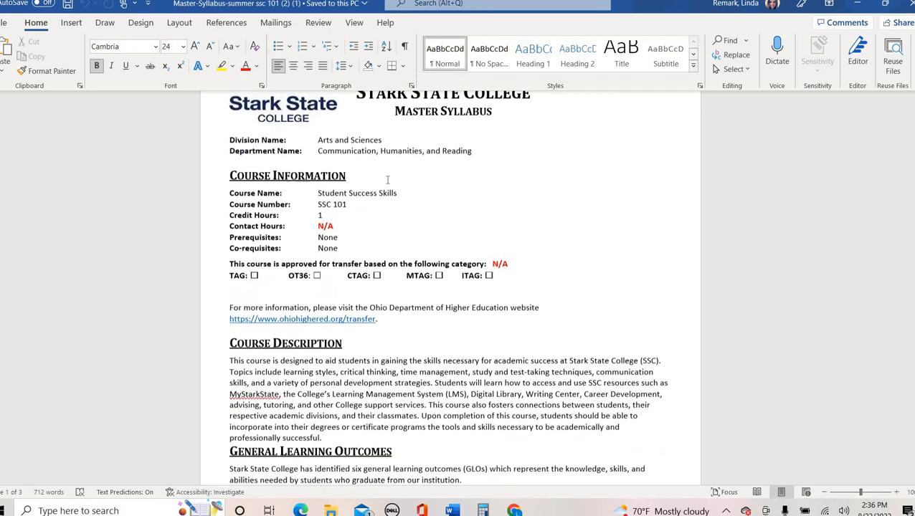
scroll("down", 3)
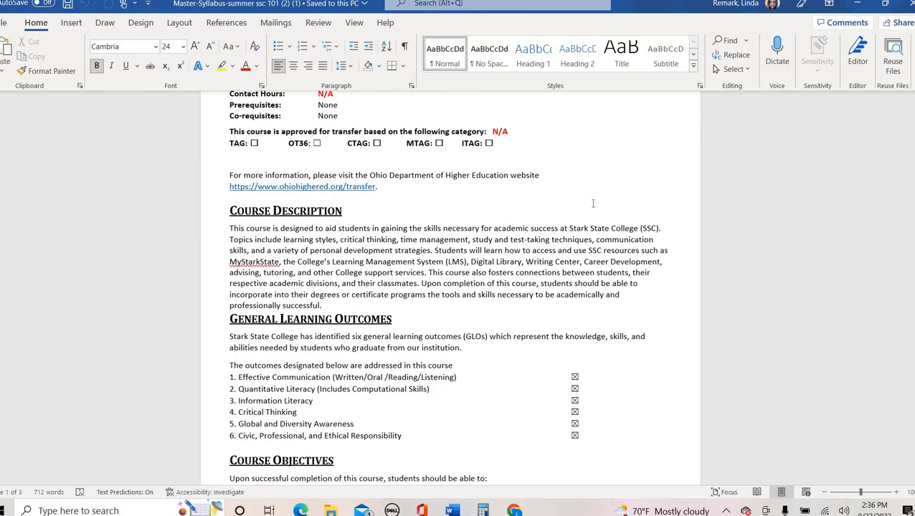
scroll("down", 3)
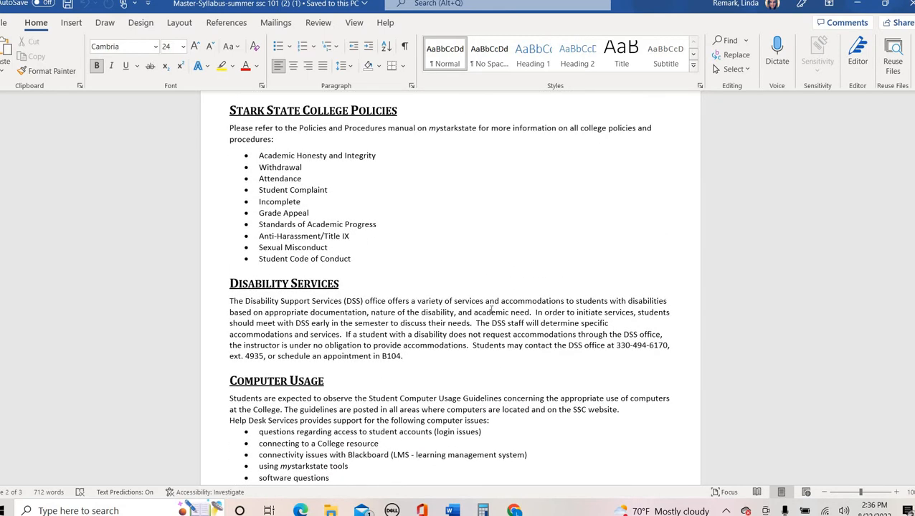
mouse_move(467, 388)
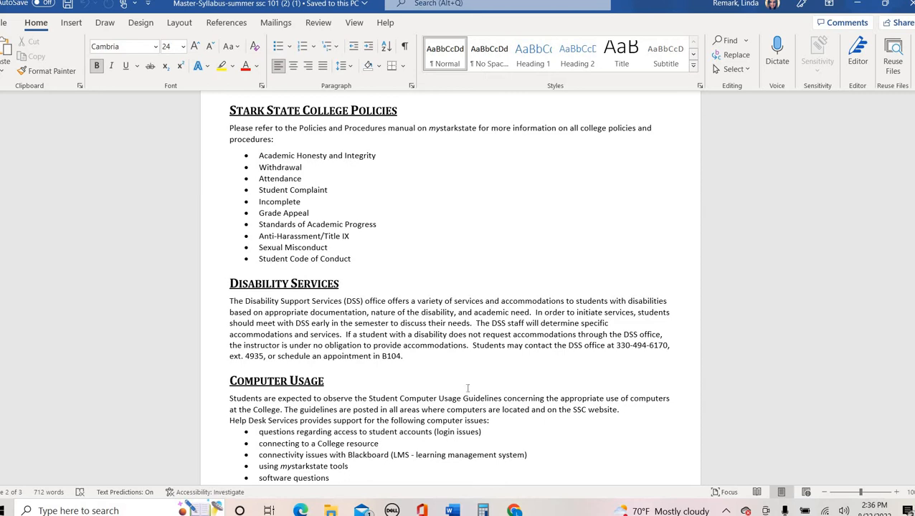
mouse_move(510, 246)
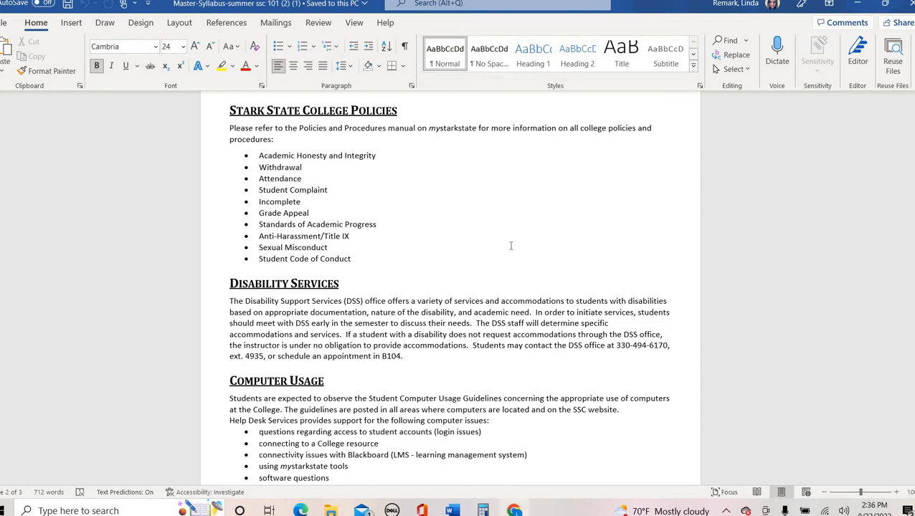
scroll("down", 3)
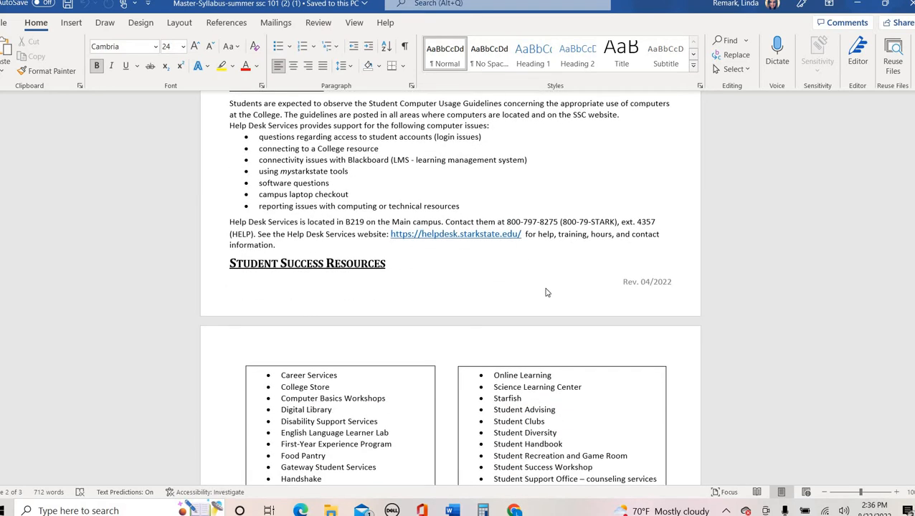
scroll("down", 3)
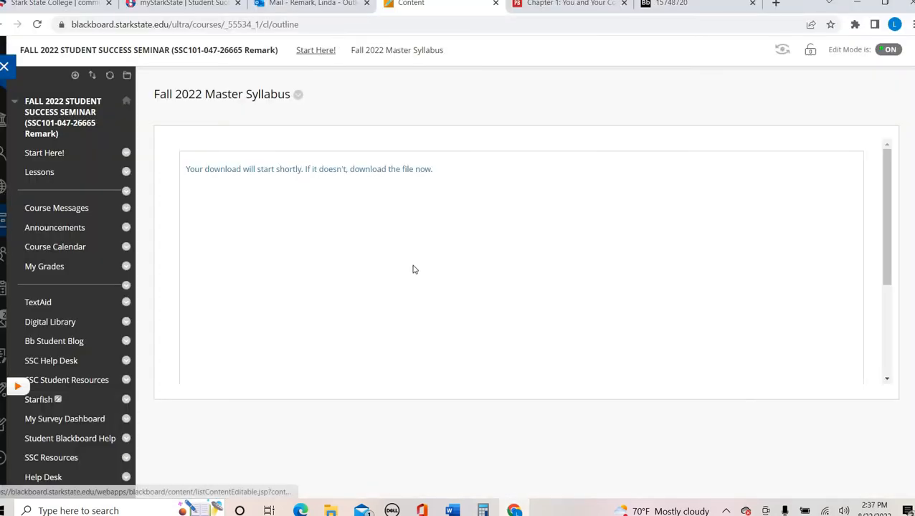
Scroll down Start Here and open Class Syllabus Fall 2022 as a PDF.
scroll("down", 3)
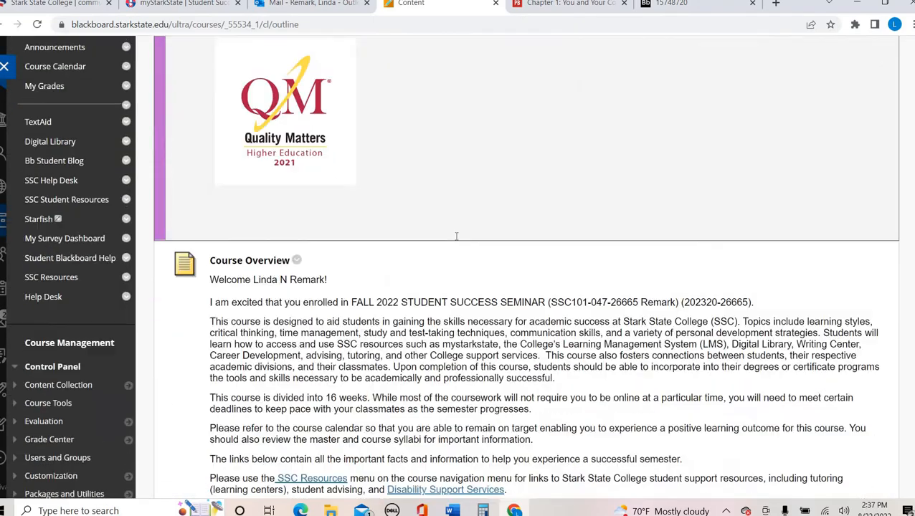
scroll("down", 3)
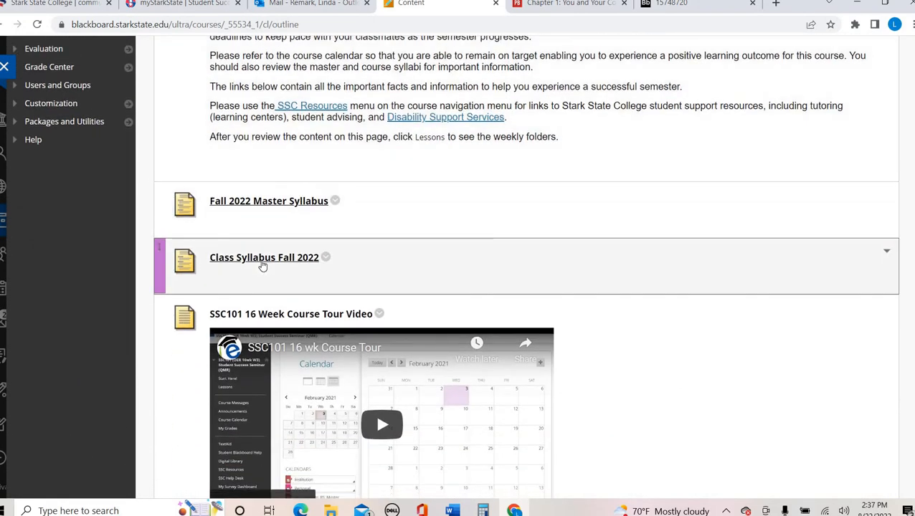
mouse_move(263, 258)
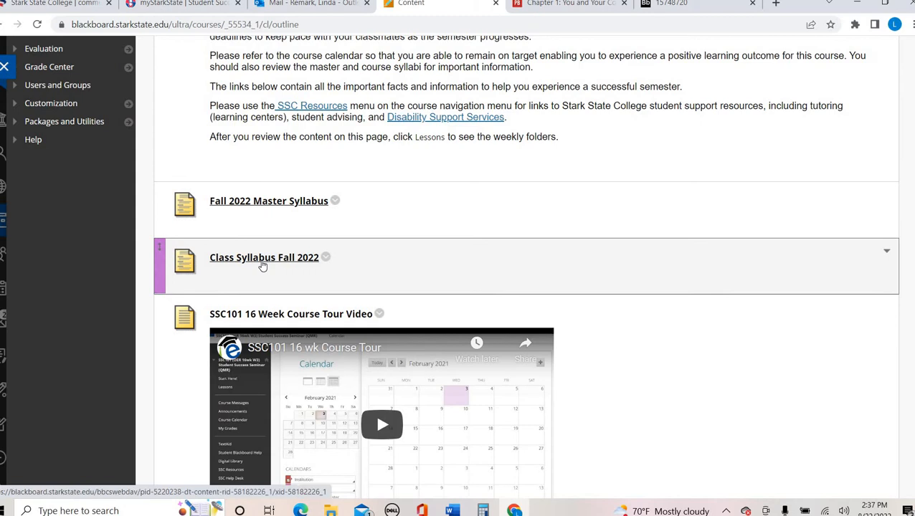
left_click(263, 257)
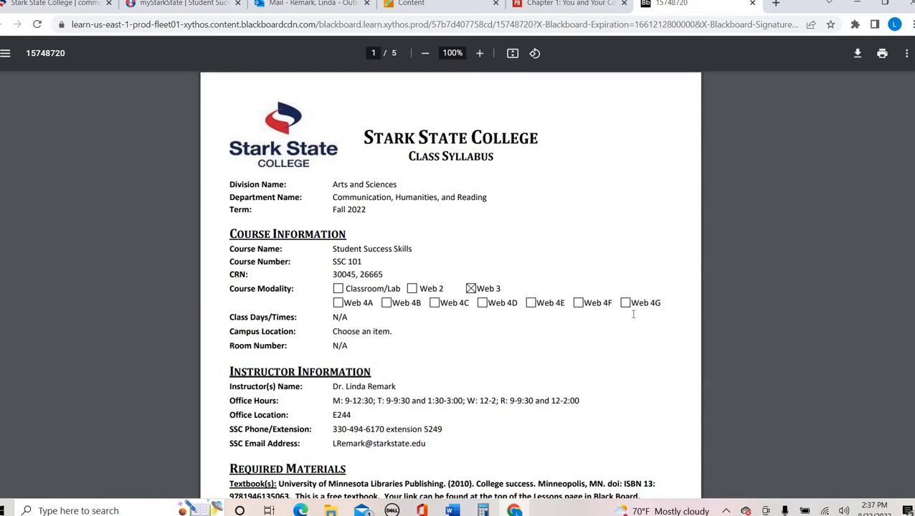
mouse_move(633, 289)
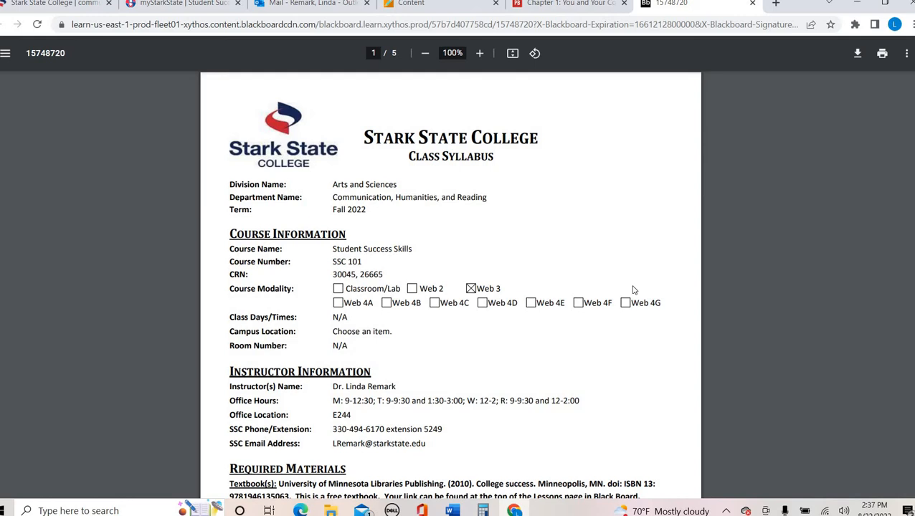
Read syllabus page 1 from course information to grading scale, reaching page 2's attendance policy.
scroll("down", 3)
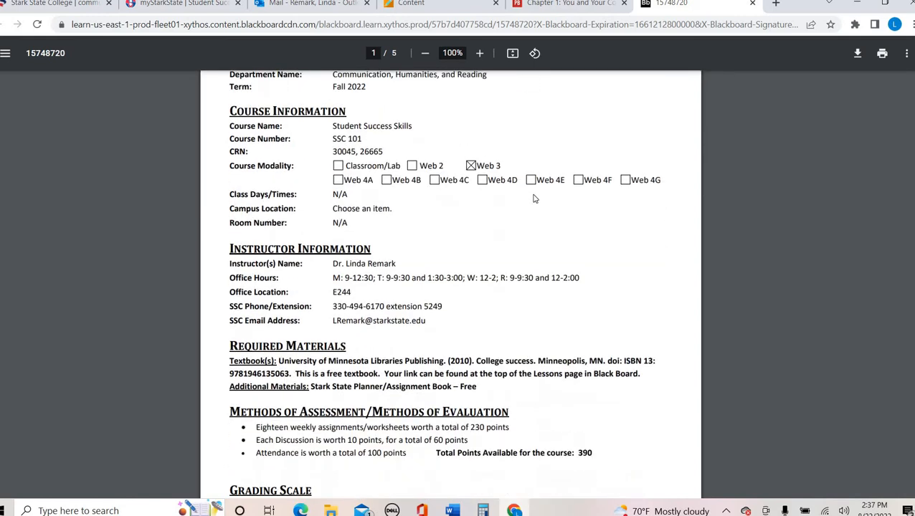
scroll("down", 3)
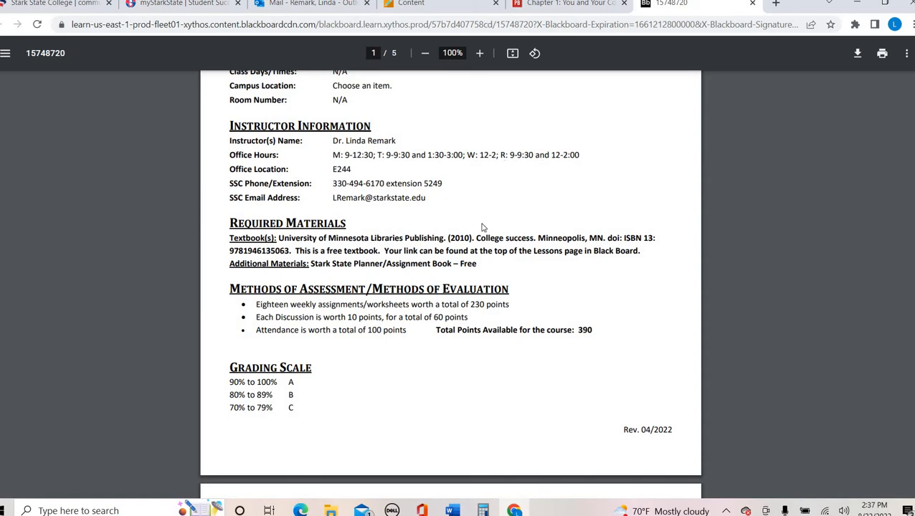
mouse_move(509, 230)
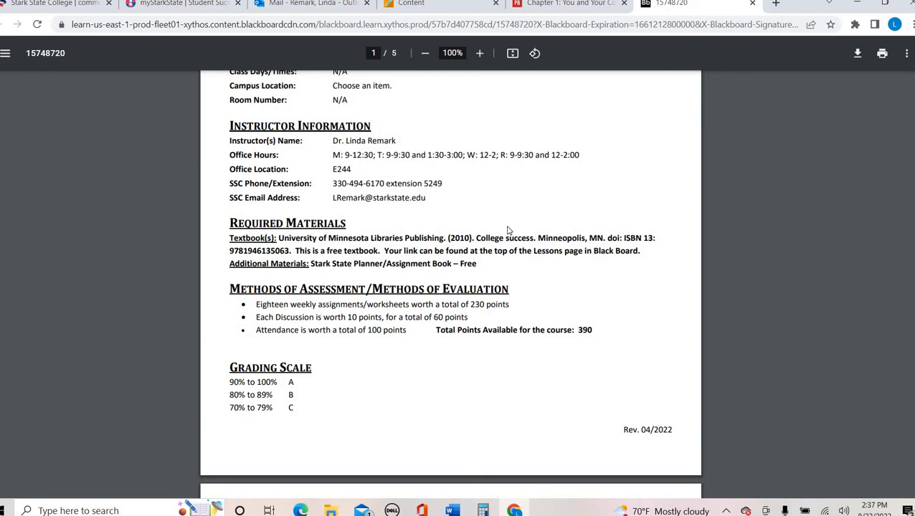
mouse_move(359, 176)
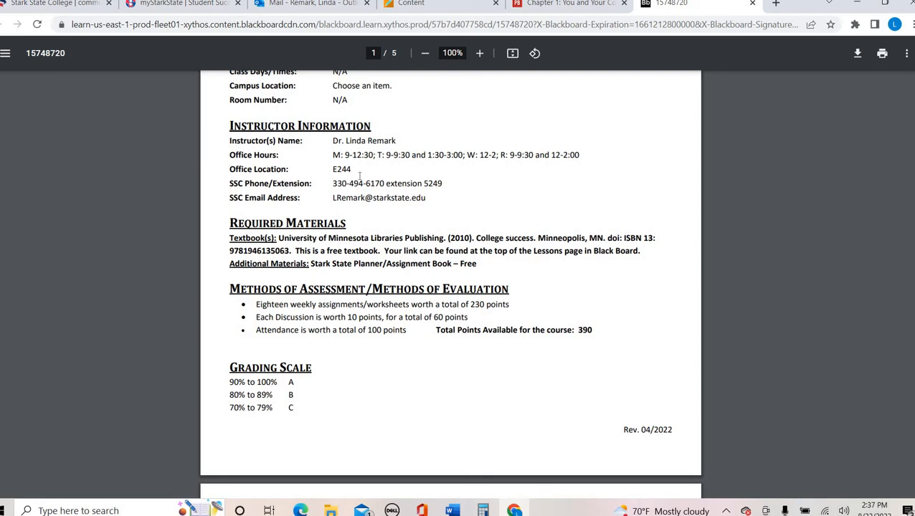
mouse_move(572, 201)
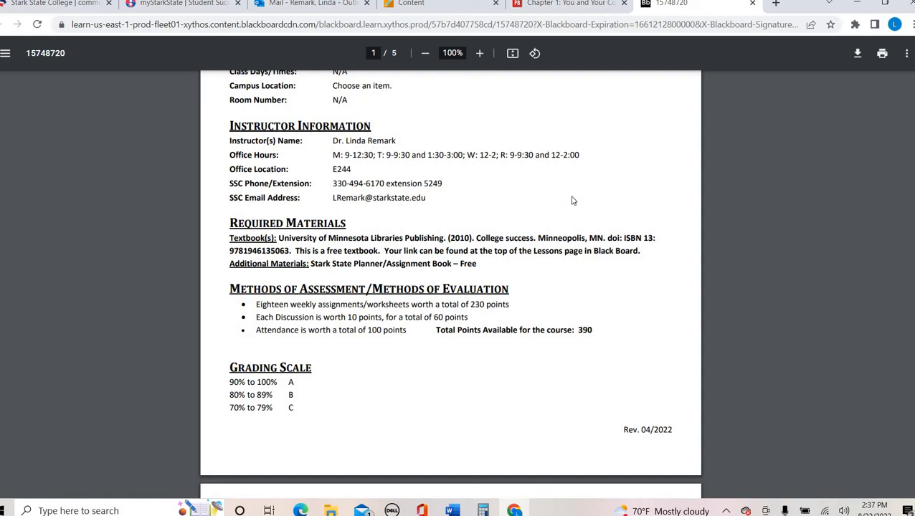
mouse_move(412, 197)
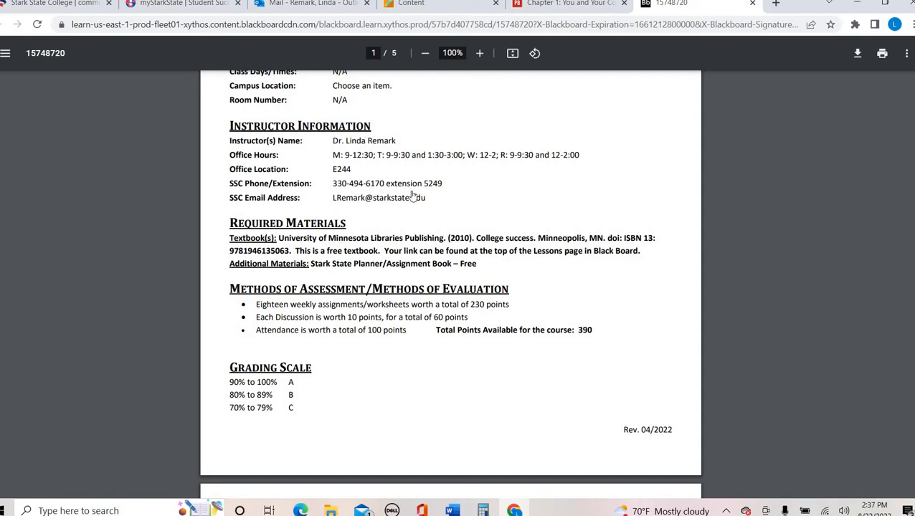
mouse_move(501, 199)
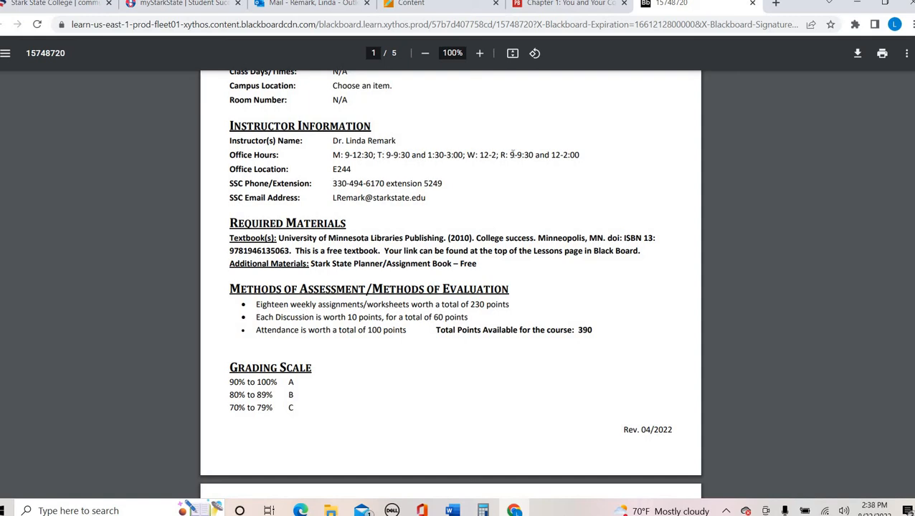
mouse_move(589, 286)
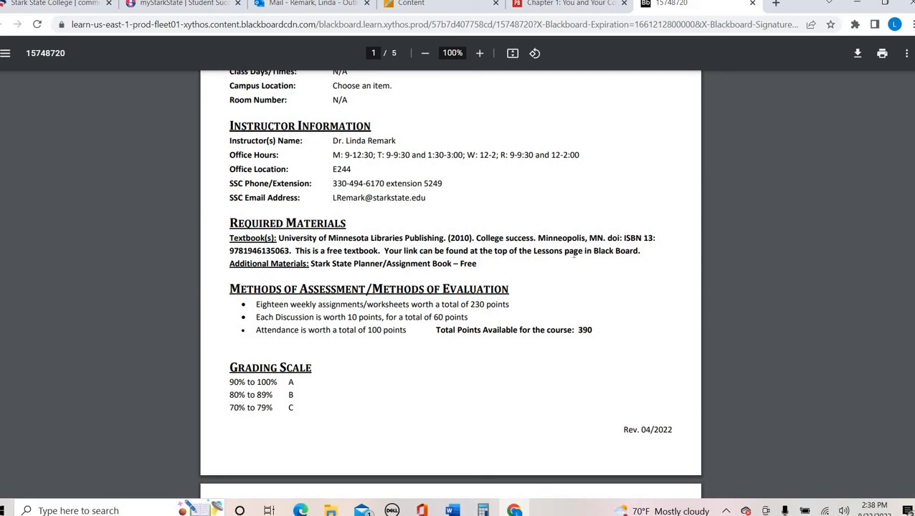
mouse_move(571, 252)
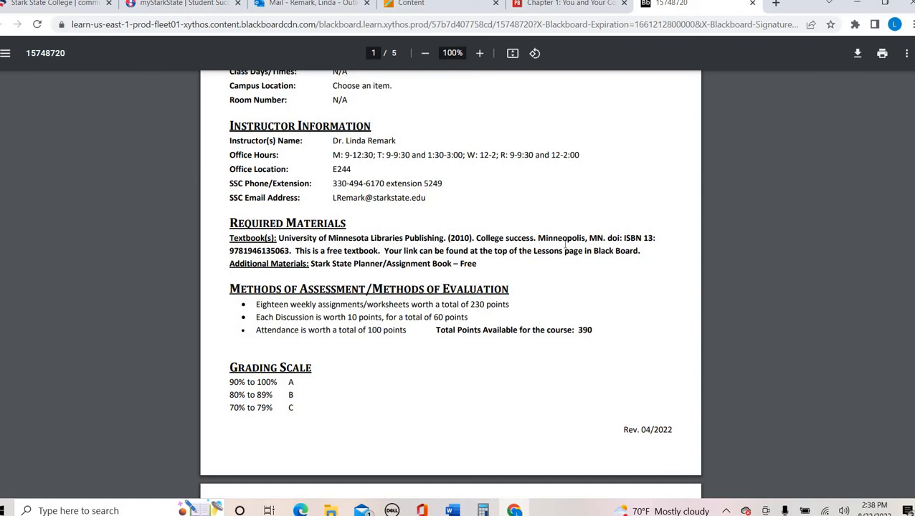
mouse_move(430, 212)
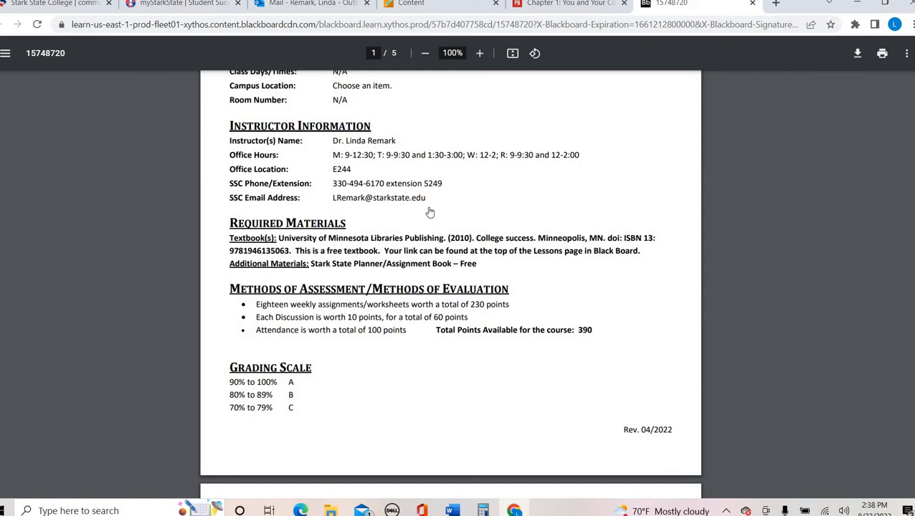
mouse_move(405, 212)
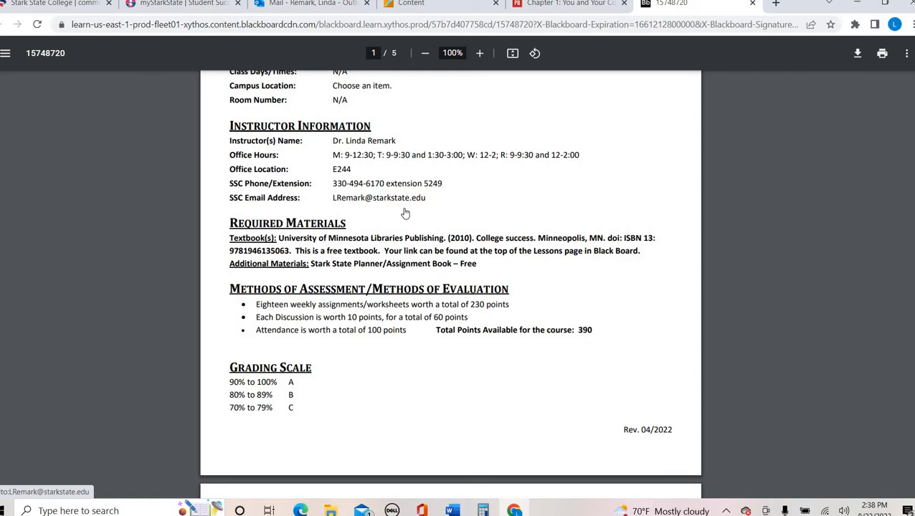
mouse_move(607, 230)
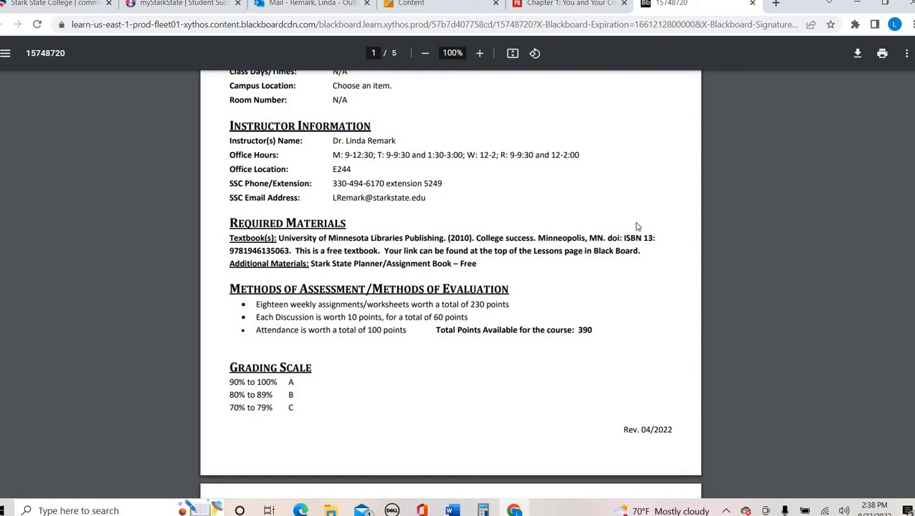
scroll("down", 3)
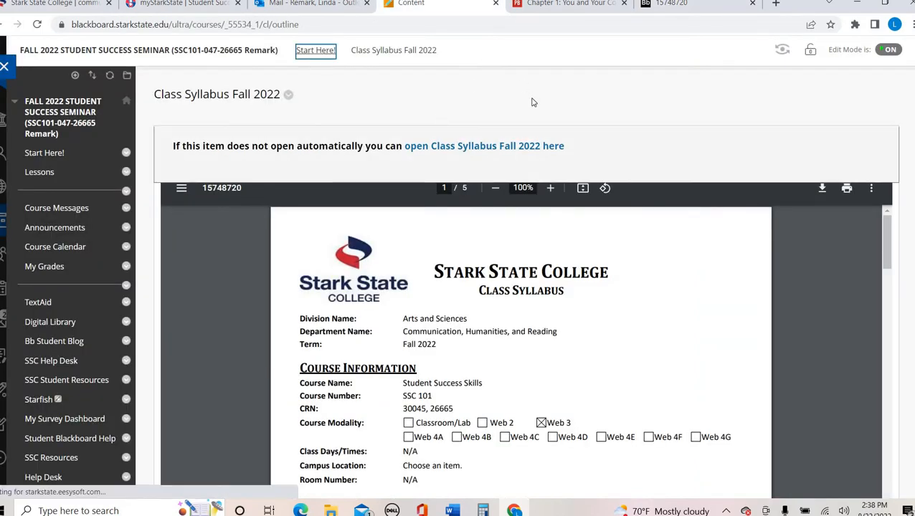
scroll("down", 3)
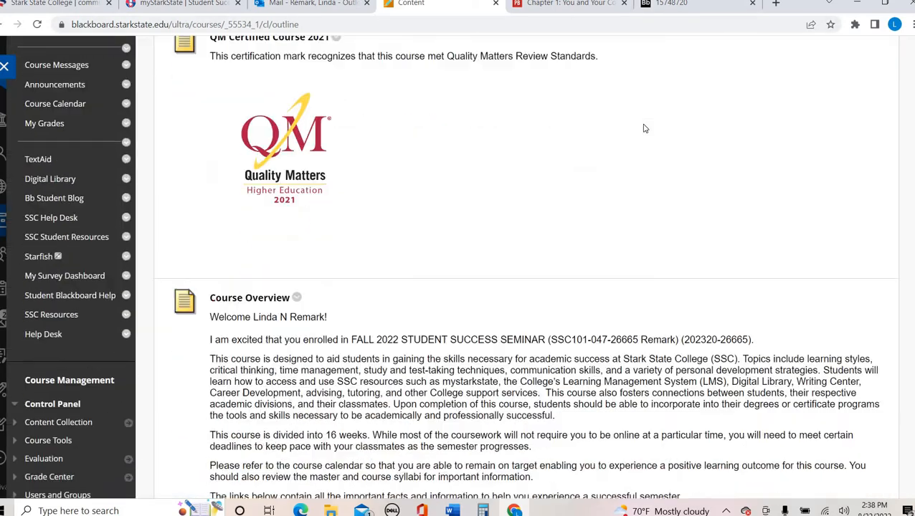
scroll("down", 3)
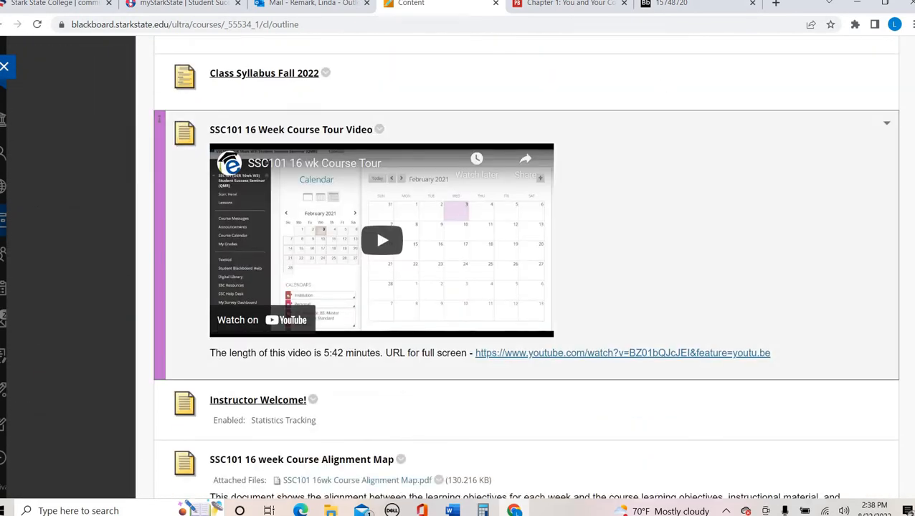
left_click(264, 73)
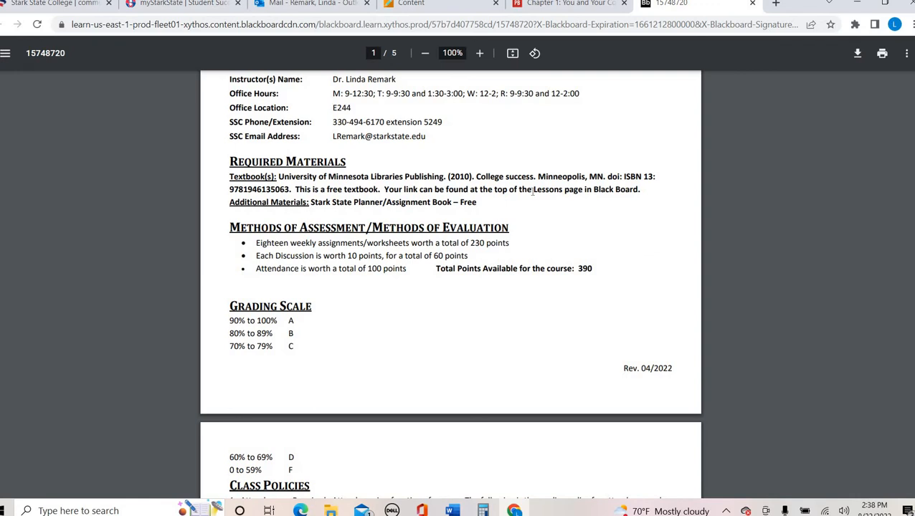
scroll("down", 3)
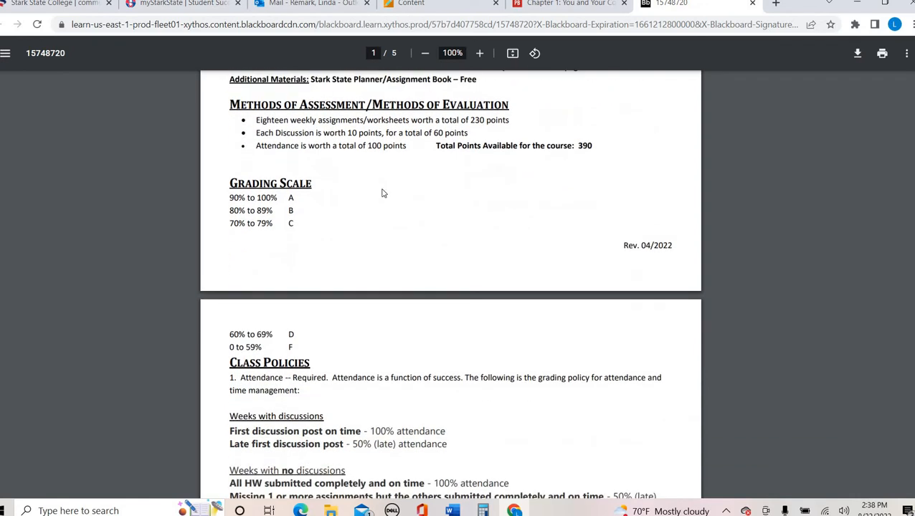
mouse_move(467, 228)
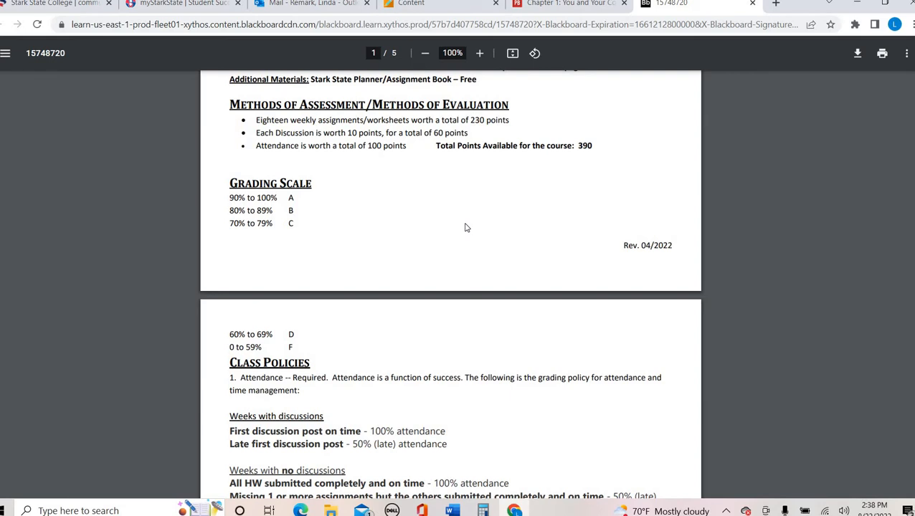
scroll("down", 3)
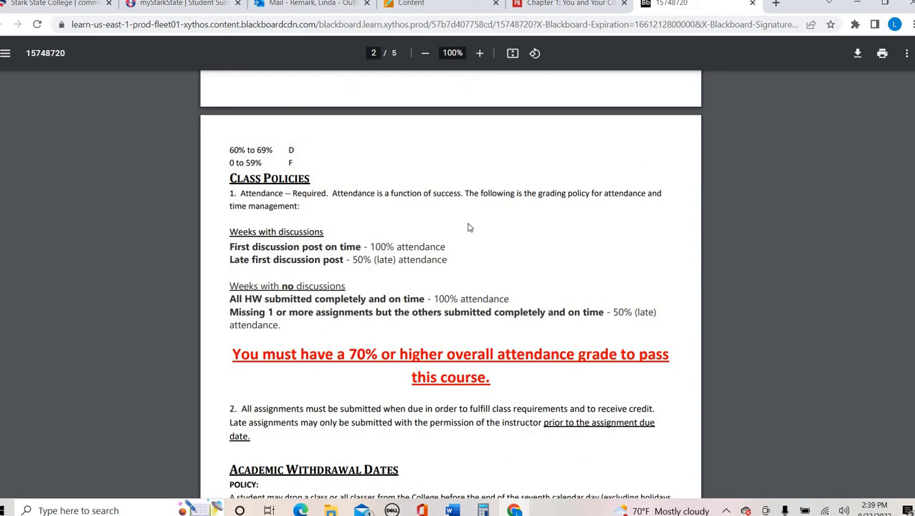
mouse_move(563, 234)
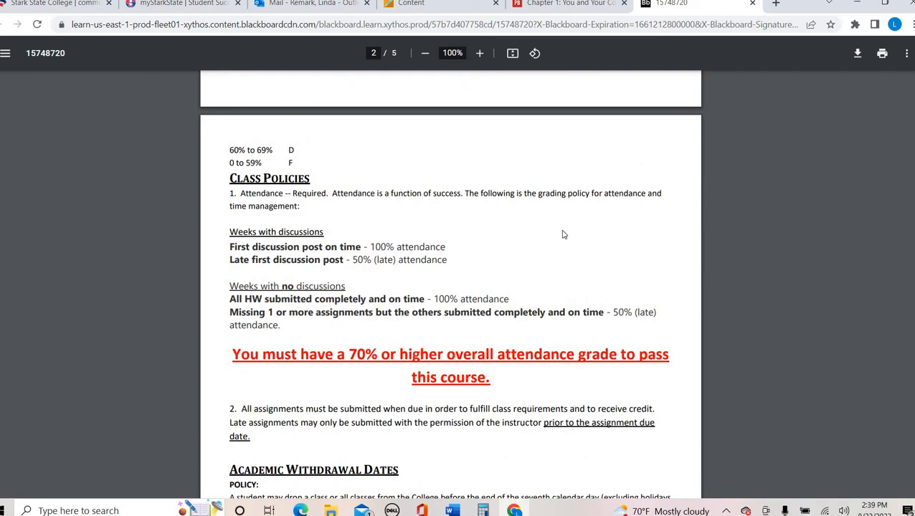
mouse_move(601, 249)
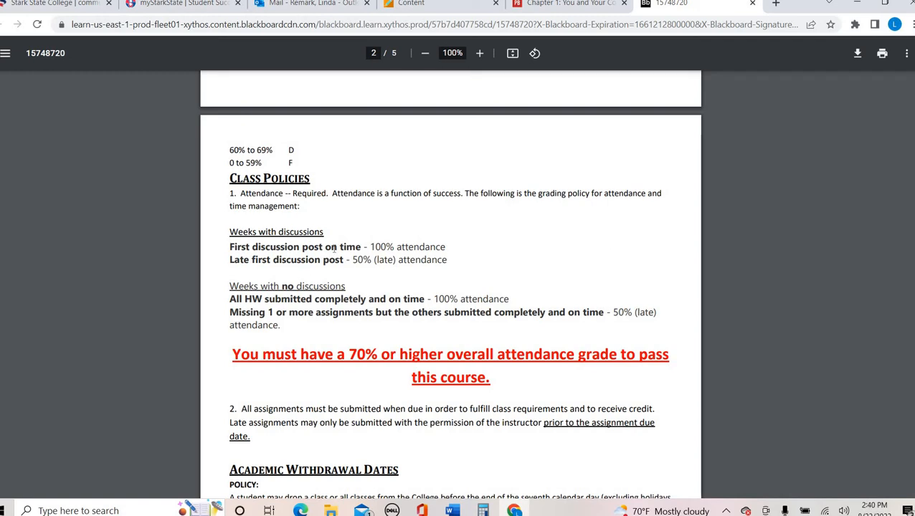
Scroll page 2 past late-assignment rules to Academic Withdrawal Dates.
scroll("down", 3)
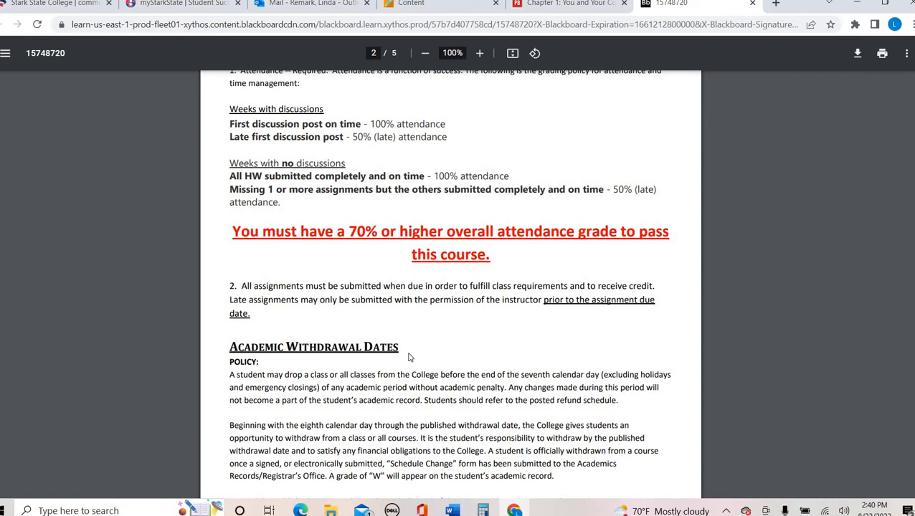
mouse_move(432, 263)
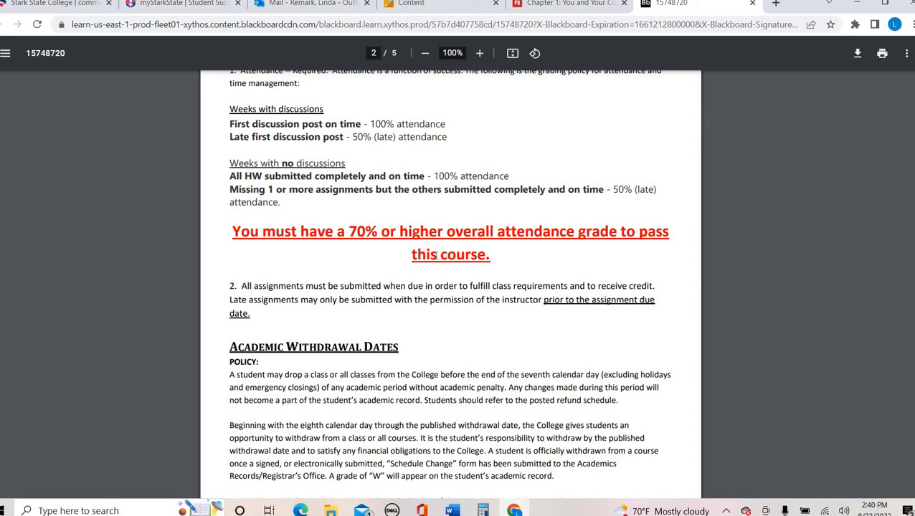
Scroll past the withdrawal procedure and 11/21/2022 deadline to the Course Outline/Calendar.
scroll("down", 3)
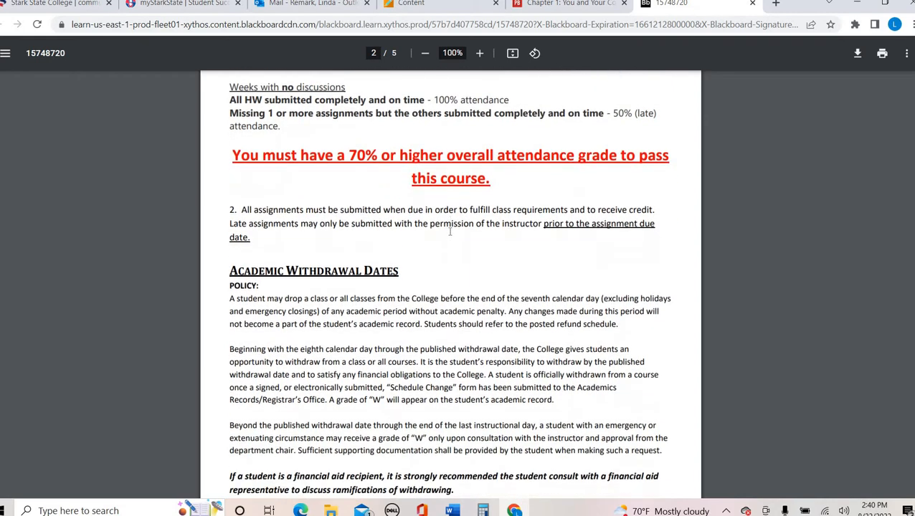
scroll("down", 3)
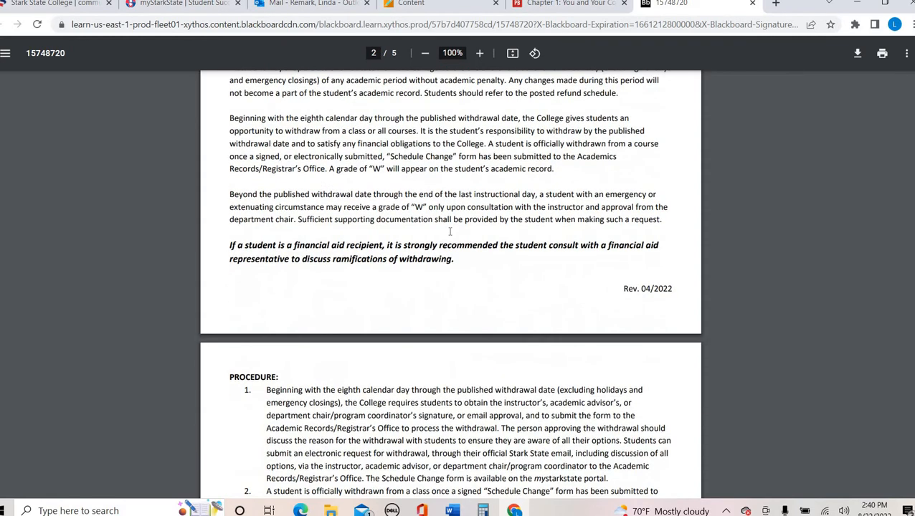
scroll("down", 3)
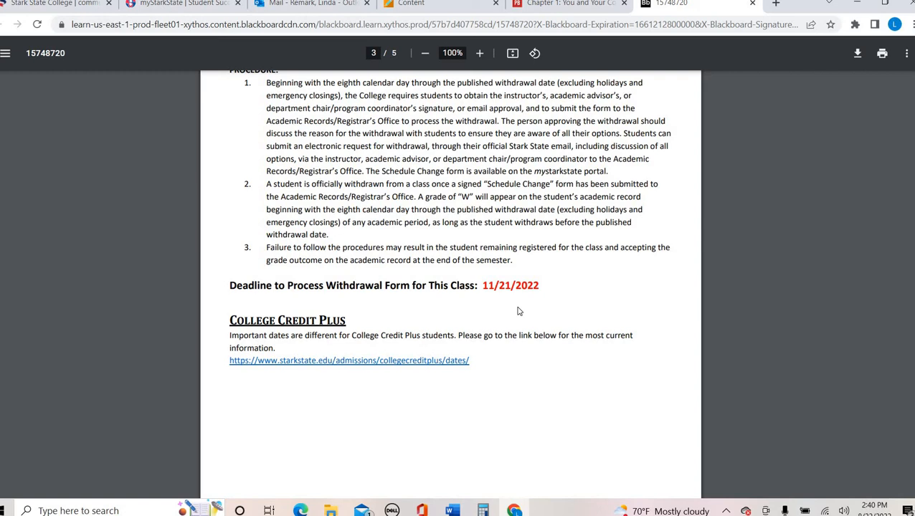
mouse_move(525, 273)
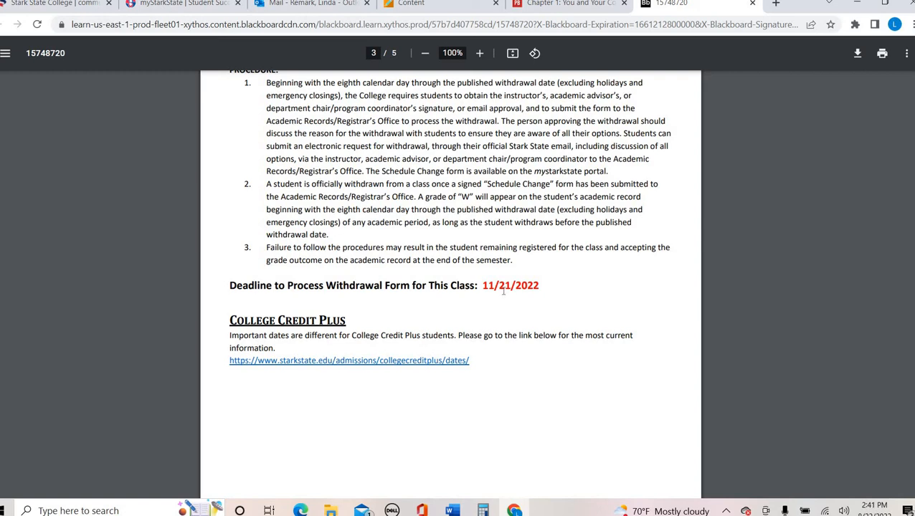
scroll("down", 3)
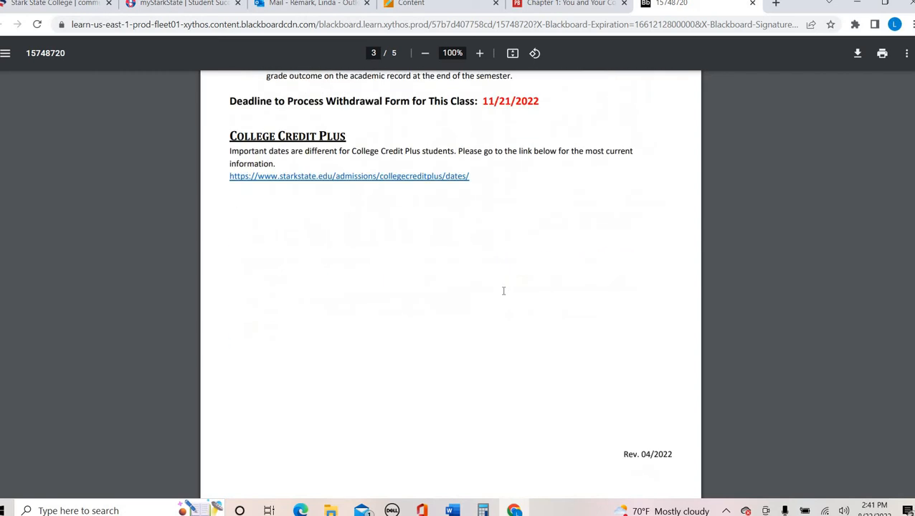
scroll("down", 3)
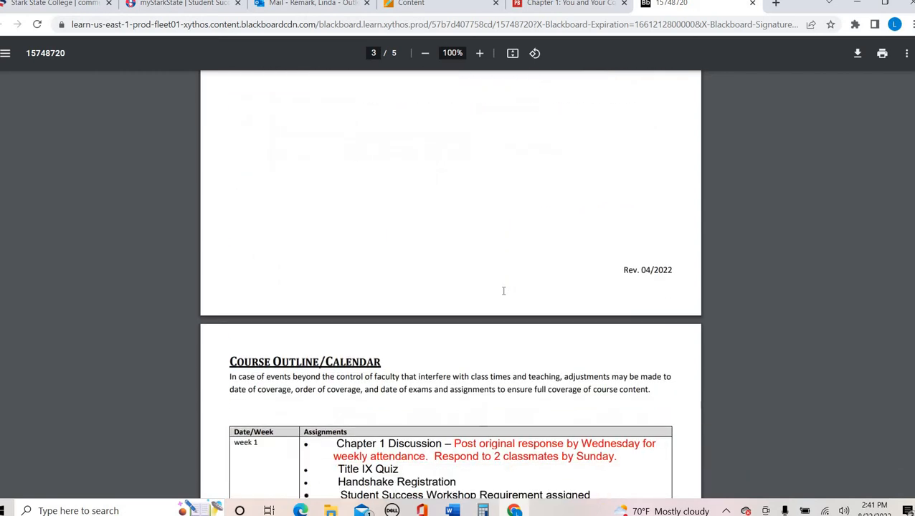
Read the week 1–12 assignment schedule, then return to Blackboard's Start Here page.
scroll("down", 3)
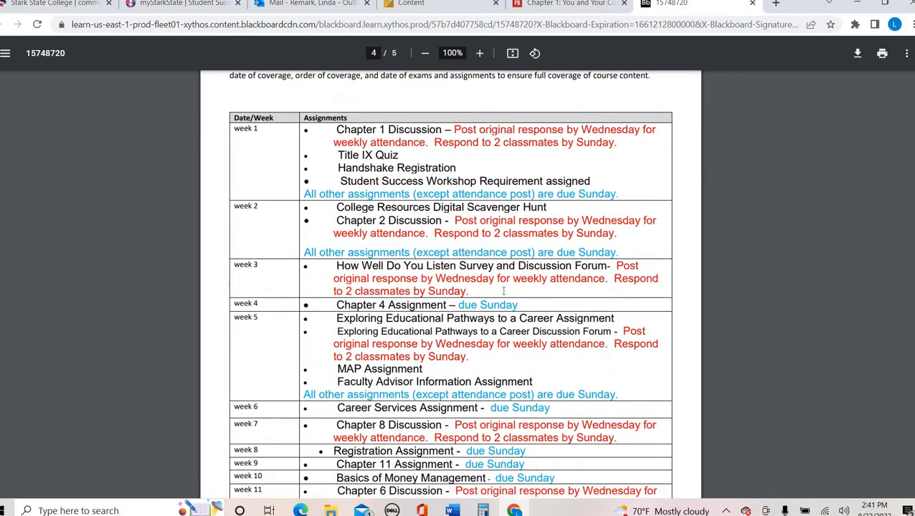
scroll("down", 3)
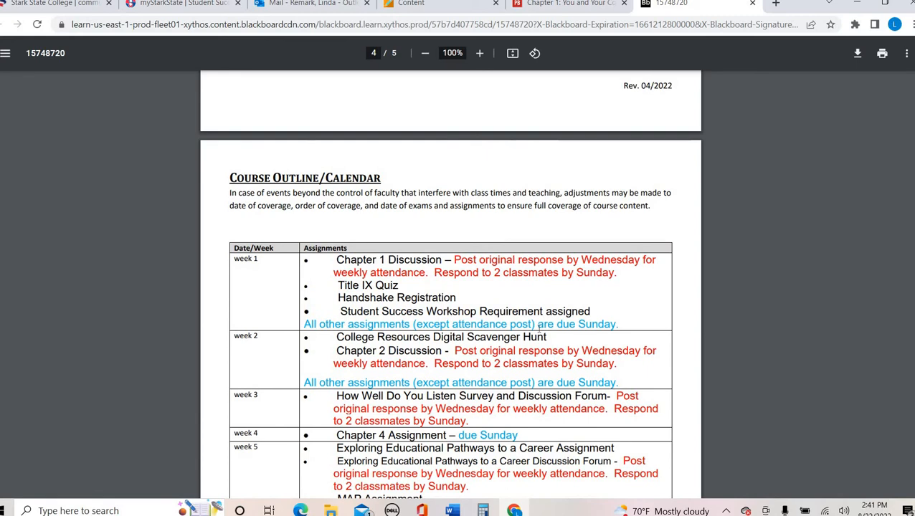
scroll("down", 3)
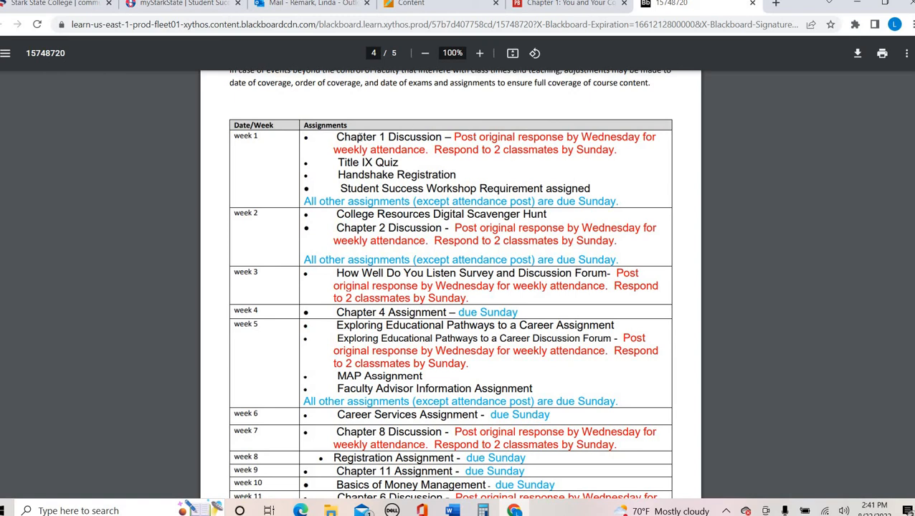
mouse_move(410, 139)
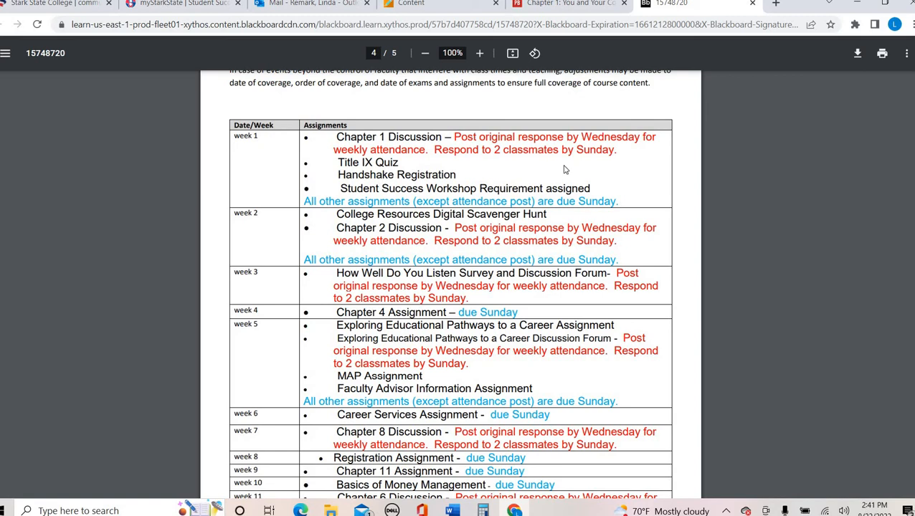
mouse_move(588, 212)
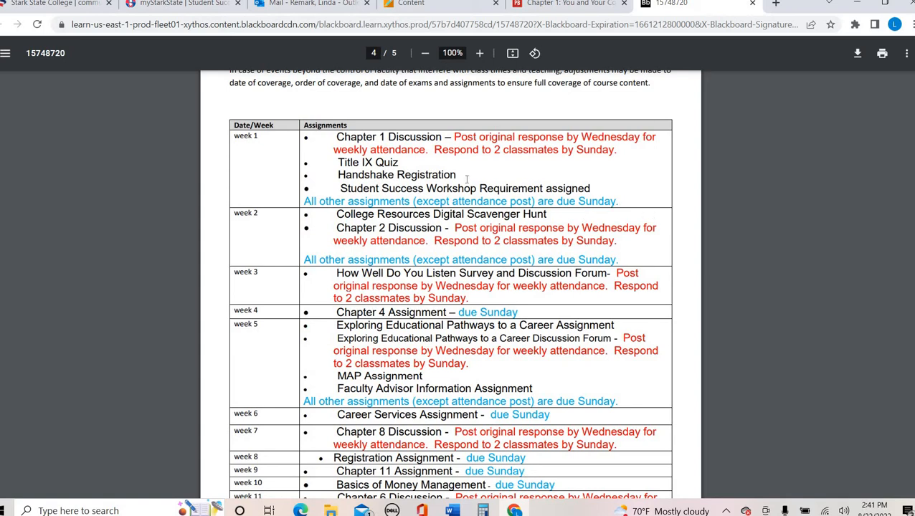
scroll("down", 3)
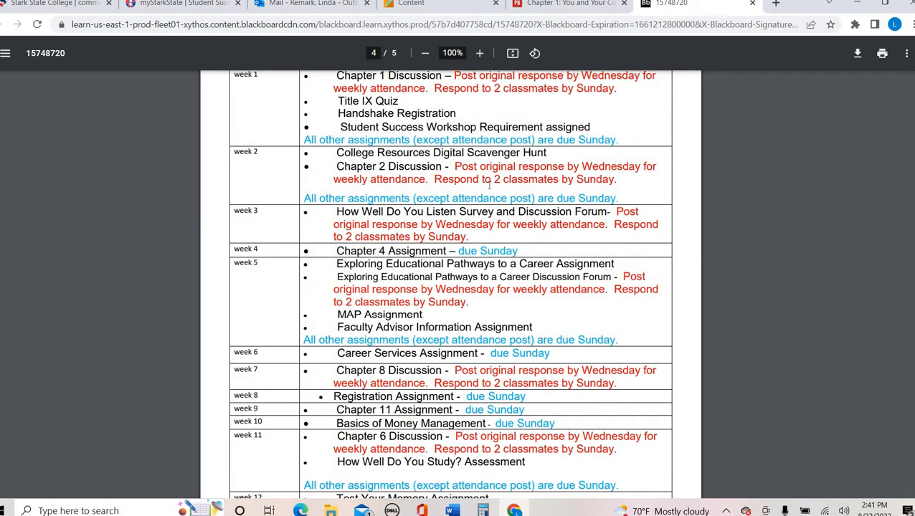
scroll("down", 3)
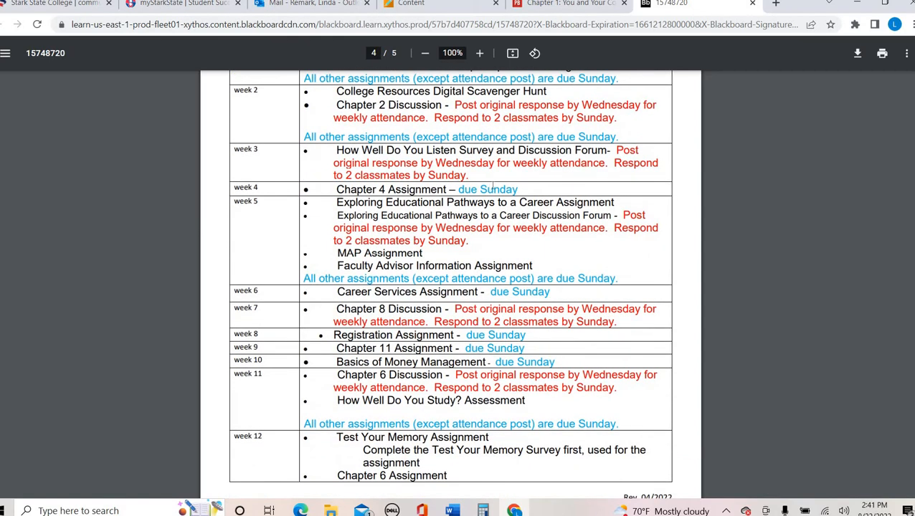
mouse_move(287, 171)
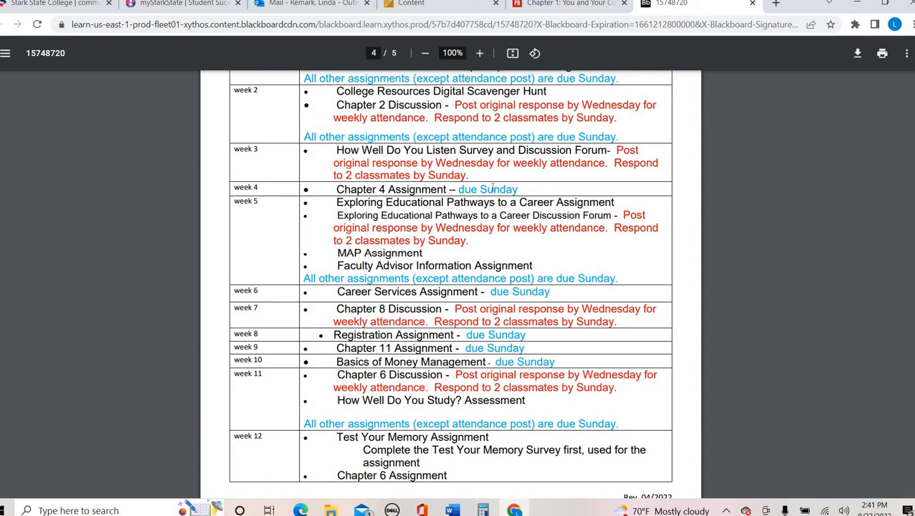
scroll("down", 3)
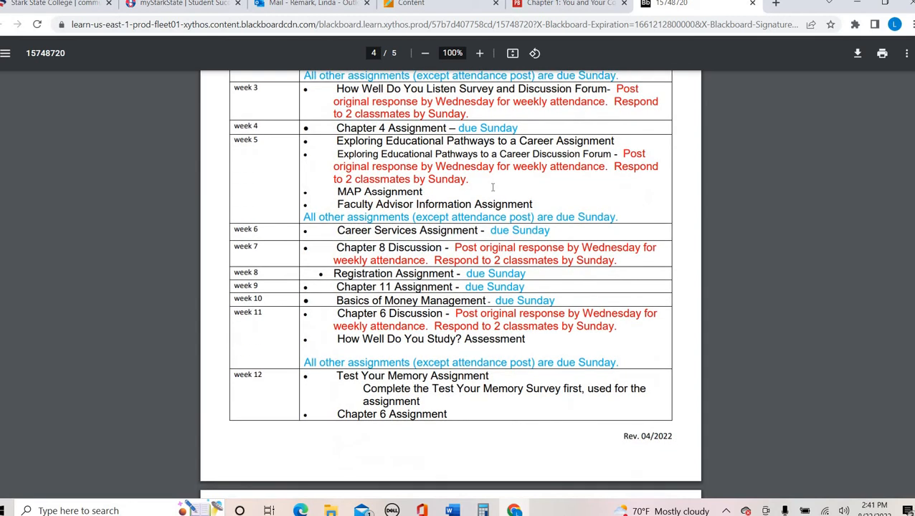
scroll("down", 3)
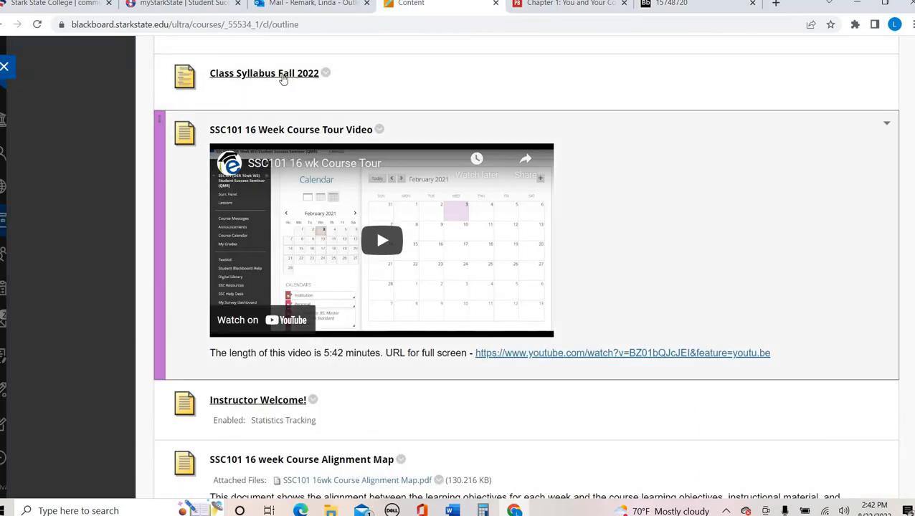
scroll("down", 3)
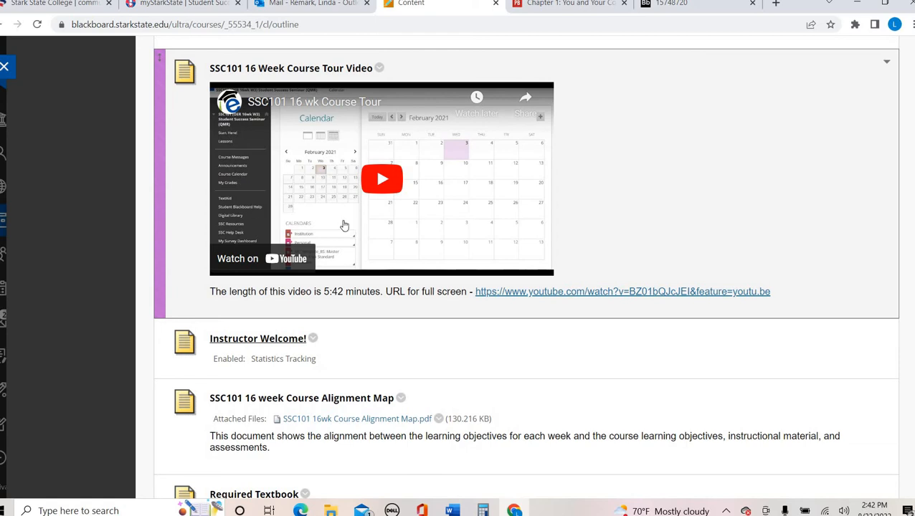
mouse_move(792, 122)
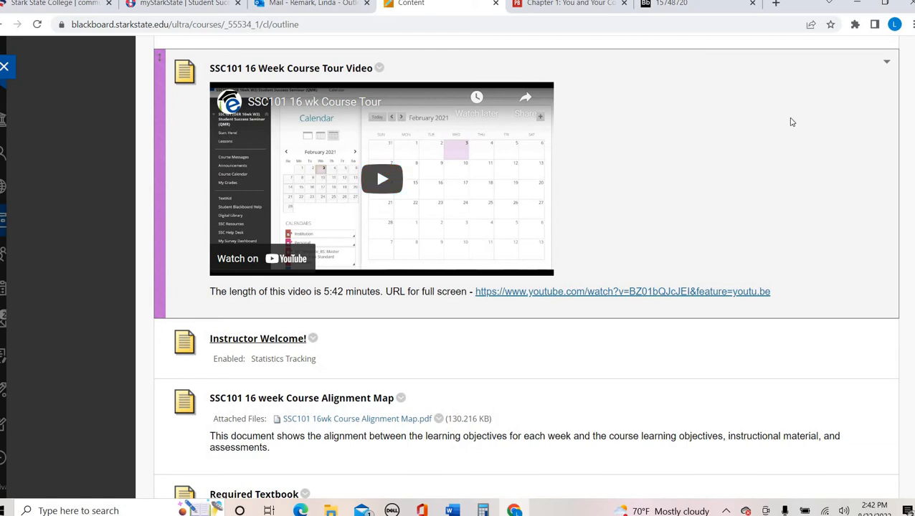
mouse_move(706, 181)
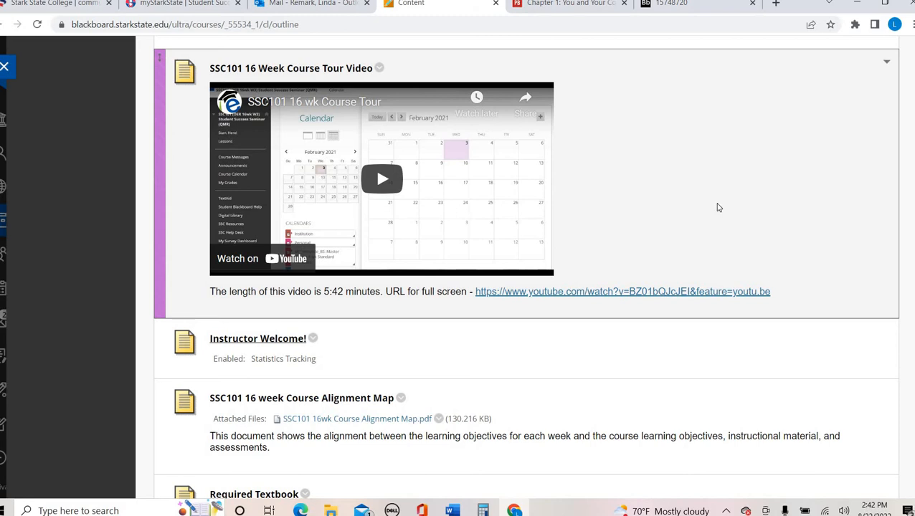
scroll("down", 3)
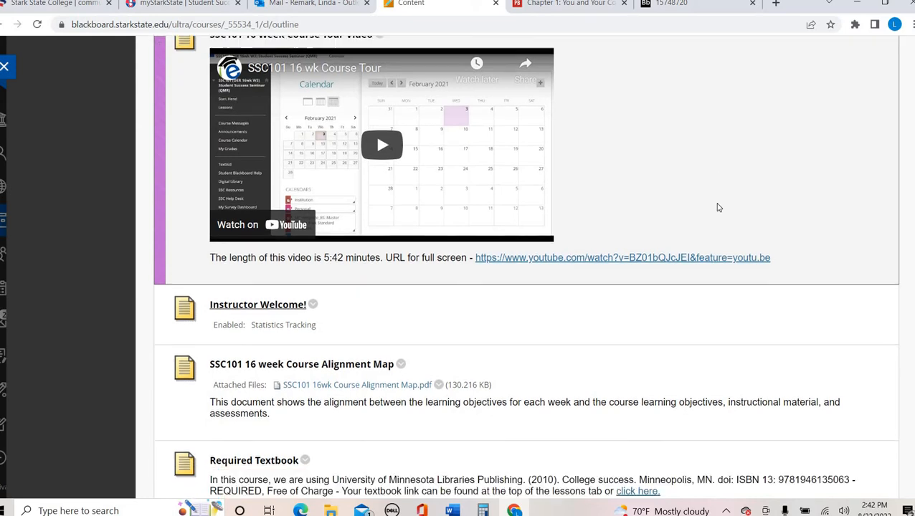
scroll("down", 3)
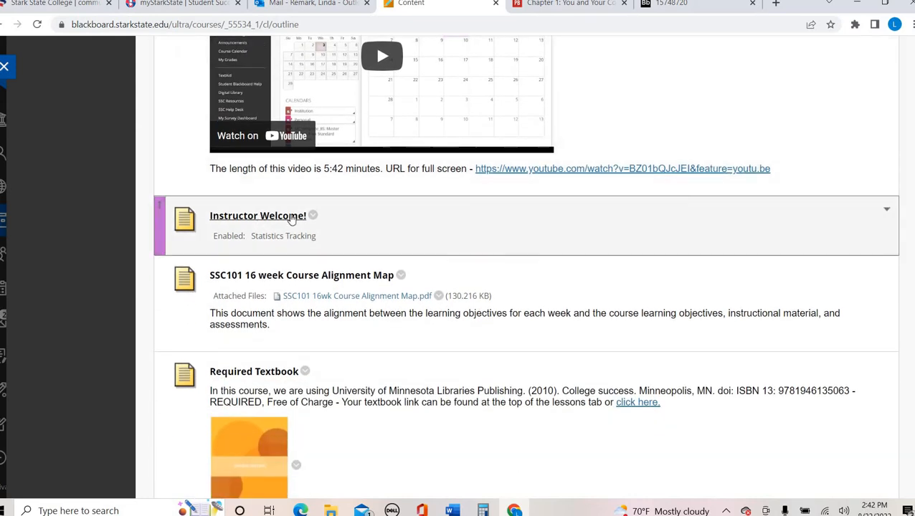
Open Instructor Welcome! and scroll through Dr. Remark's welcome message.
left_click(258, 215)
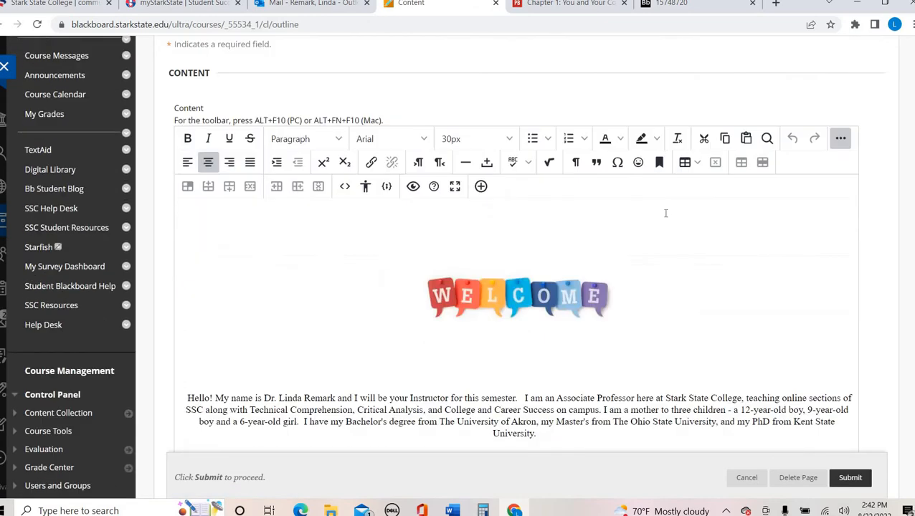
scroll("down", 3)
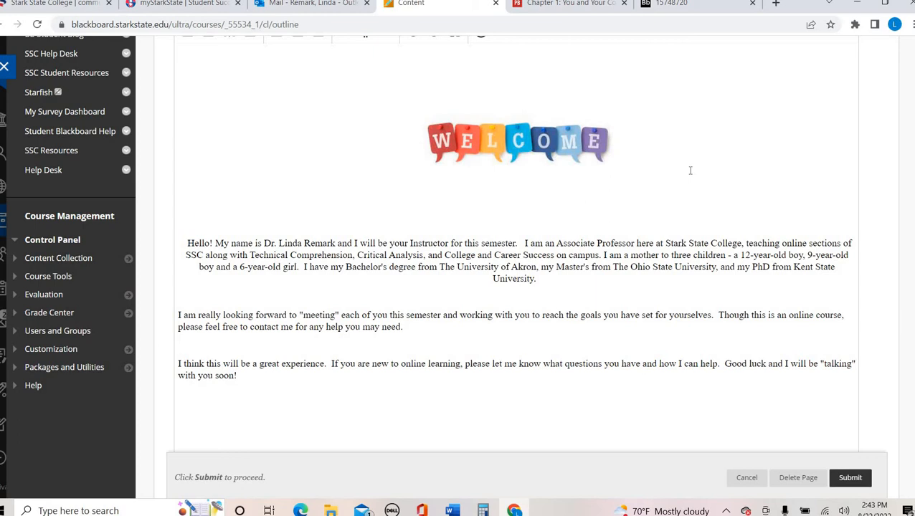
mouse_move(581, 299)
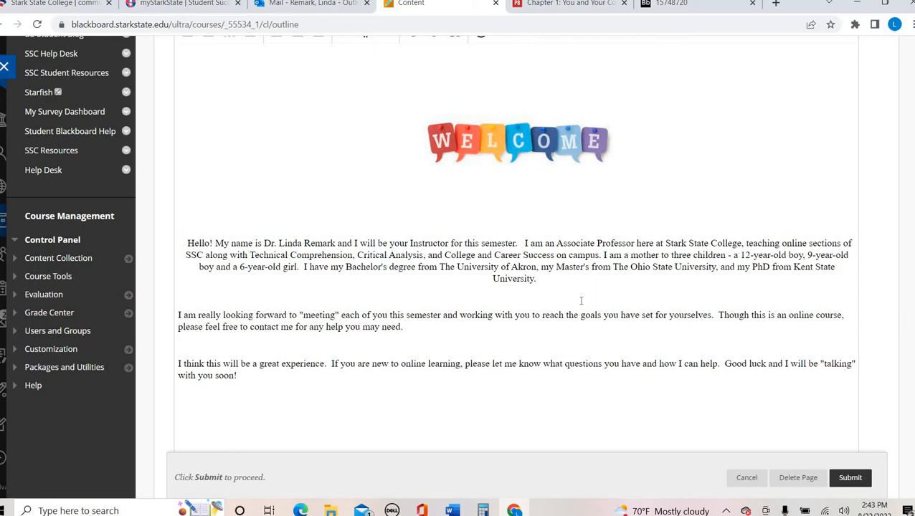
mouse_move(320, 204)
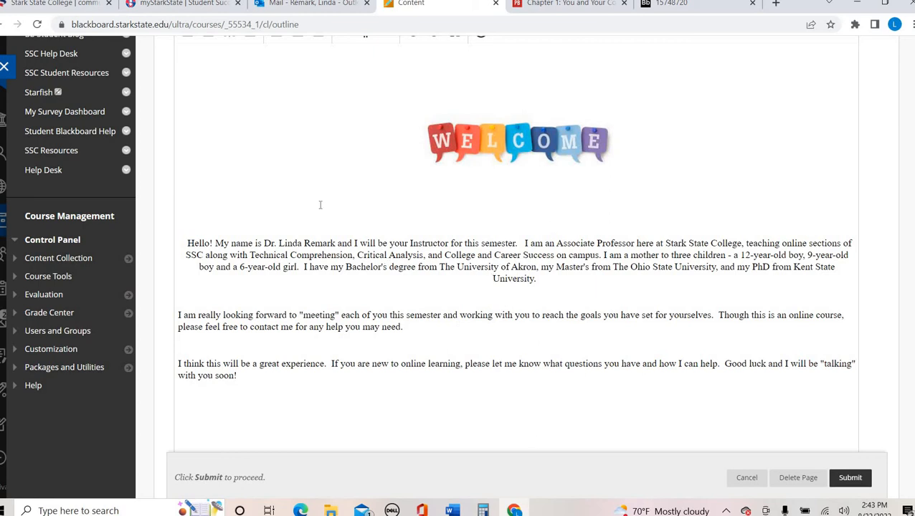
mouse_move(501, 287)
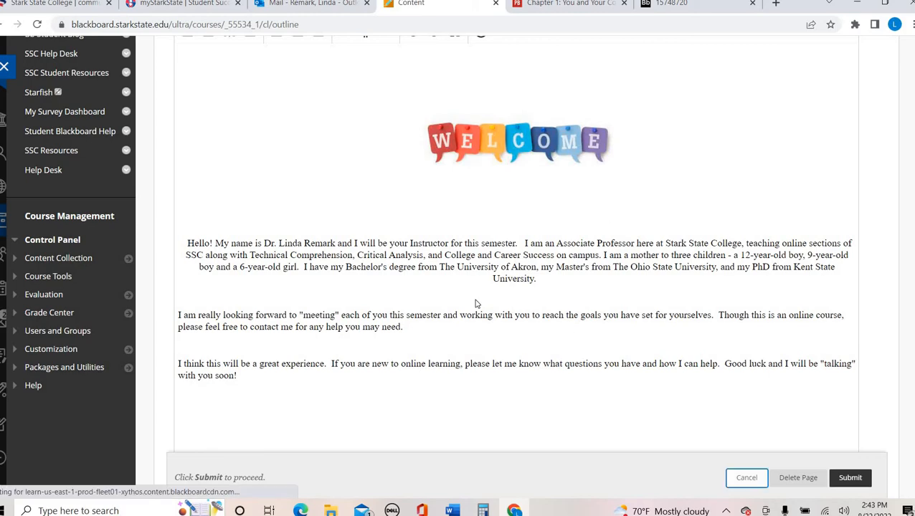
Scroll to Required Textbook and open College Success at Chapter 1 on open.lib.umn.edu.
scroll("down", 3)
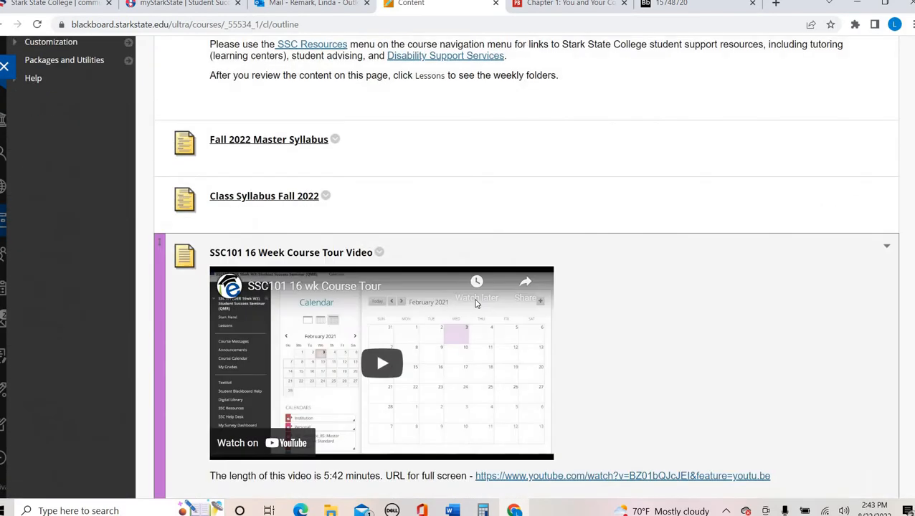
scroll("down", 3)
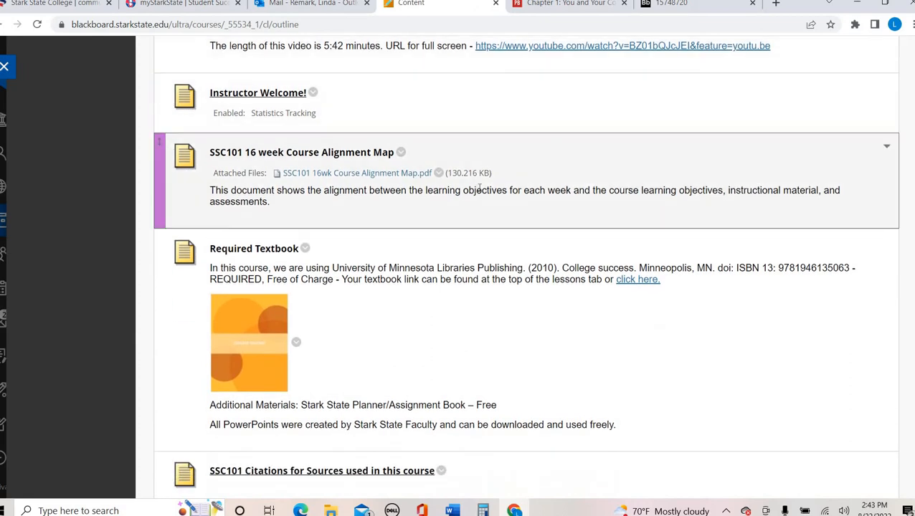
mouse_move(479, 152)
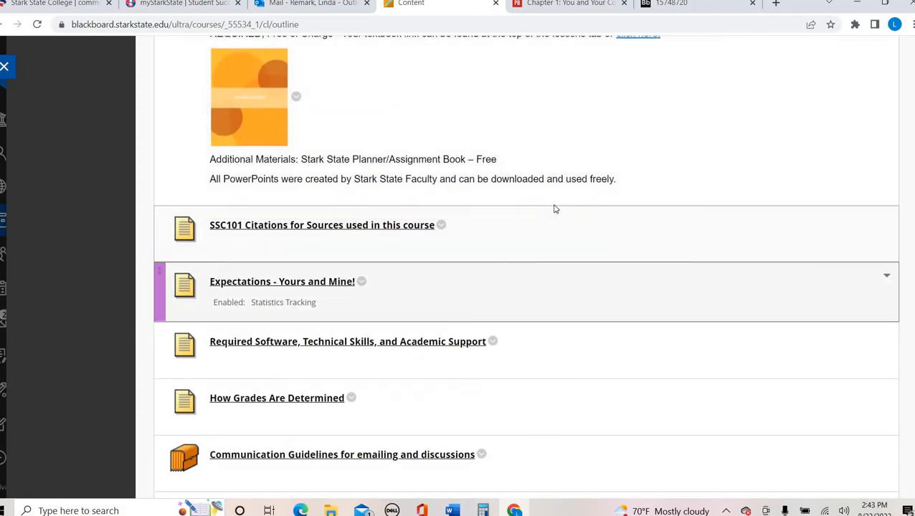
scroll("down", 3)
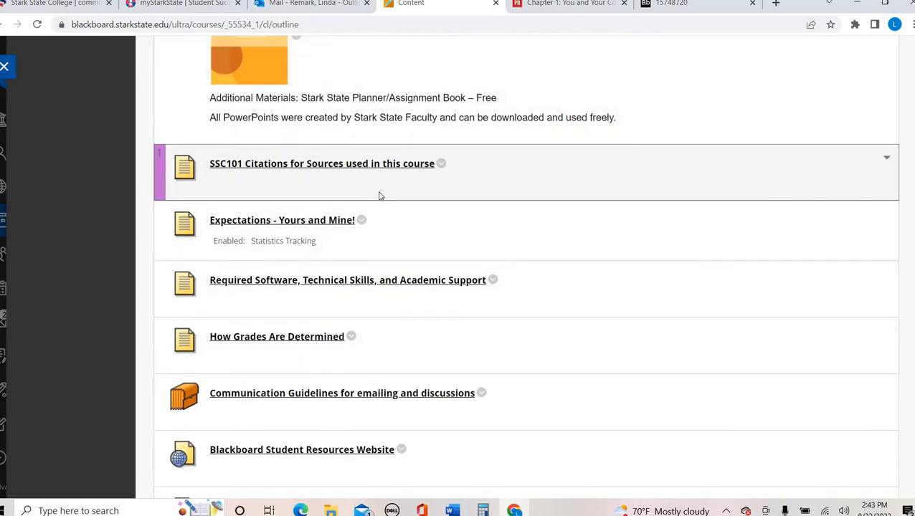
scroll("down", 3)
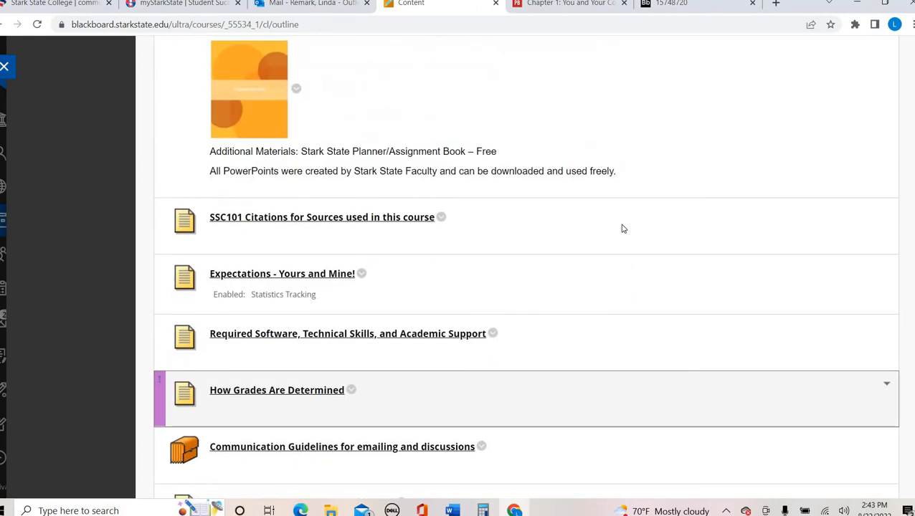
scroll("down", 3)
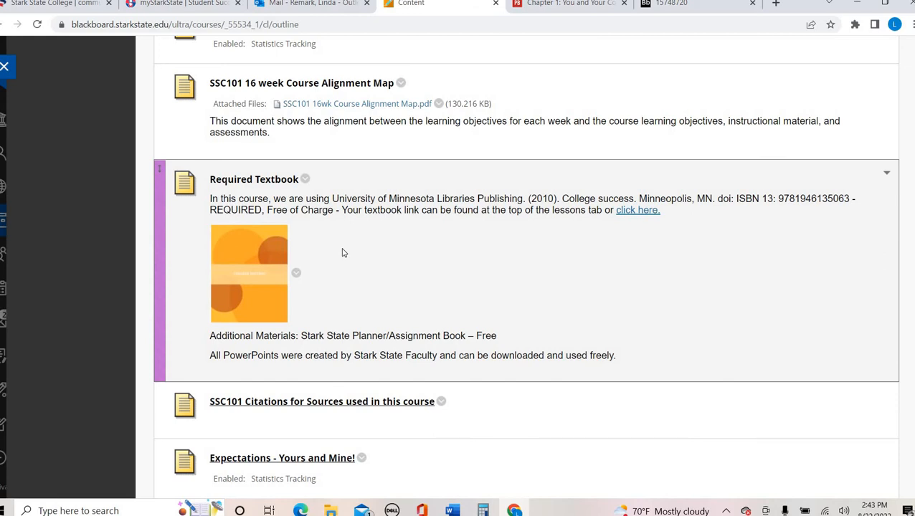
mouse_move(637, 212)
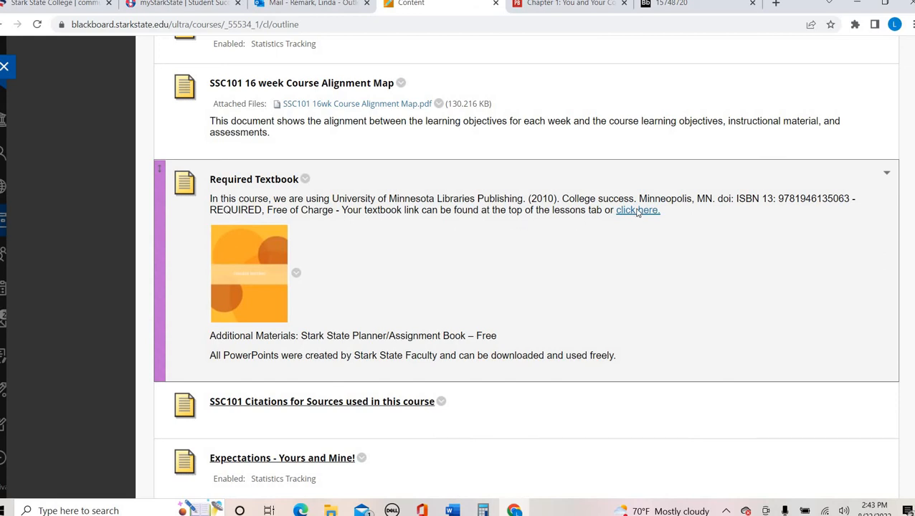
left_click(637, 210)
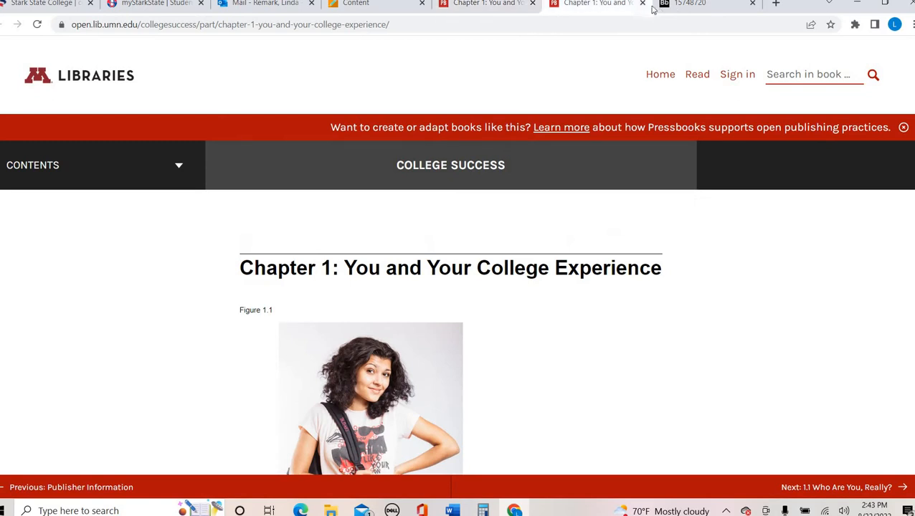
left_click(688, 3)
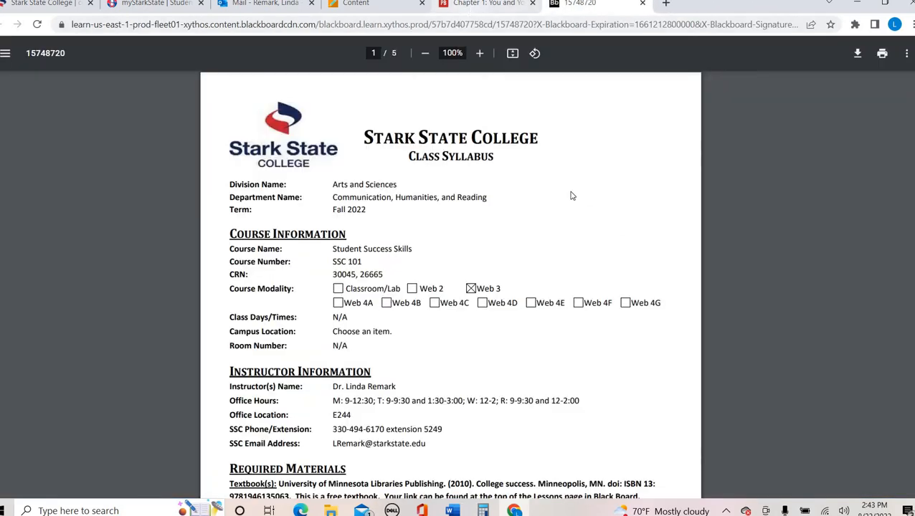
left_click(567, 3)
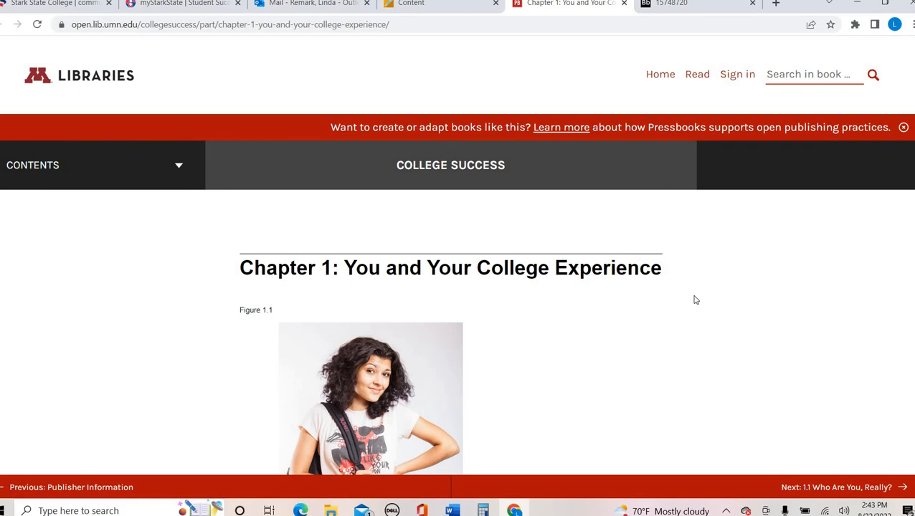
scroll("down", 3)
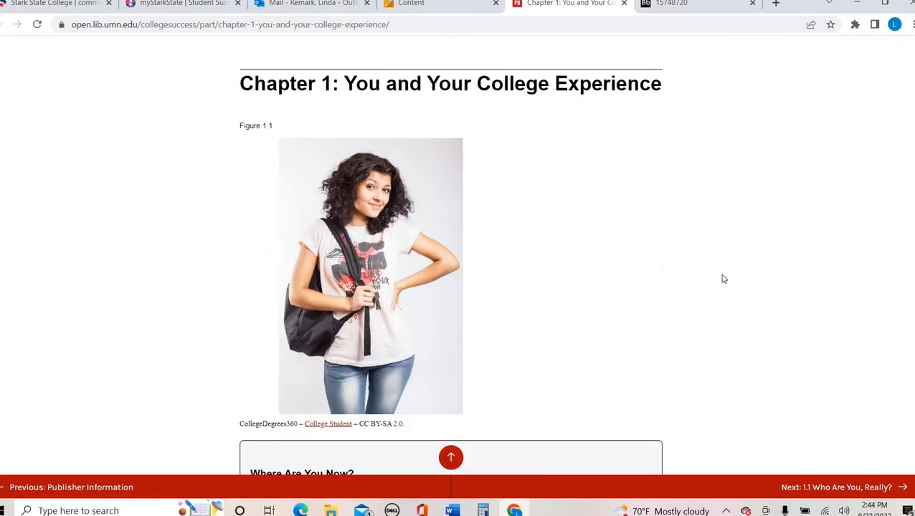
scroll("down", 3)
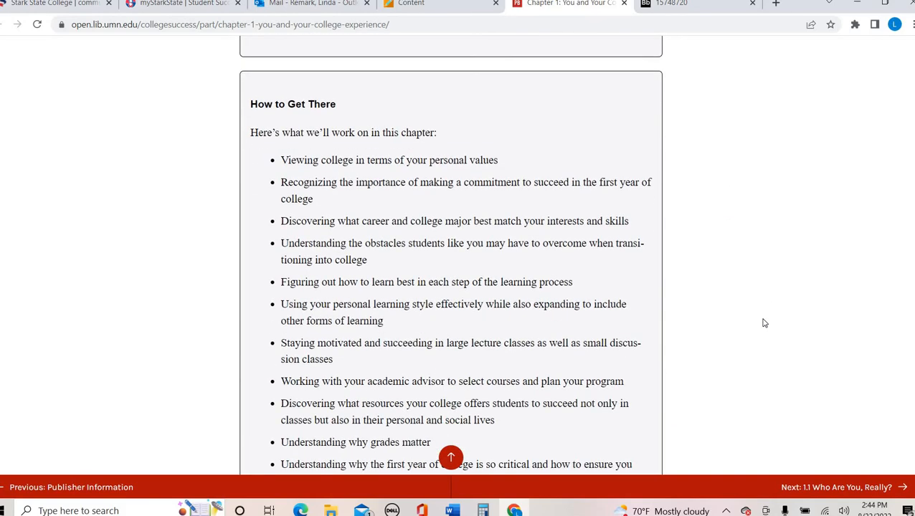
scroll("down", 3)
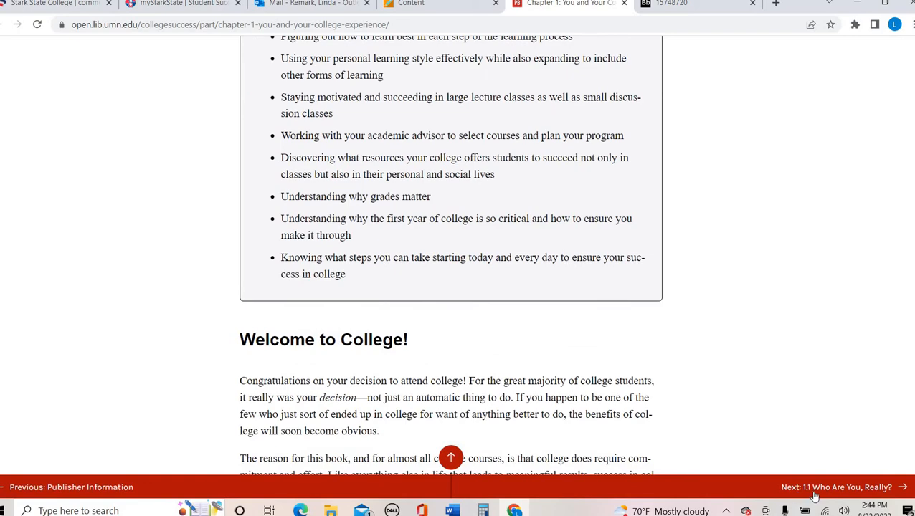
left_click(836, 488)
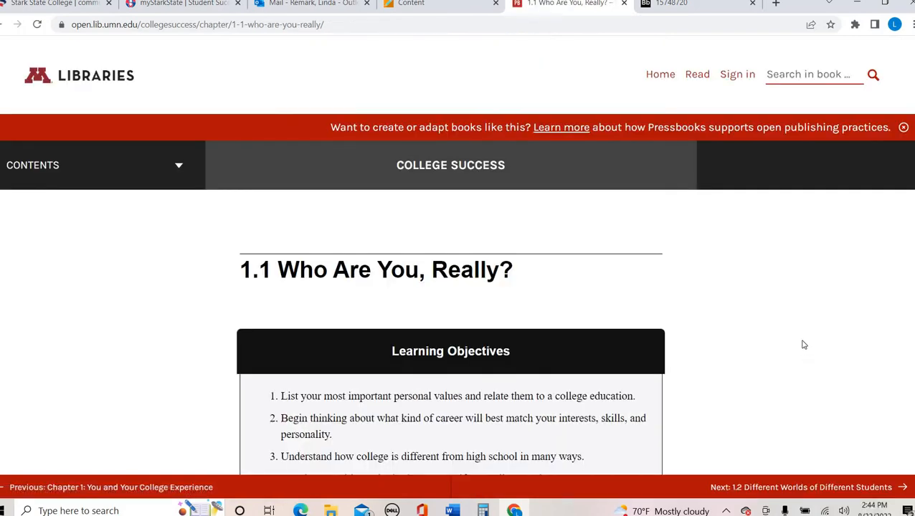
scroll("down", 3)
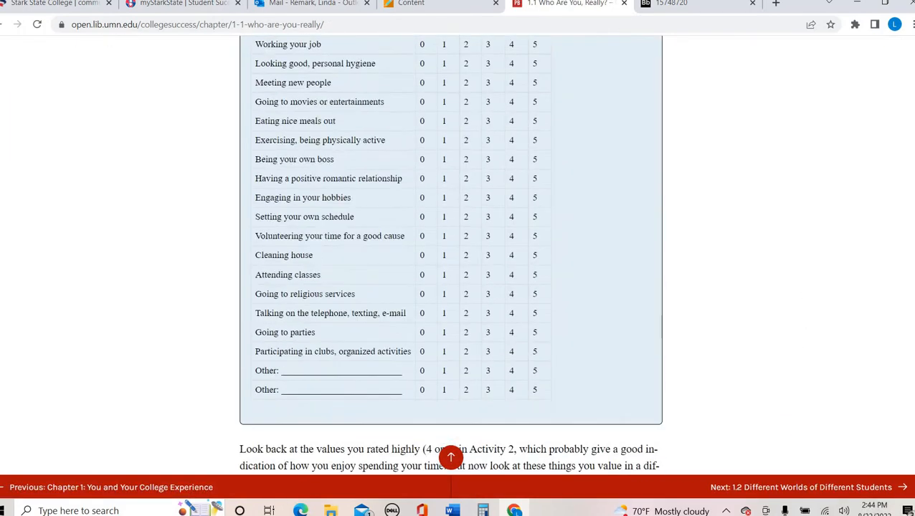
scroll("down", 3)
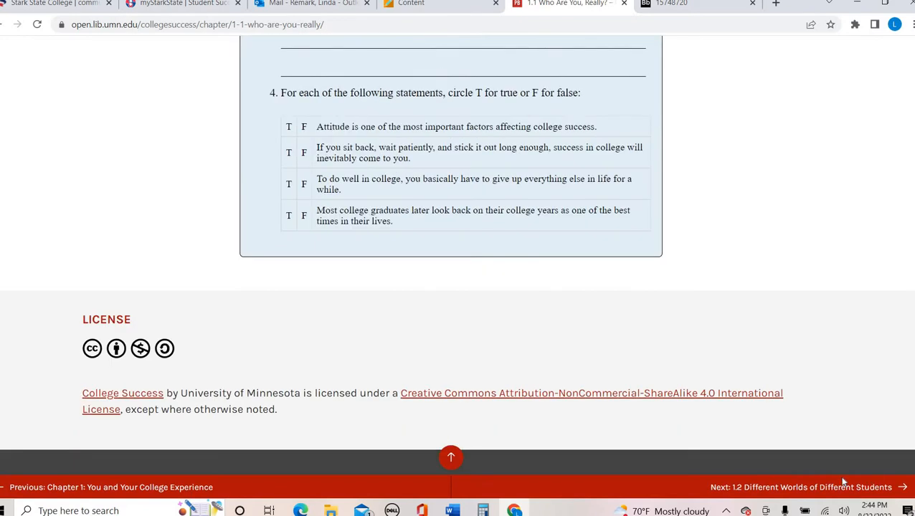
left_click(800, 487)
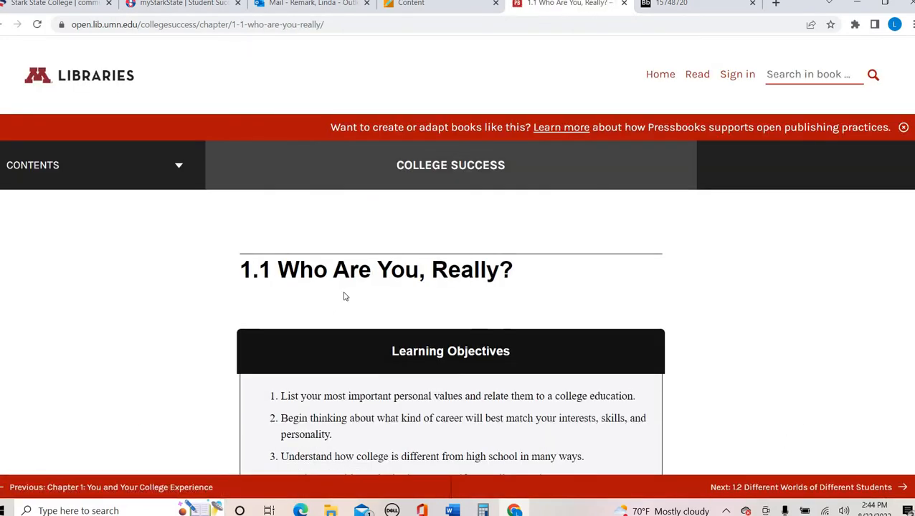
left_click(813, 74)
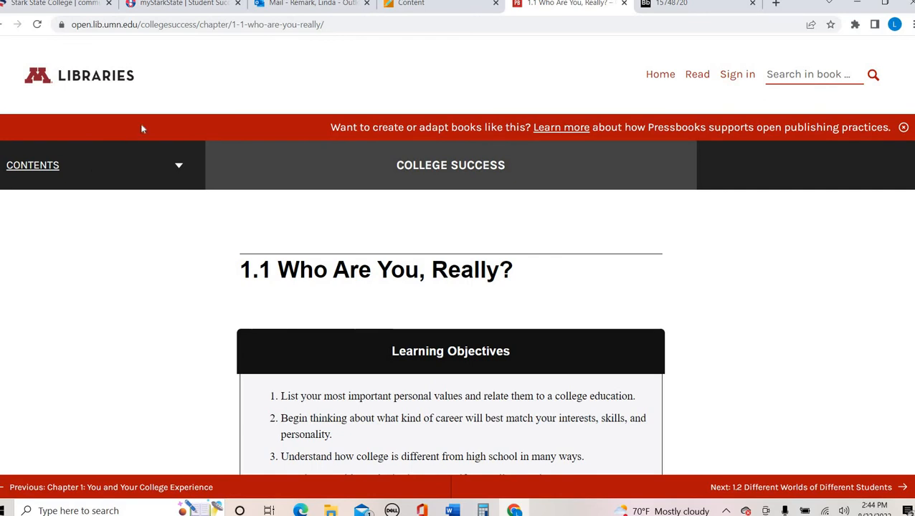
Navigate the contents to section 4.3 Are You Really Listening? and view its Learning Objectives.
scroll("down", 3)
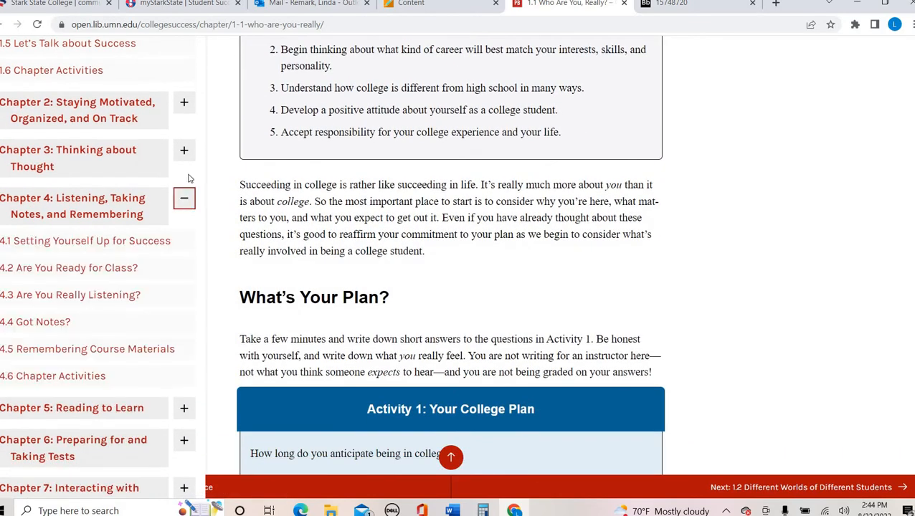
scroll("down", 3)
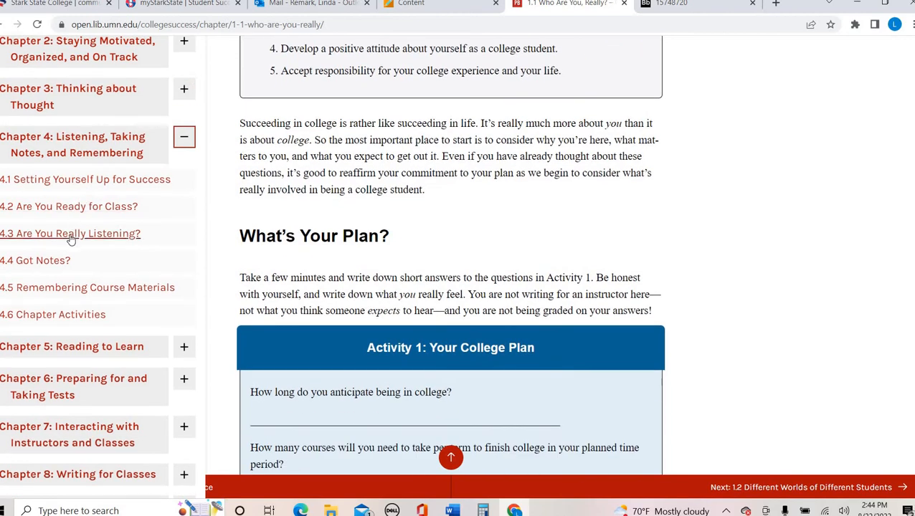
left_click(69, 233)
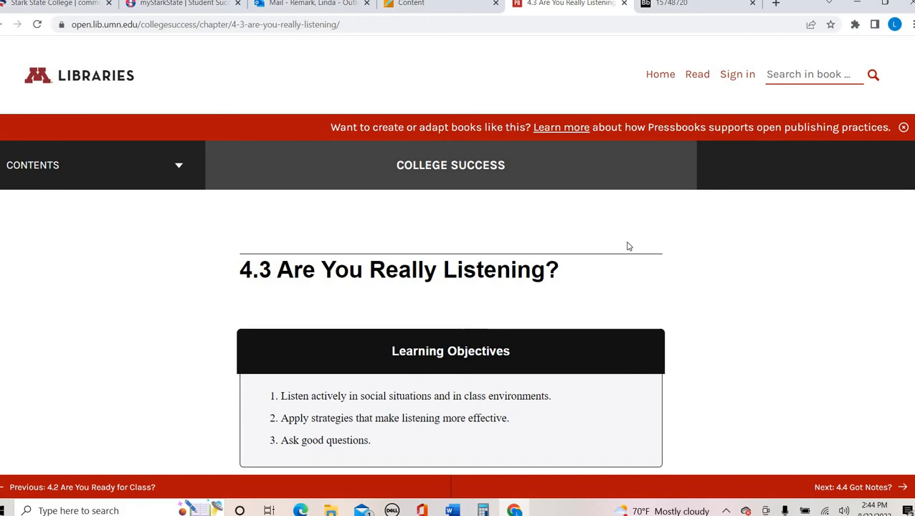
scroll("down", 3)
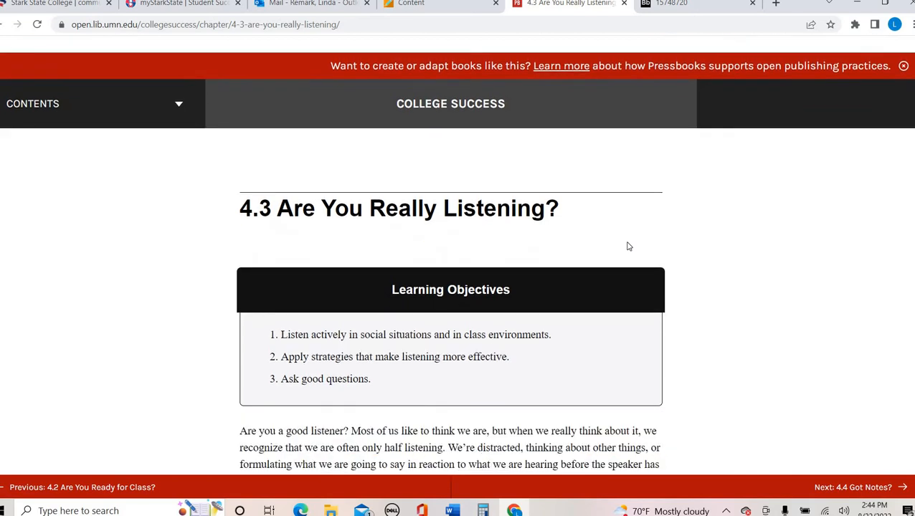
mouse_move(628, 258)
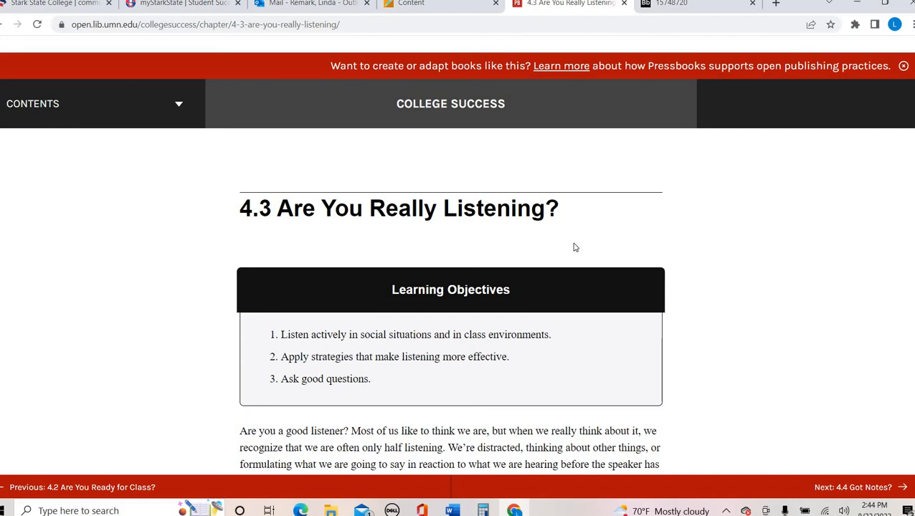
mouse_move(421, 46)
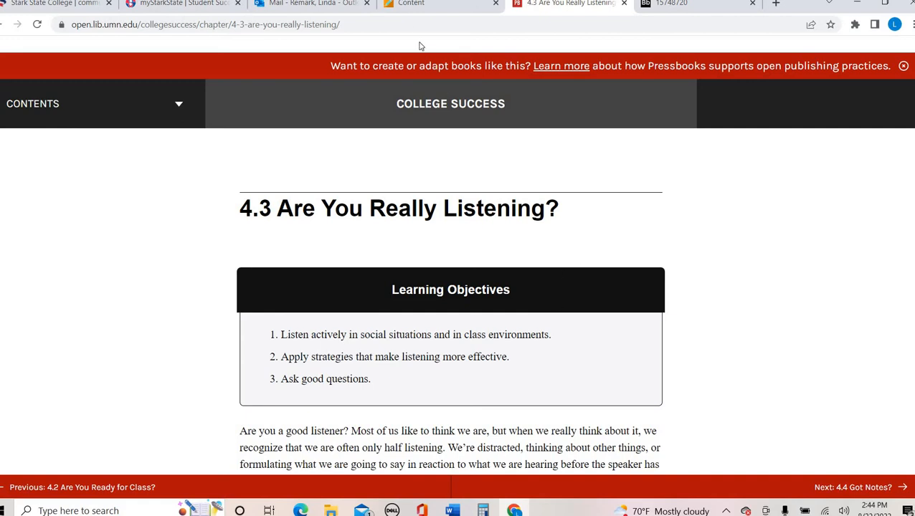
mouse_move(429, 79)
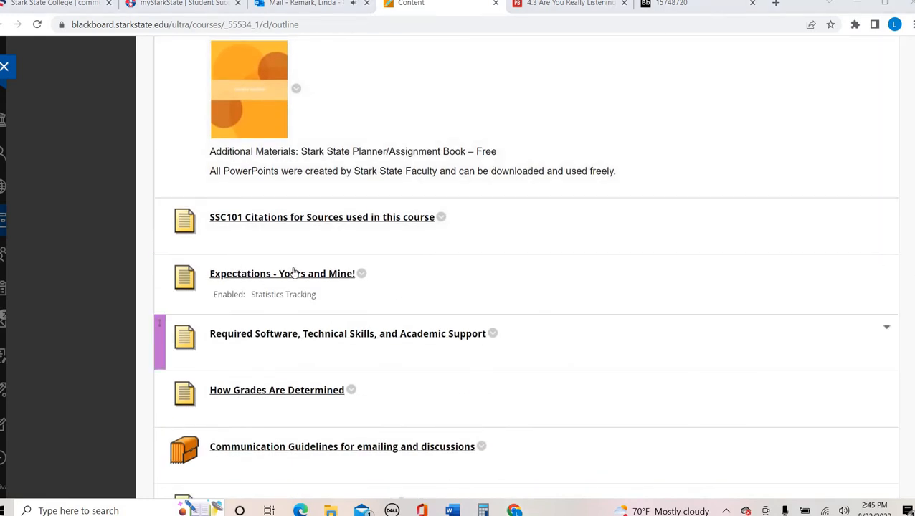
Open the course's Lessons page listing Computer Bare Basics, Muddy Point and Textbook Access.
scroll("down", 3)
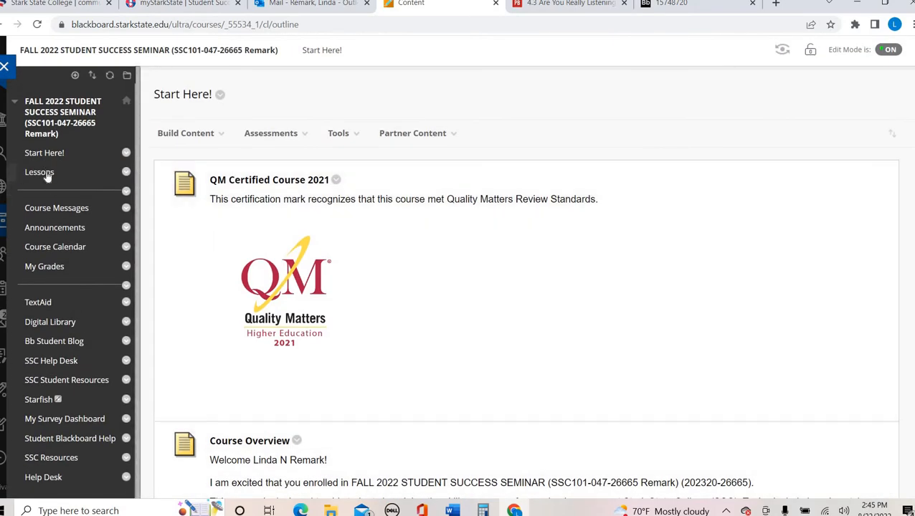
left_click(39, 172)
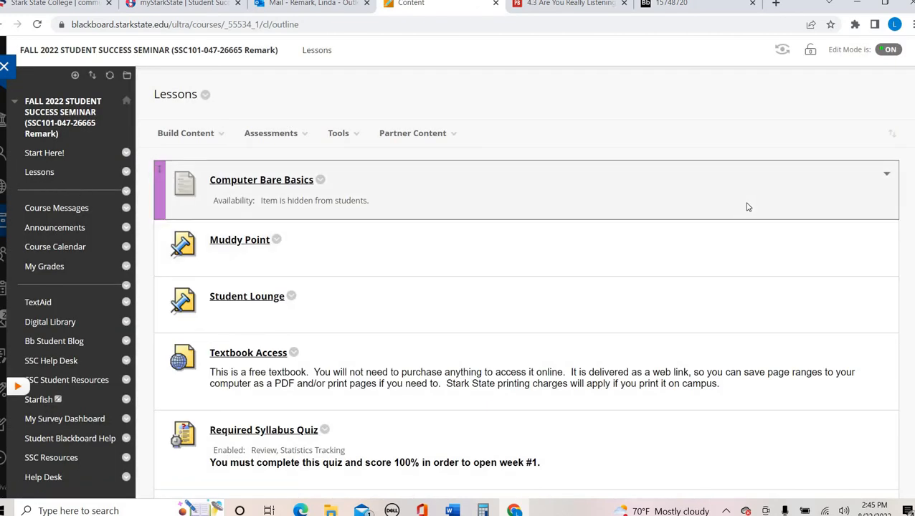
Scroll down the Lessons page and open the Week 1 lesson folder.
scroll("down", 3)
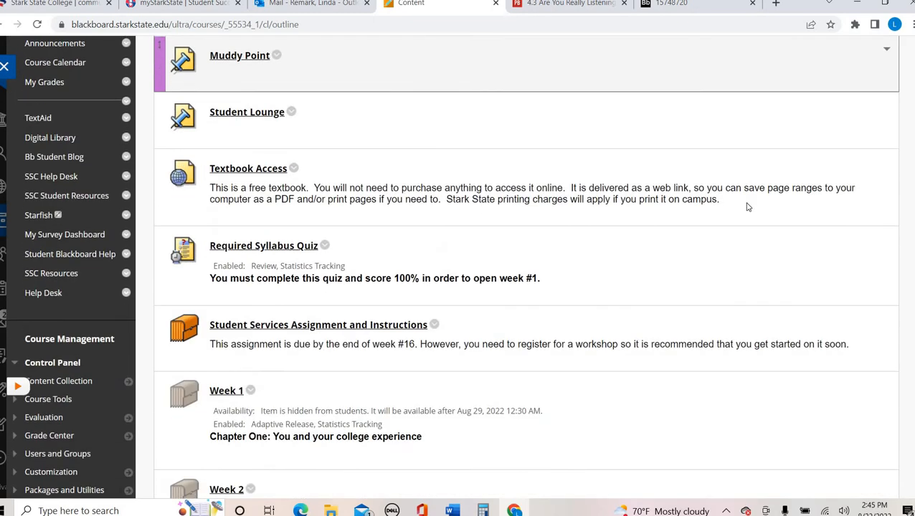
scroll("down", 3)
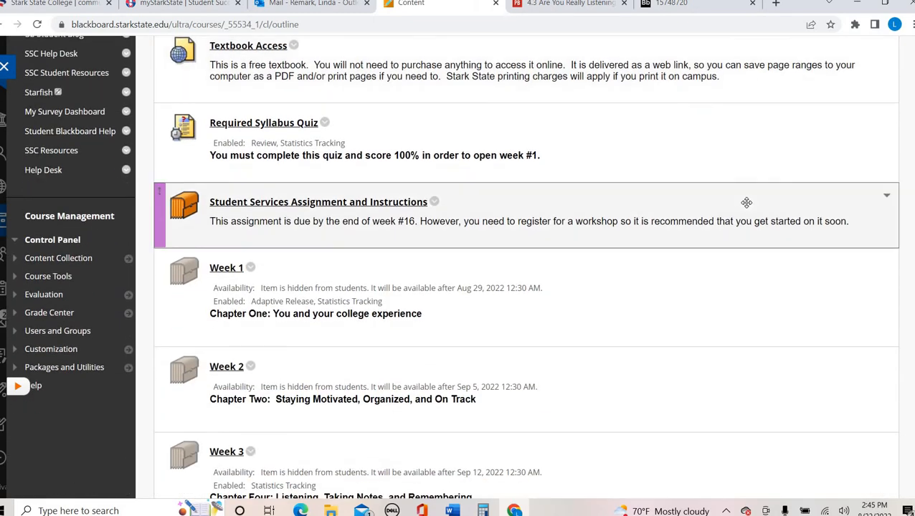
mouse_move(258, 264)
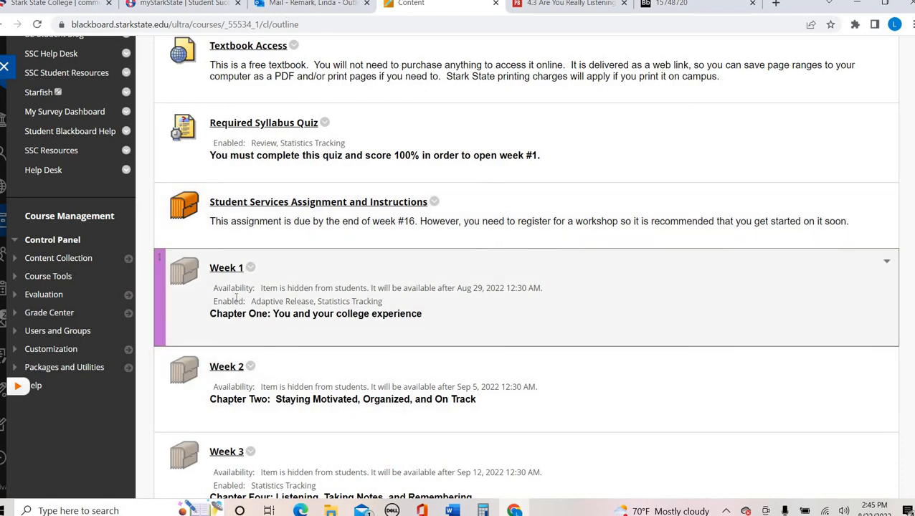
mouse_move(492, 375)
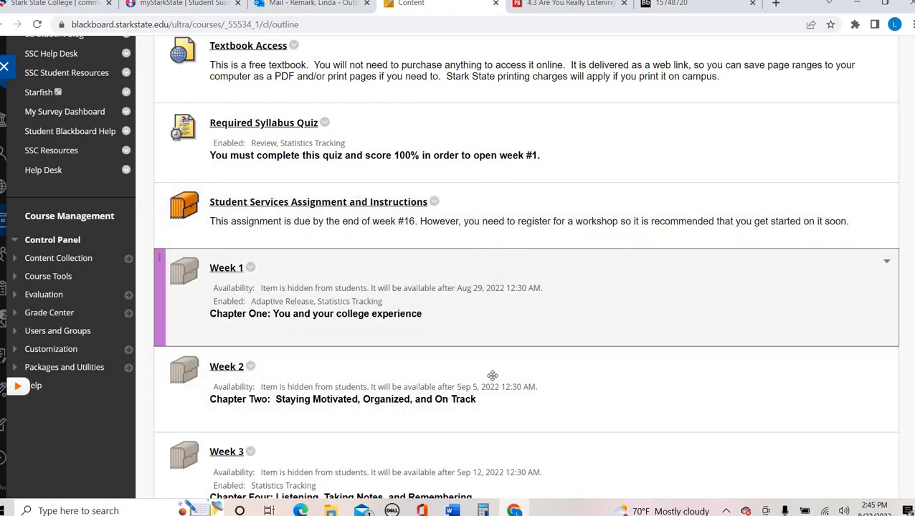
mouse_move(484, 323)
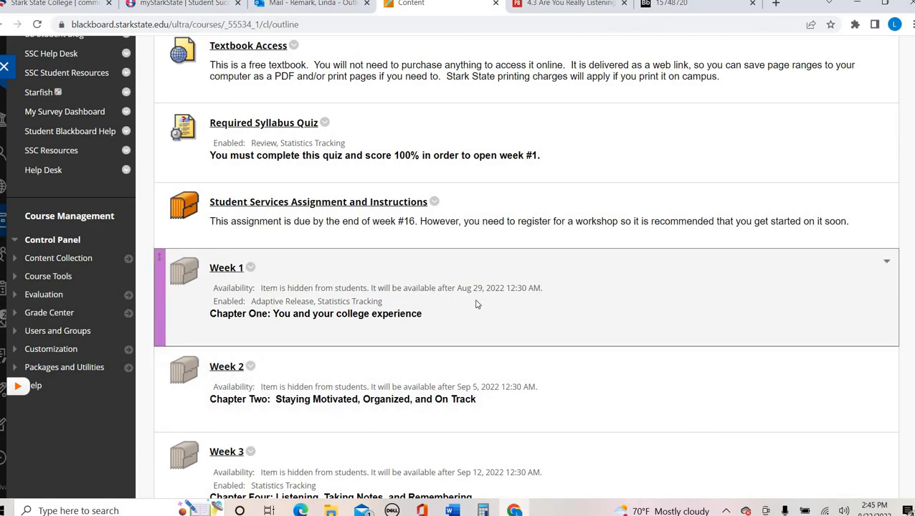
mouse_move(223, 269)
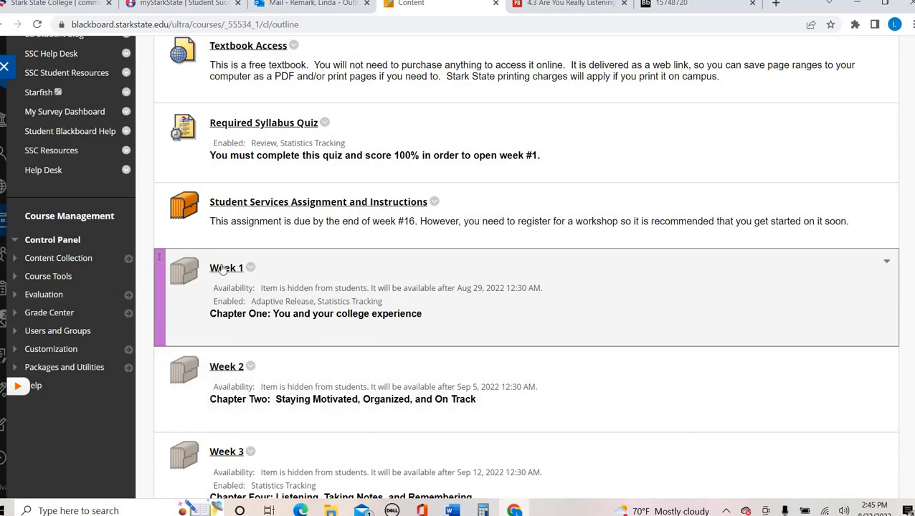
left_click(227, 268)
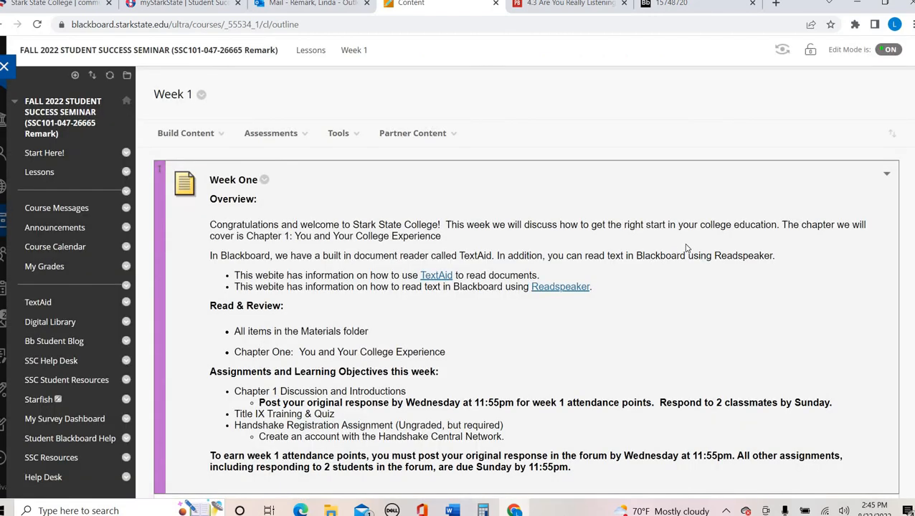
Scroll through the Week One overview down to the Materials and Assignments folders.
scroll("down", 3)
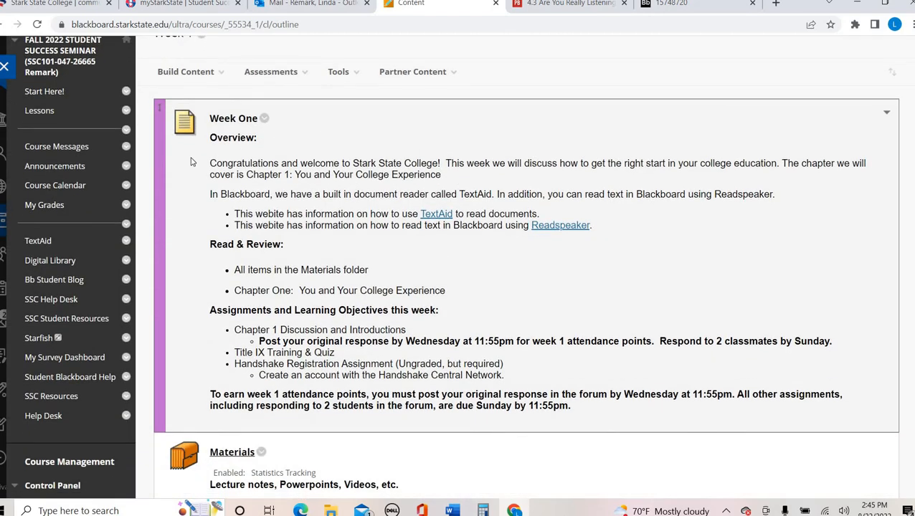
scroll("down", 3)
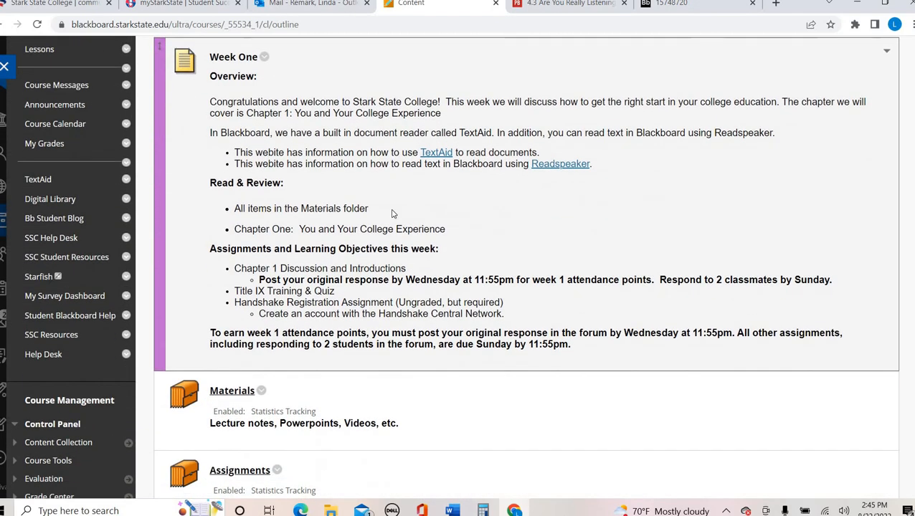
scroll("down", 3)
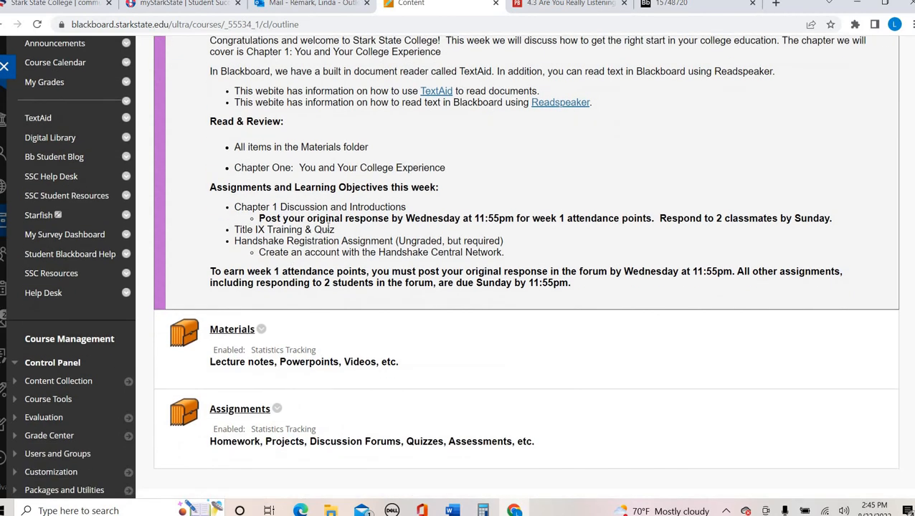
mouse_move(488, 224)
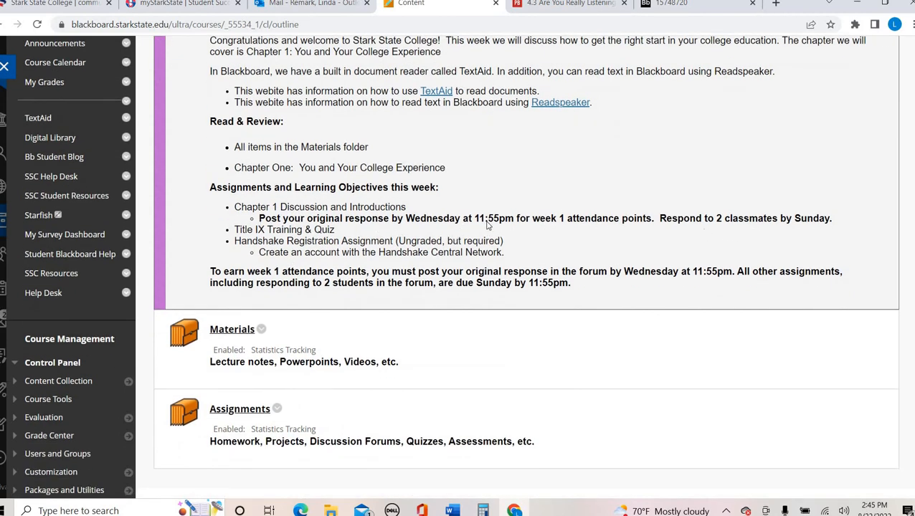
mouse_move(228, 310)
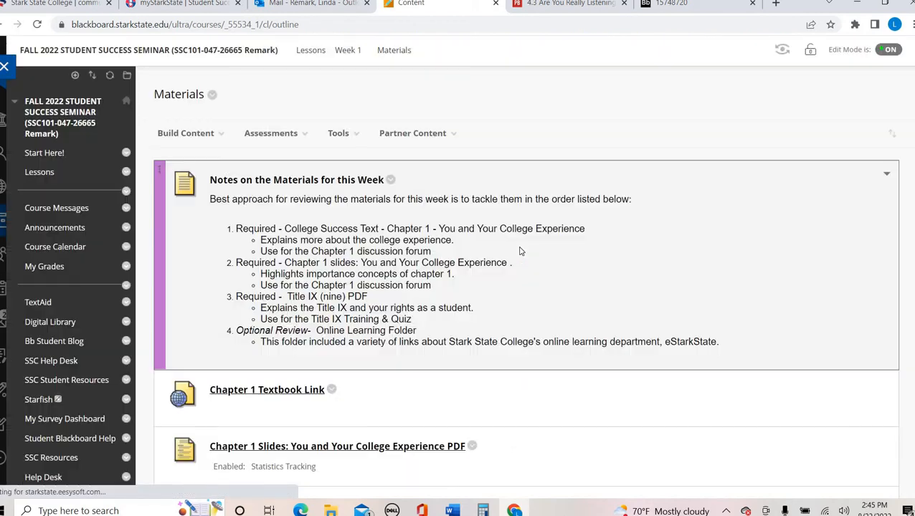
Open the Chapter 1 textbook link, return to Blackboard, and open the Chapter 1 Slides PDF.
scroll("down", 3)
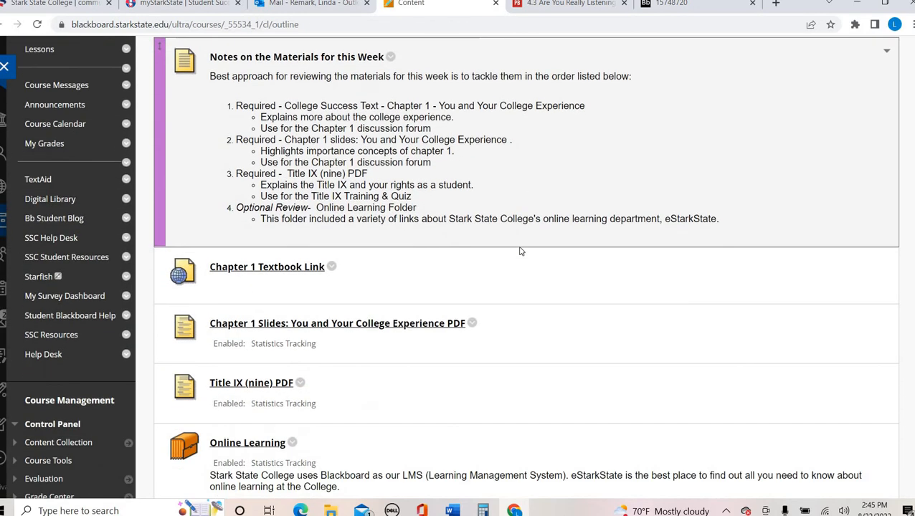
mouse_move(267, 267)
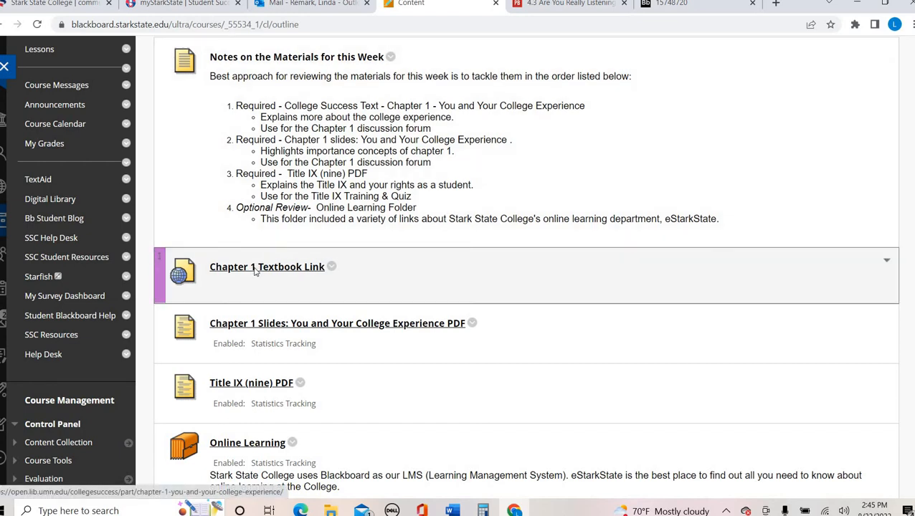
left_click(266, 266)
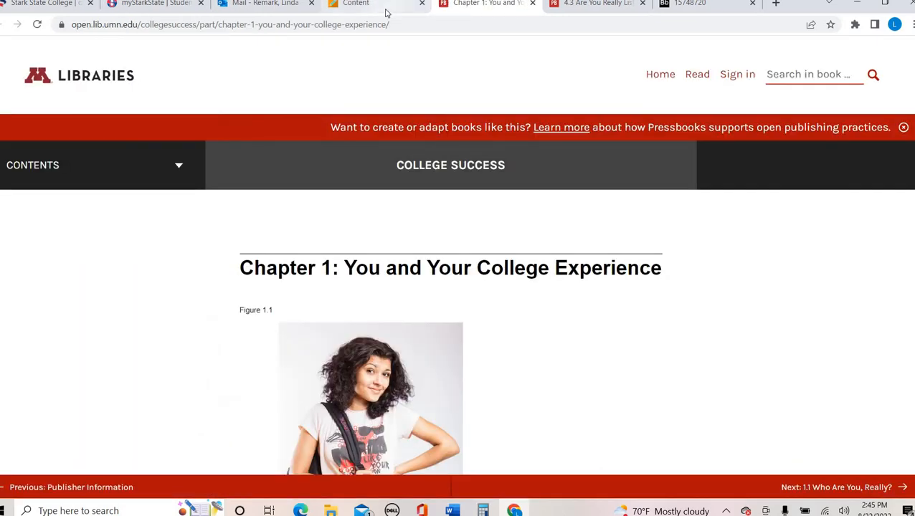
left_click(376, 4)
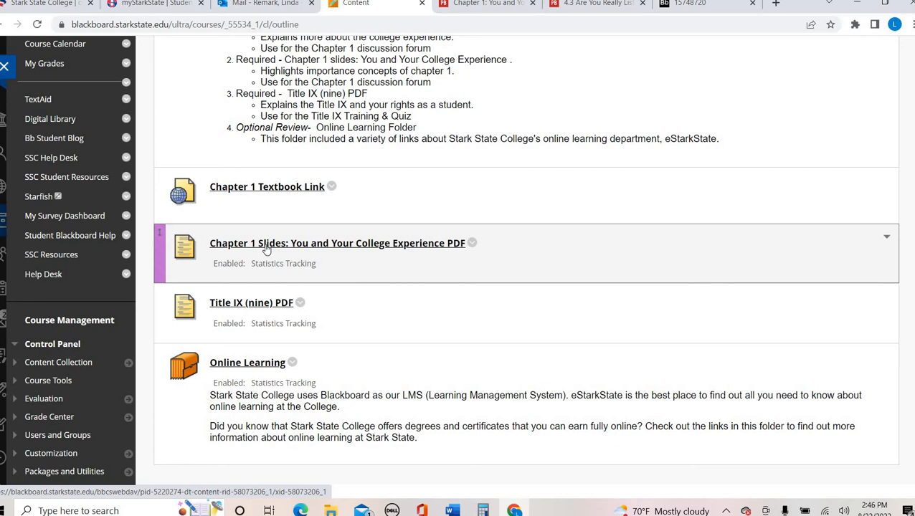
left_click(337, 243)
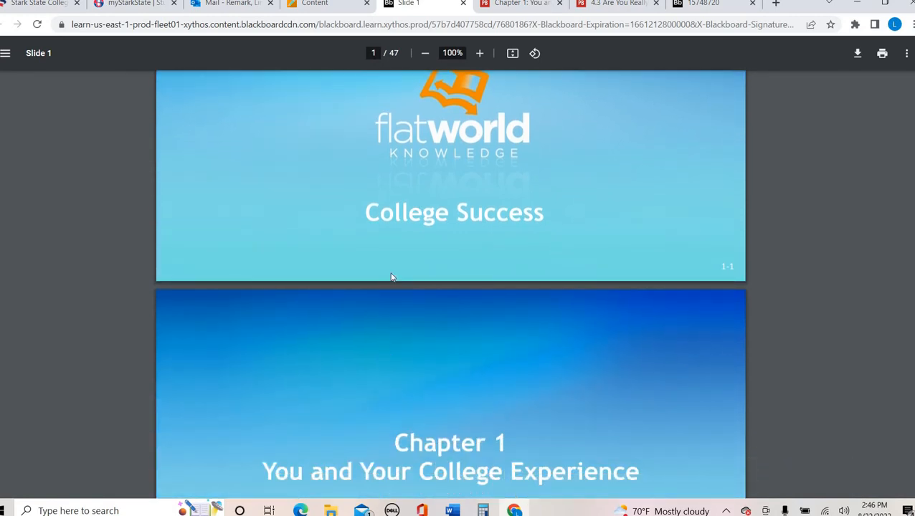
mouse_move(385, 47)
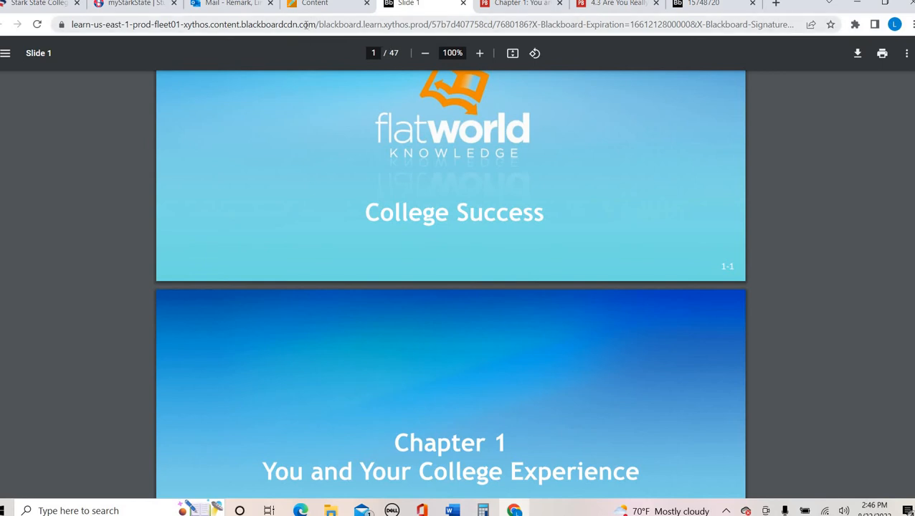
Switch back to the tab showing the College Success Chapter 1 textbook page.
left_click(314, 4)
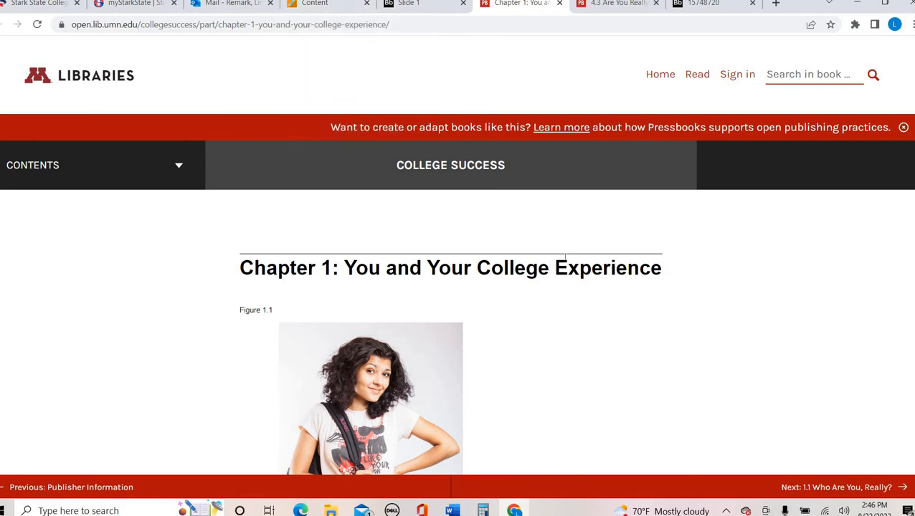
Expand Chapter 1 in the textbook's contents menu to list its sections.
scroll("down", 3)
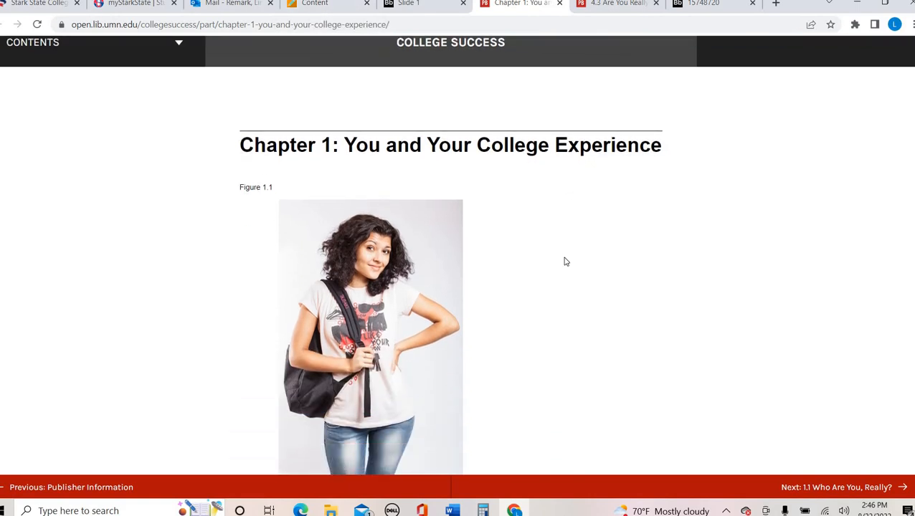
mouse_move(119, 242)
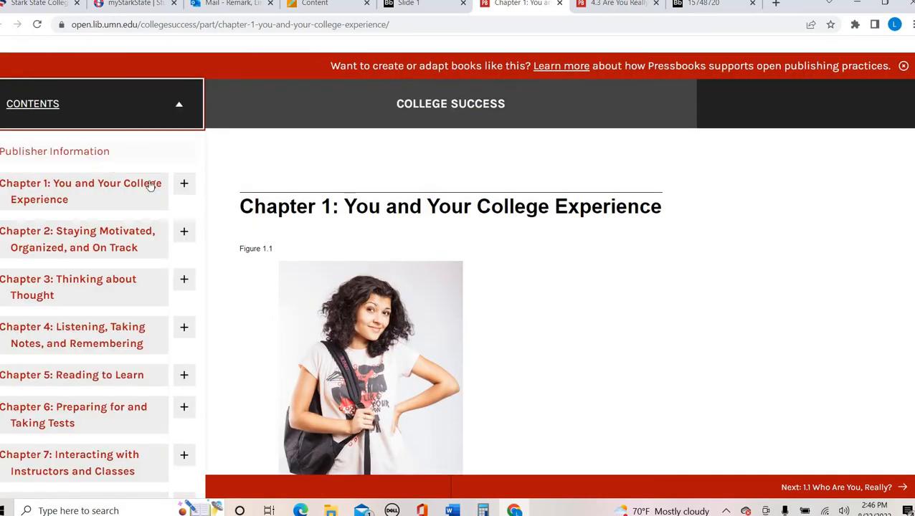
left_click(184, 184)
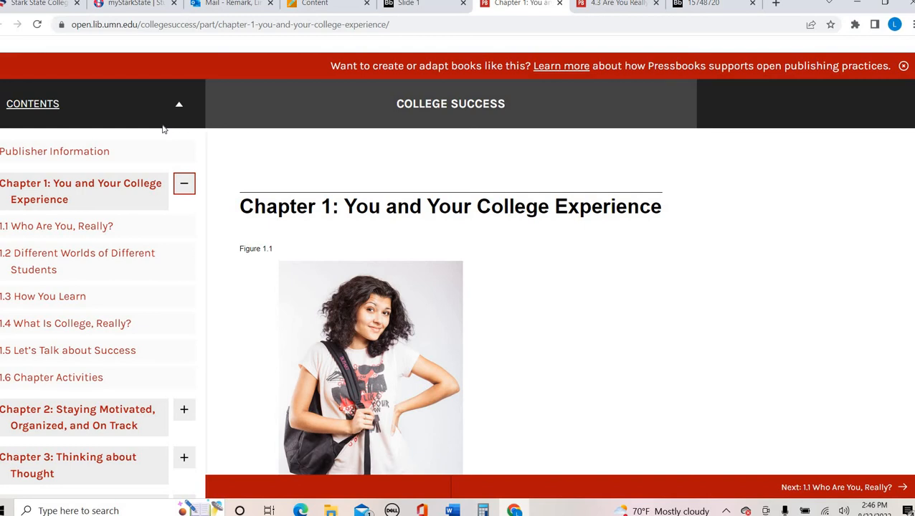
mouse_move(105, 183)
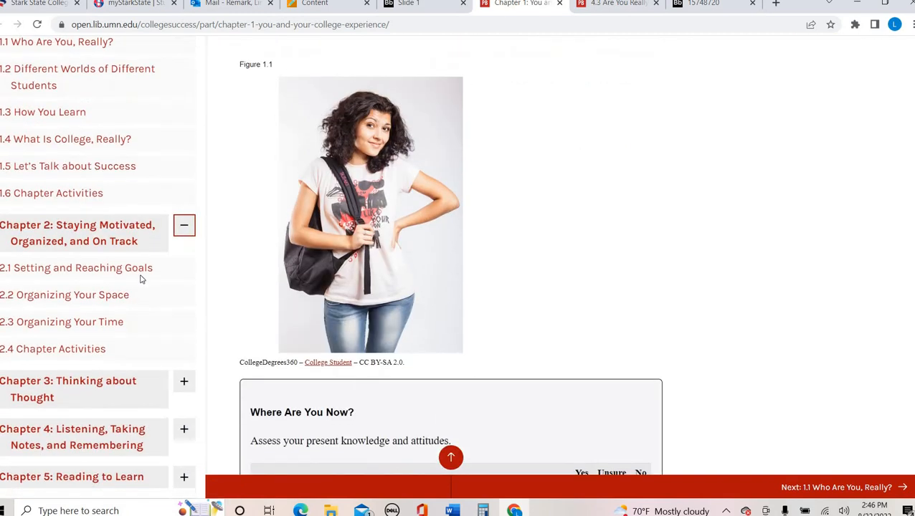
scroll("up", 3)
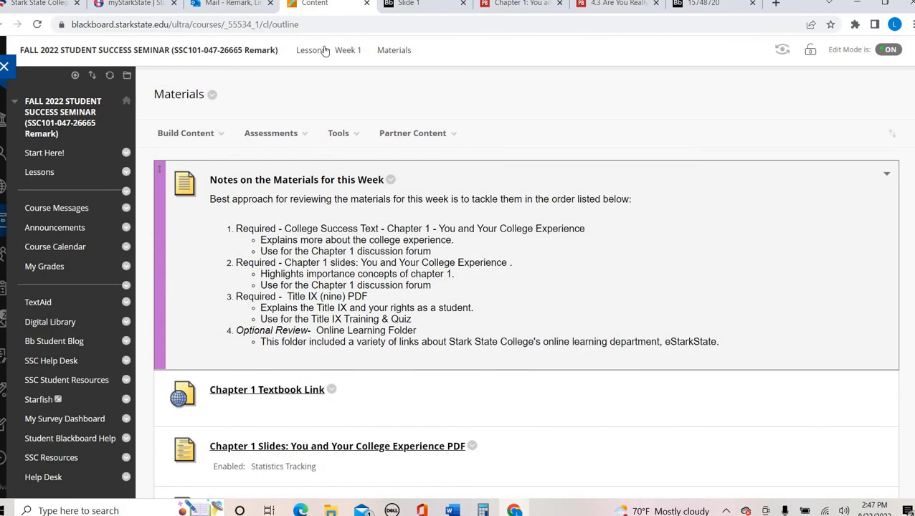
Return to the Week 1 overview and scroll to the Chapter 1 Discussion instructions.
left_click(348, 50)
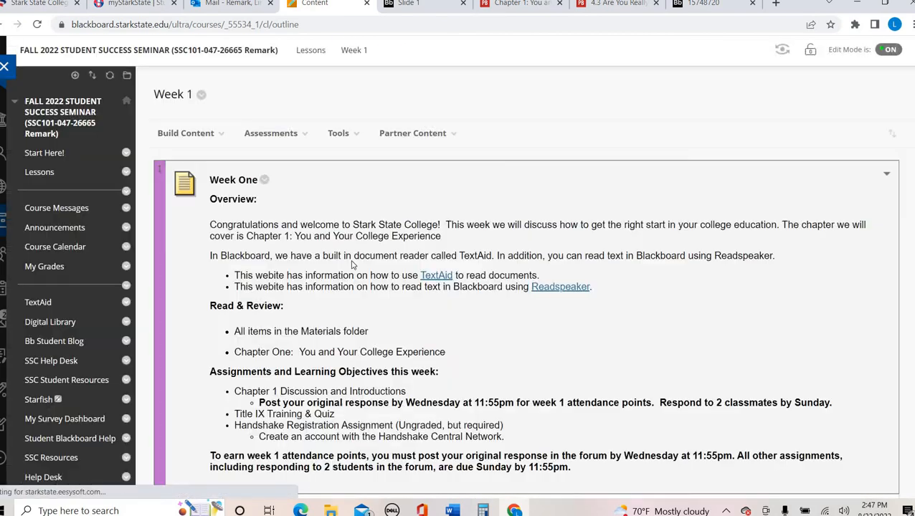
scroll("down", 3)
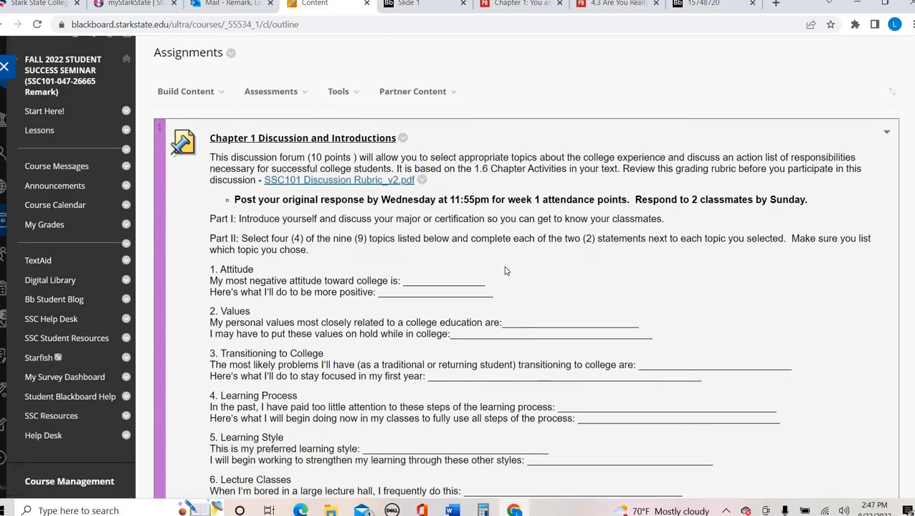
scroll("down", 3)
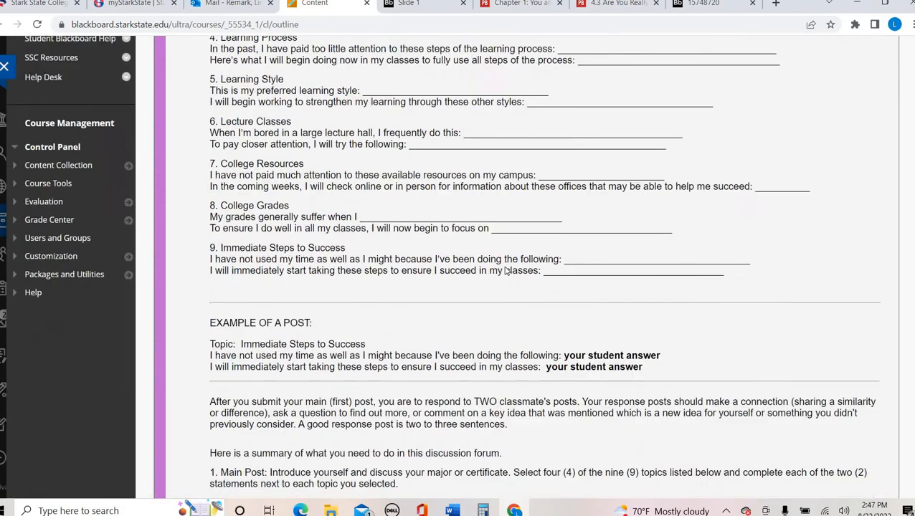
scroll("down", 3)
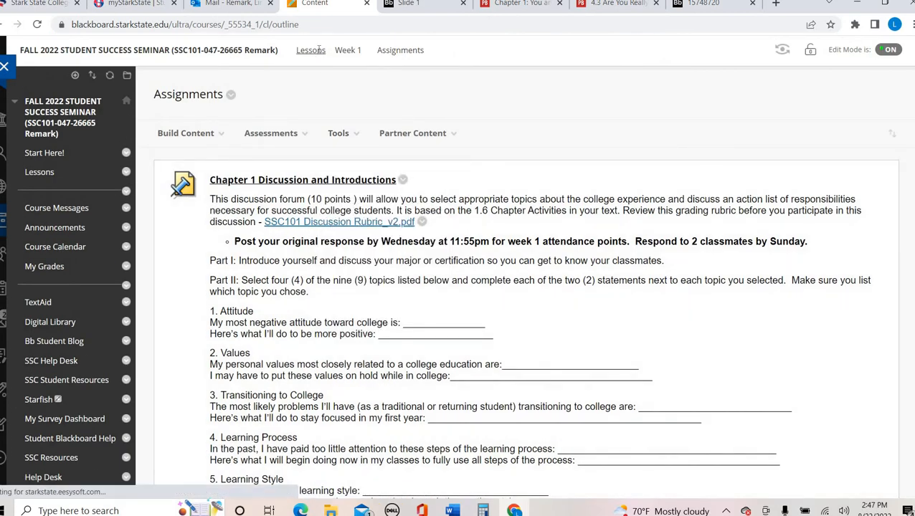
Go back via the Lessons breadcrumb and scroll down to Muddy Point and the Syllabus Quiz.
left_click(311, 50)
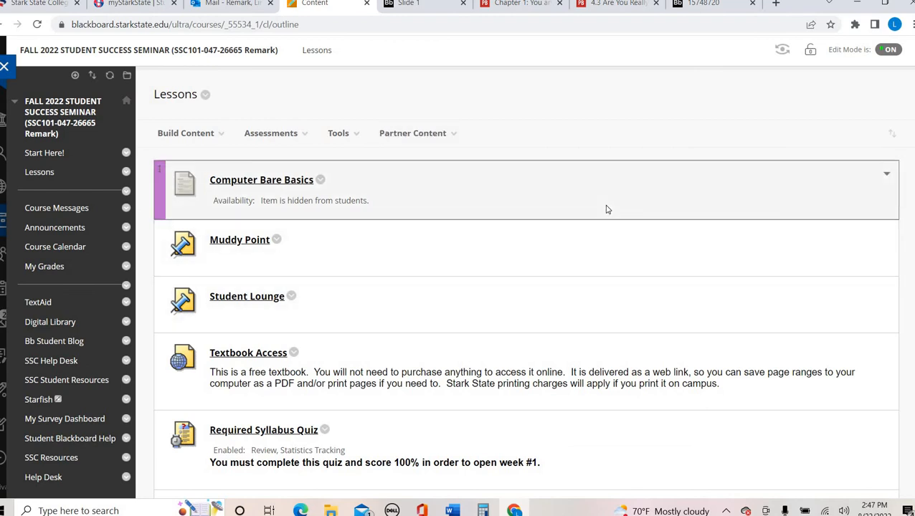
scroll("down", 3)
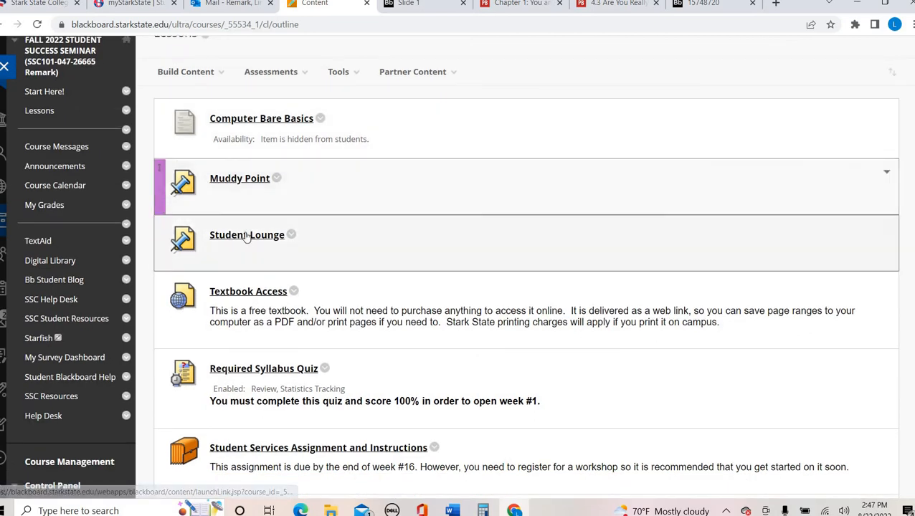
mouse_move(246, 234)
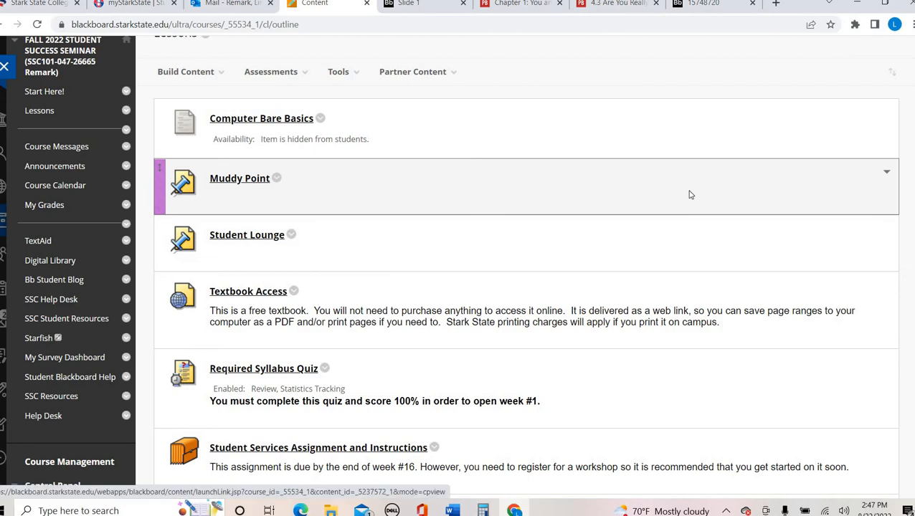
Open the Muddy Point discussion forum from the Lessons content area.
left_click(239, 178)
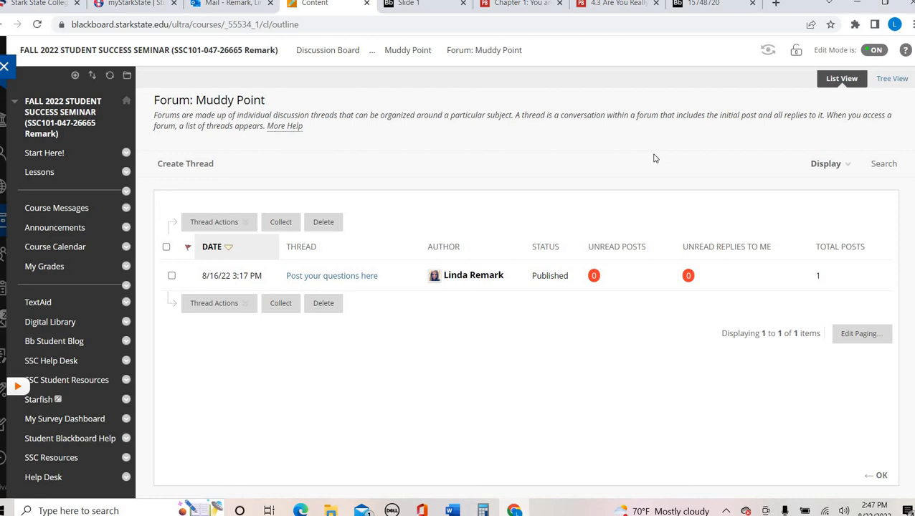
mouse_move(653, 155)
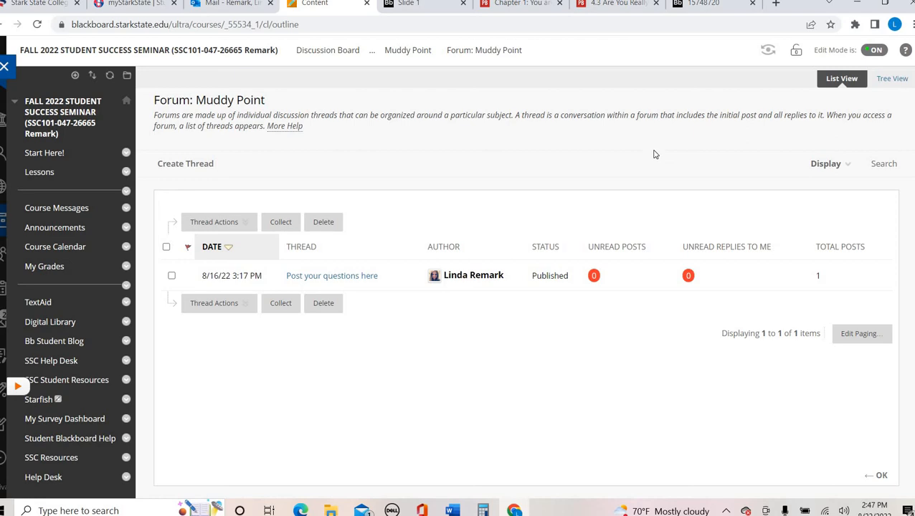
mouse_move(653, 144)
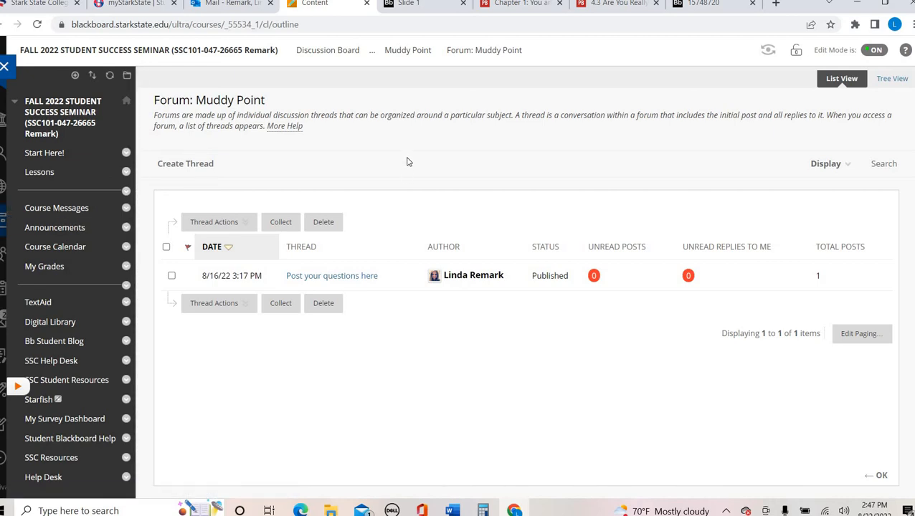
mouse_move(414, 195)
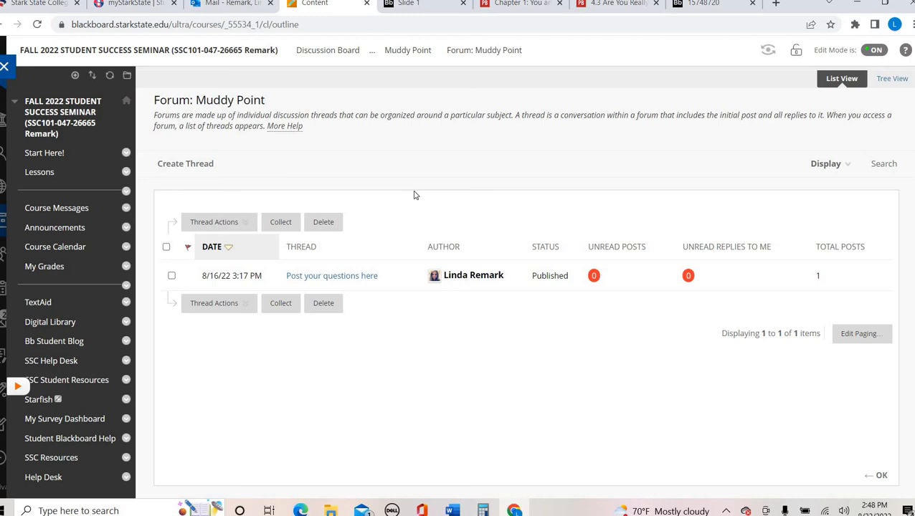
mouse_move(439, 226)
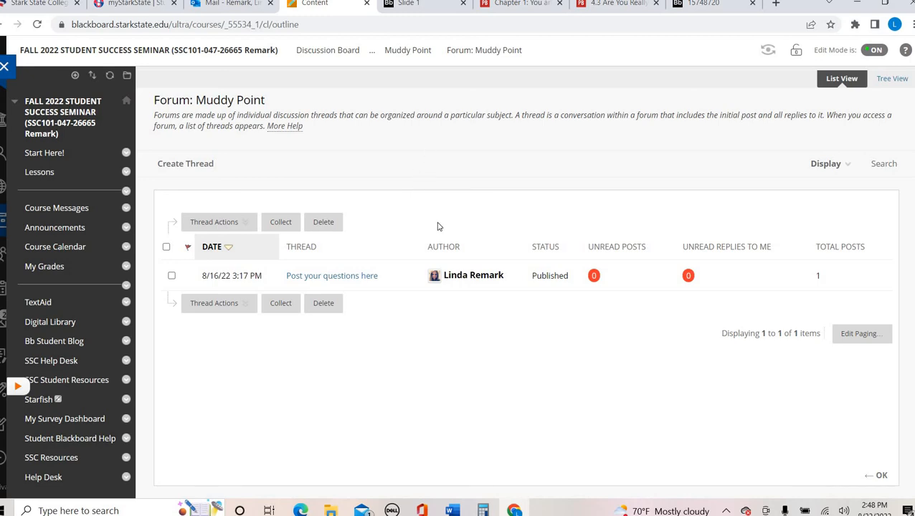
mouse_move(207, 166)
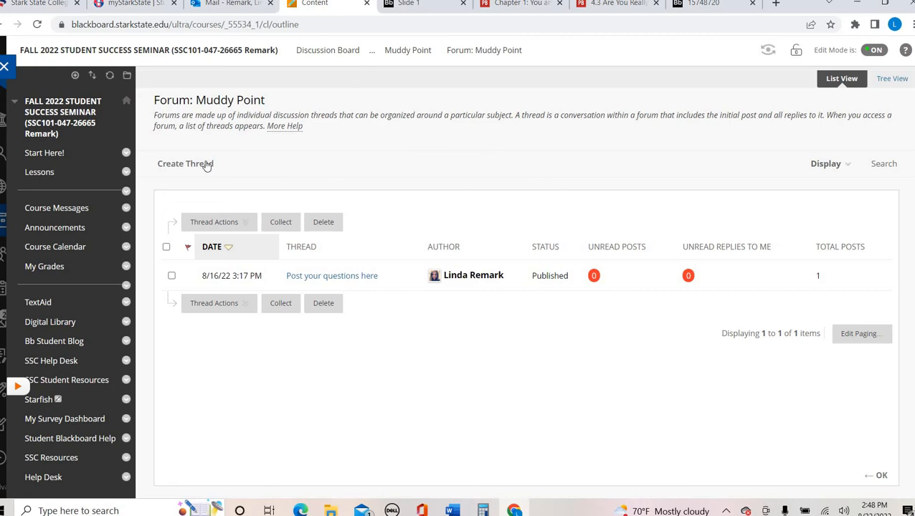
mouse_move(185, 164)
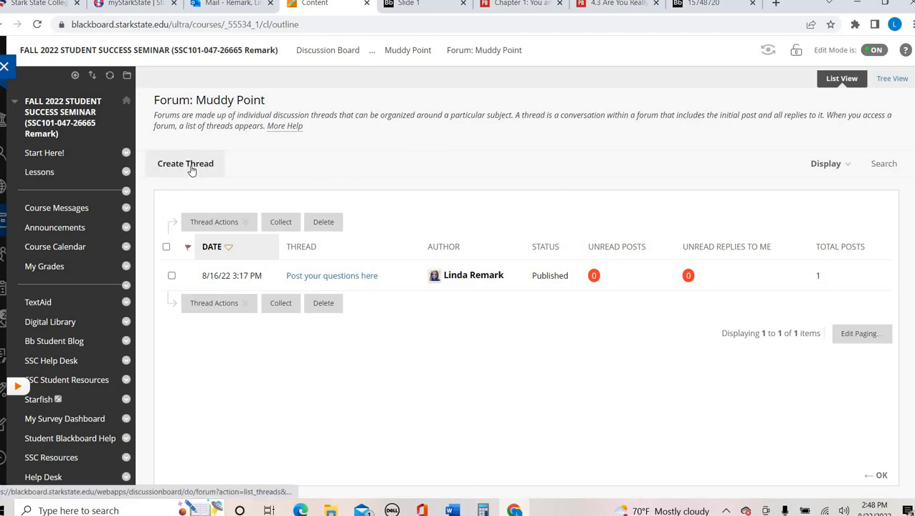
Start a new Muddy Point thread with subject 'Question' and 'Type here' as the message.
left_click(185, 163)
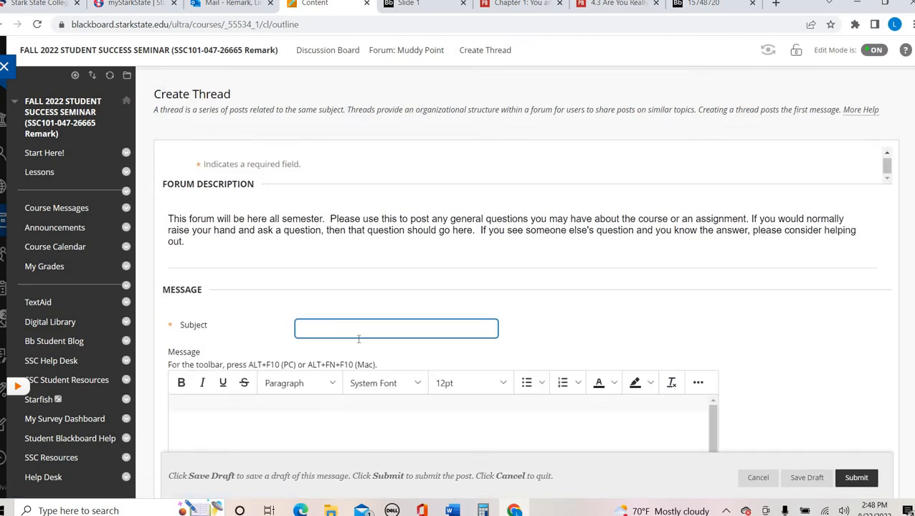
type("Q")
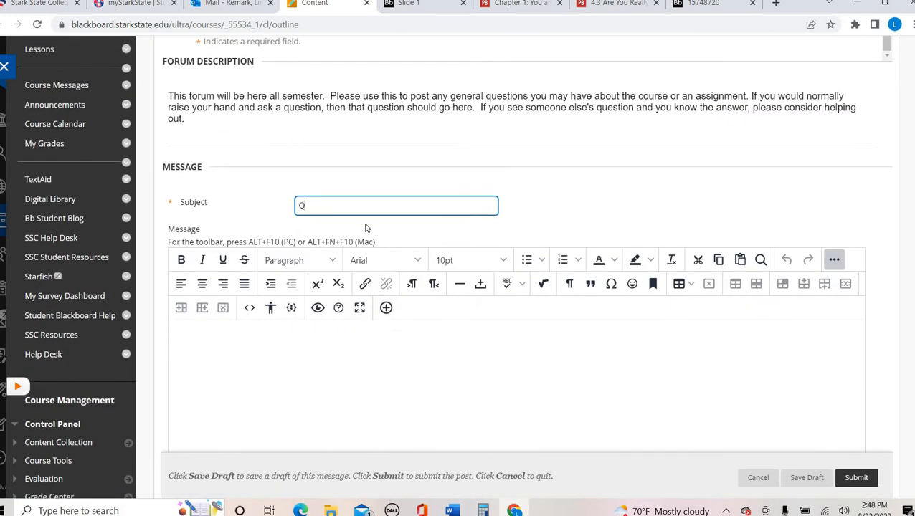
type("uestion")
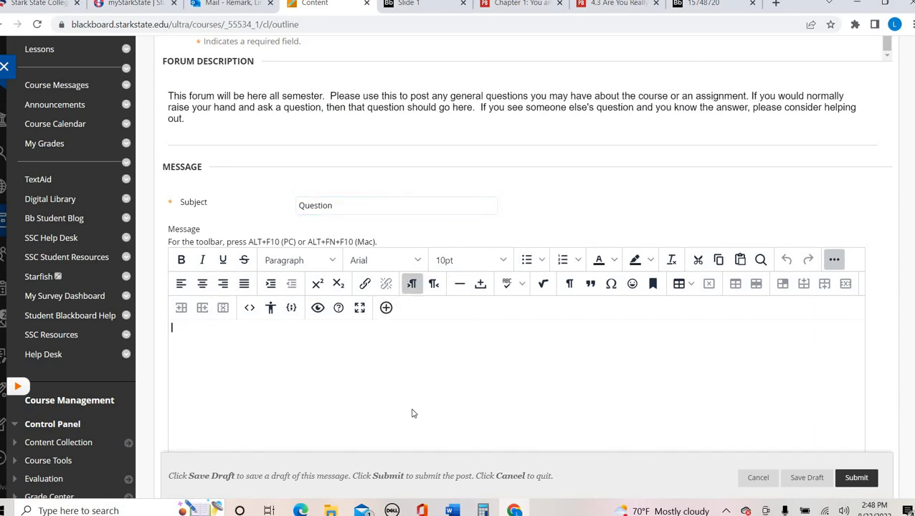
type("Type here")
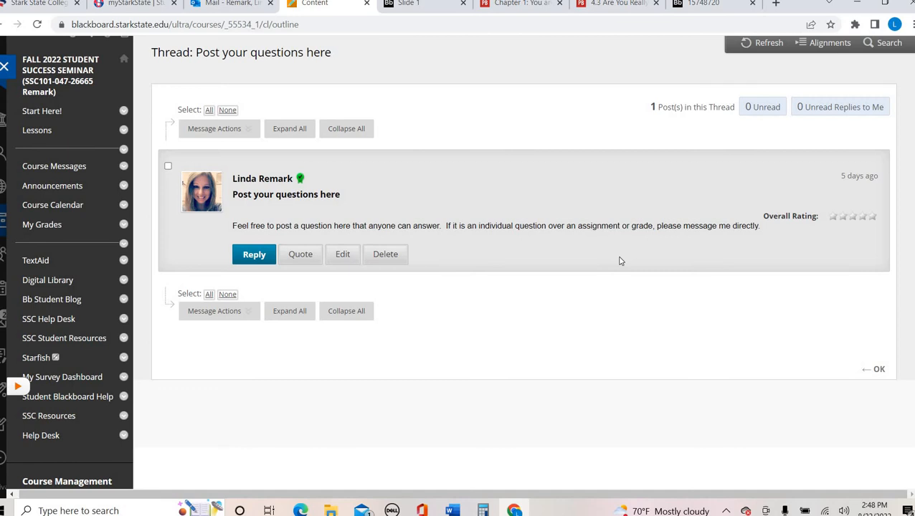
mouse_move(309, 118)
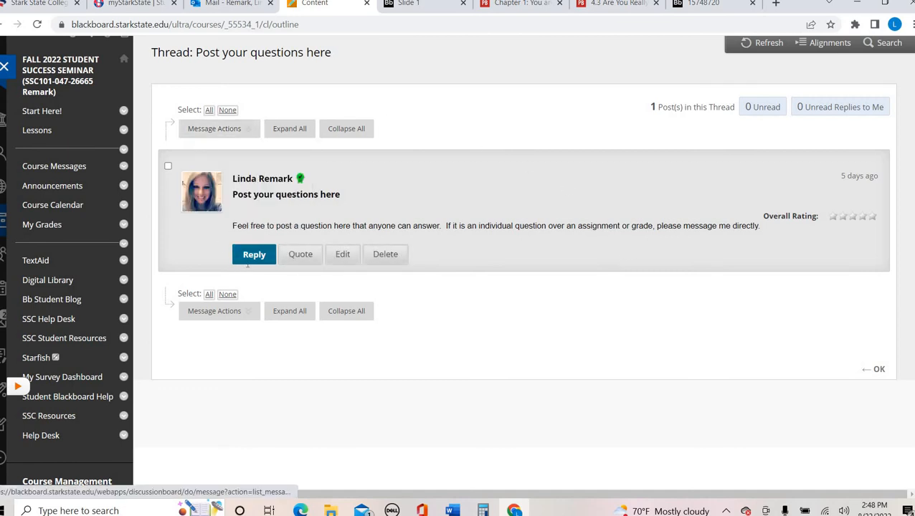
Start a reply to the 'Post your questions here' thread, then cancel it without posting.
left_click(253, 254)
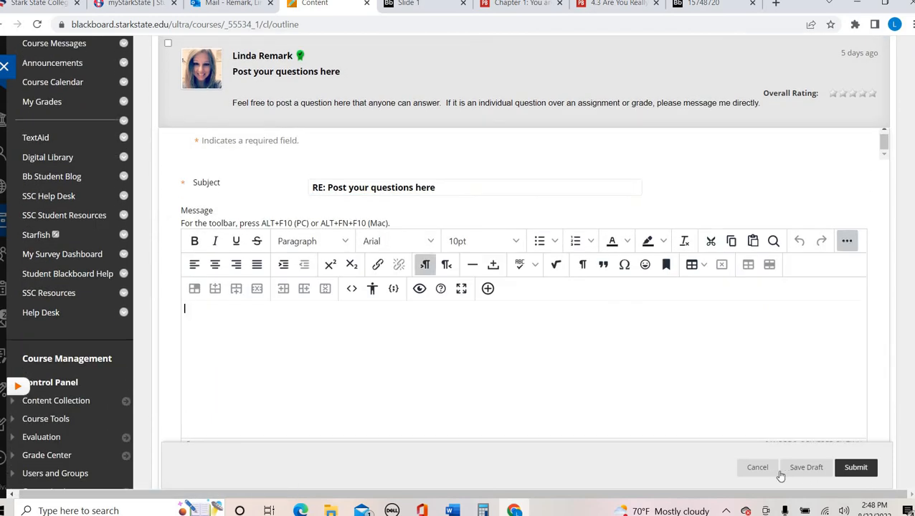
left_click(757, 467)
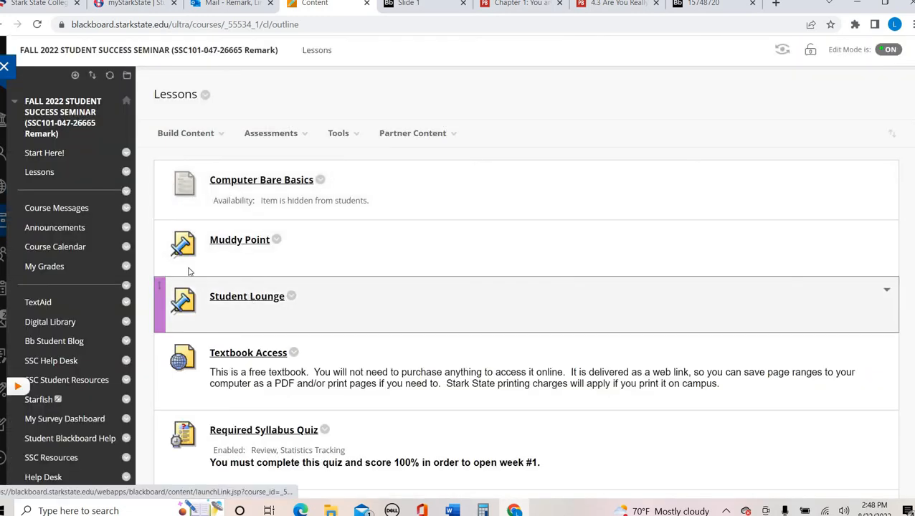
mouse_move(659, 238)
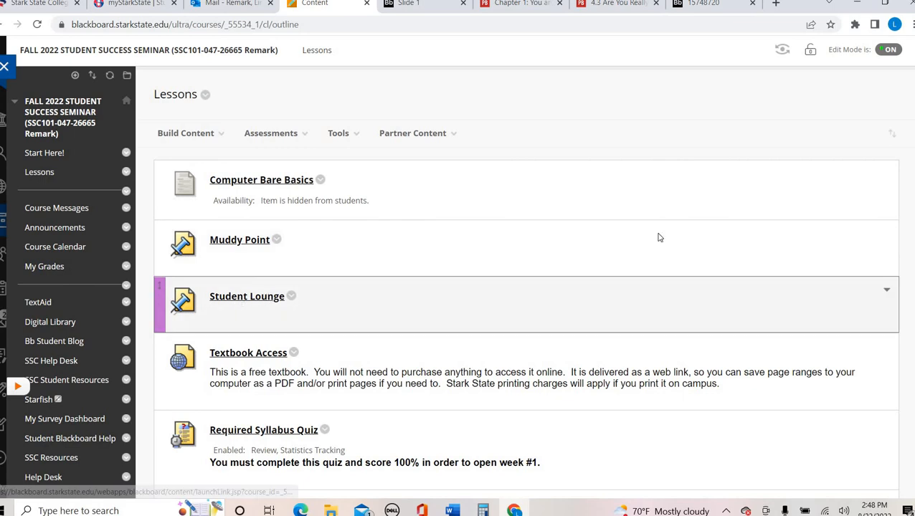
left_click(246, 297)
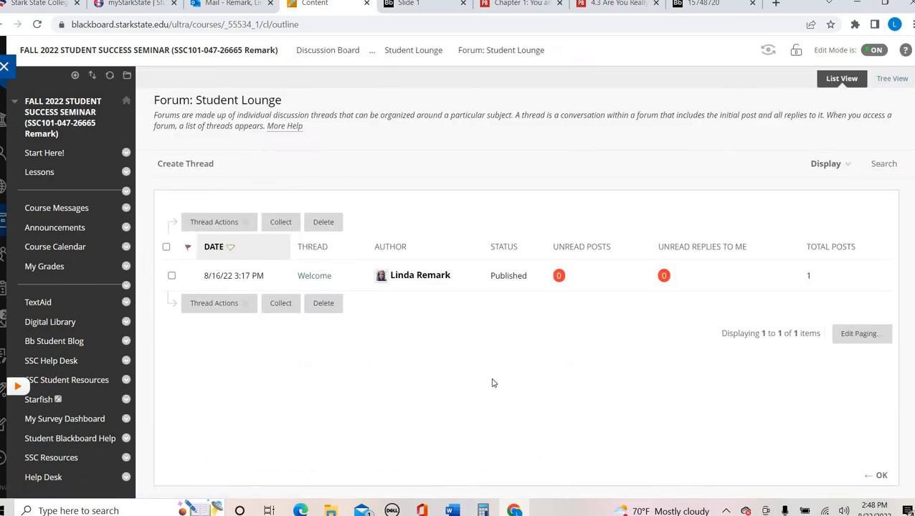
mouse_move(484, 336)
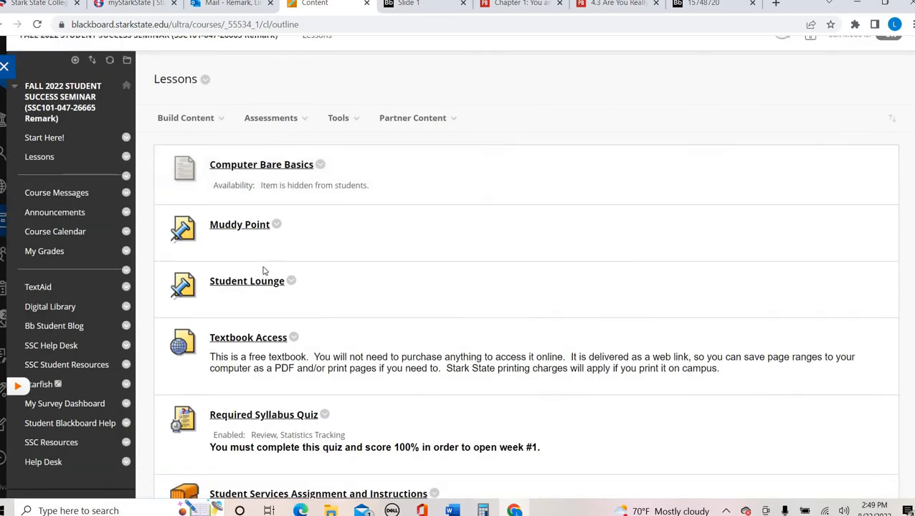
scroll("down", 3)
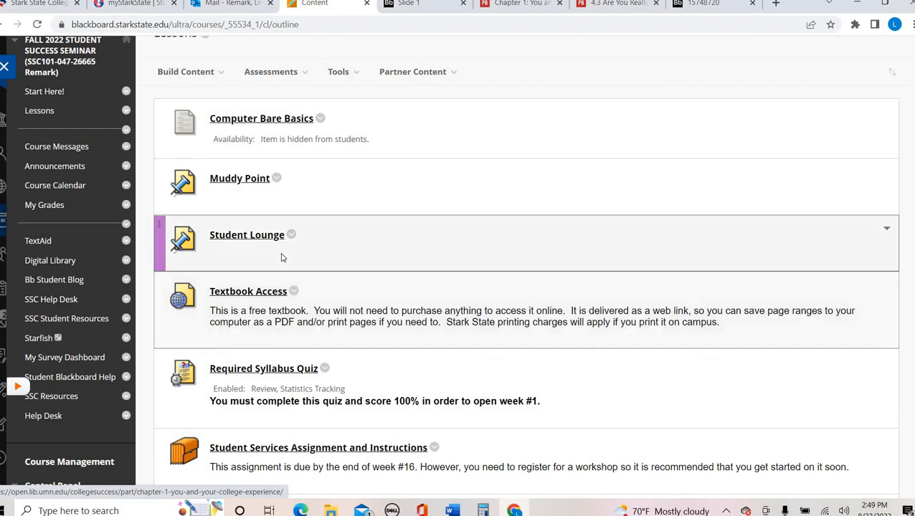
scroll("down", 3)
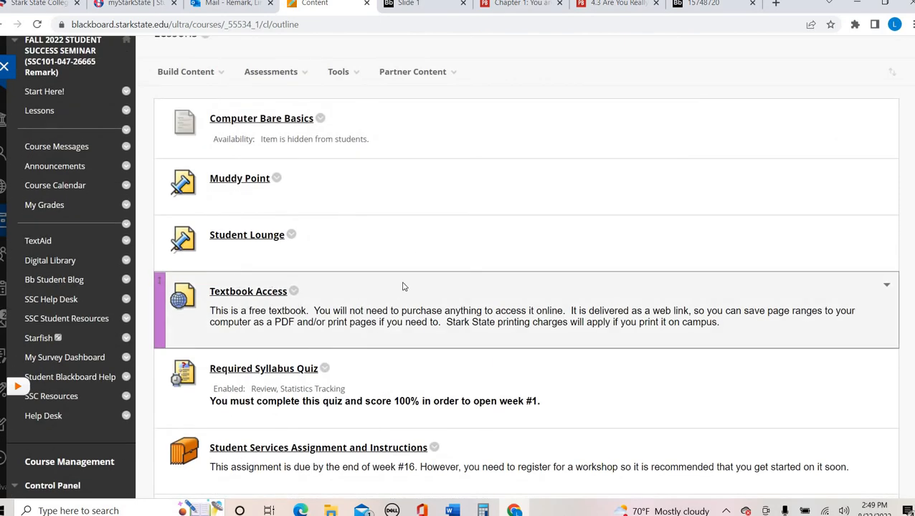
scroll("down", 3)
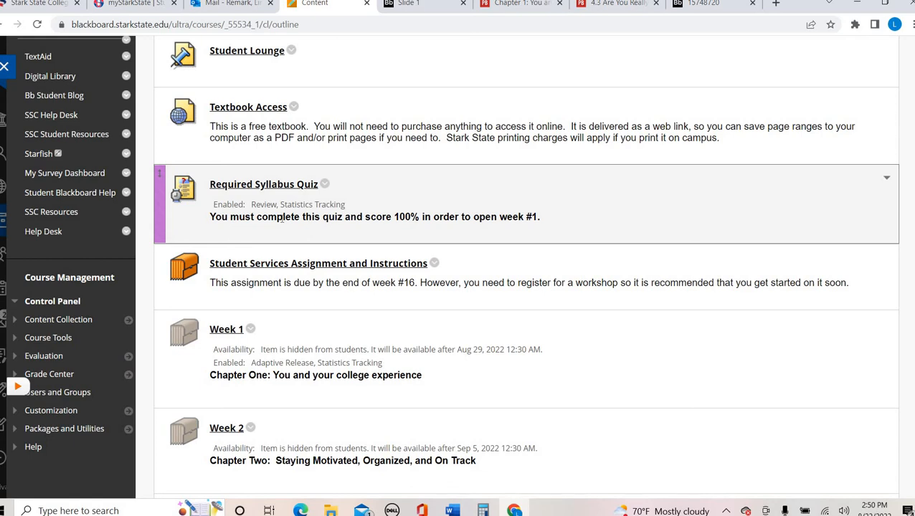
mouse_move(255, 206)
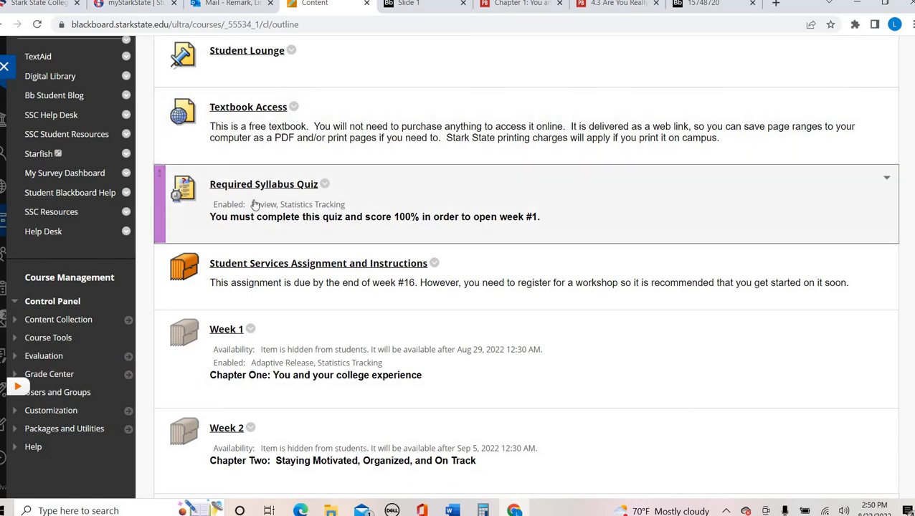
mouse_move(192, 292)
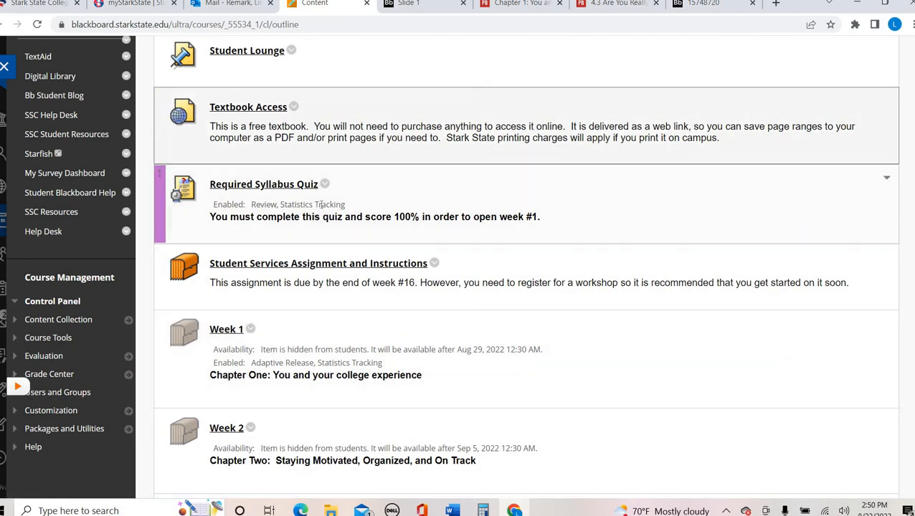
mouse_move(360, 231)
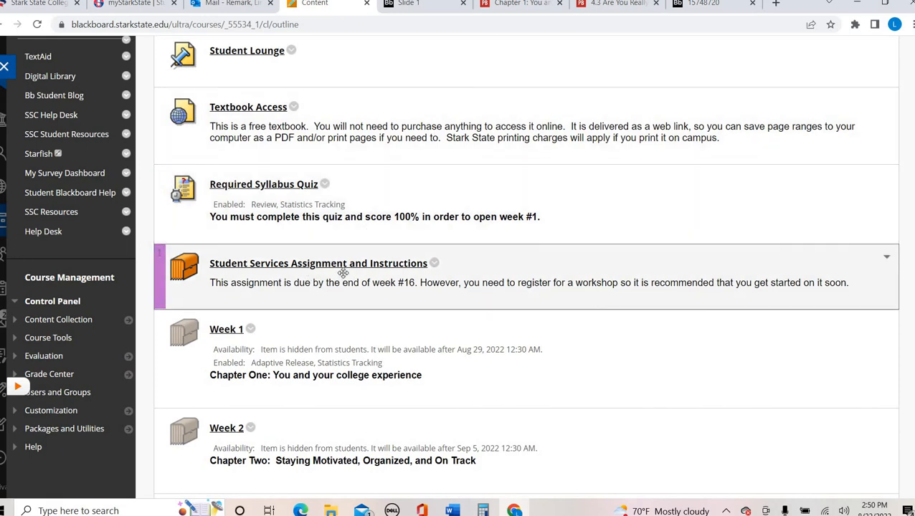
mouse_move(413, 317)
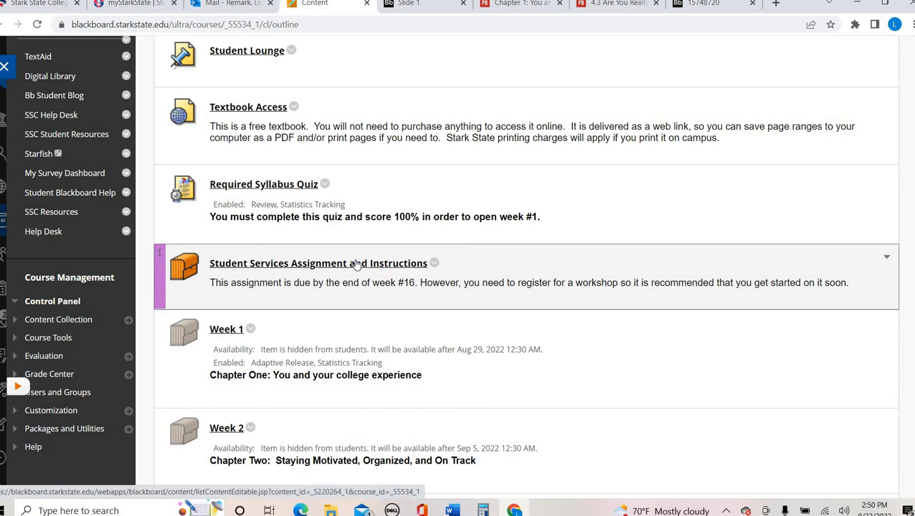
Open Student Services Assignment and Instructions and scroll down to the Student Life events section.
left_click(318, 264)
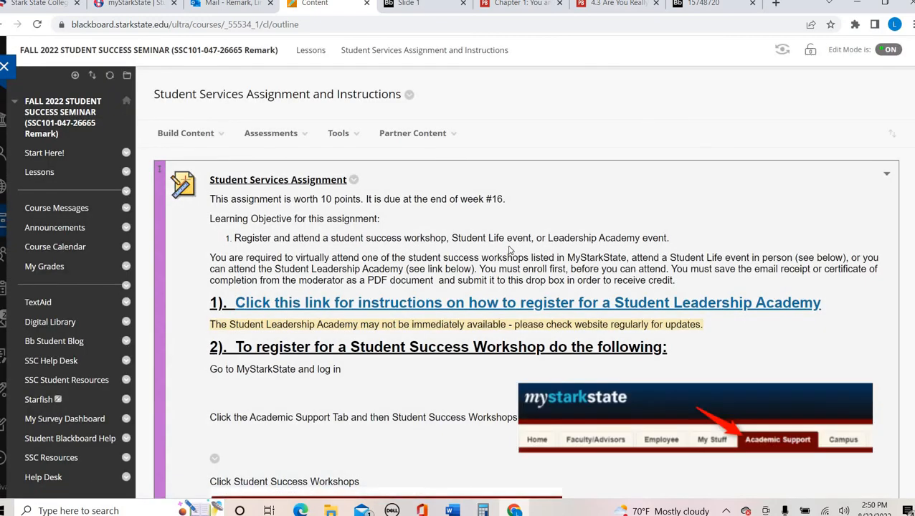
scroll("down", 3)
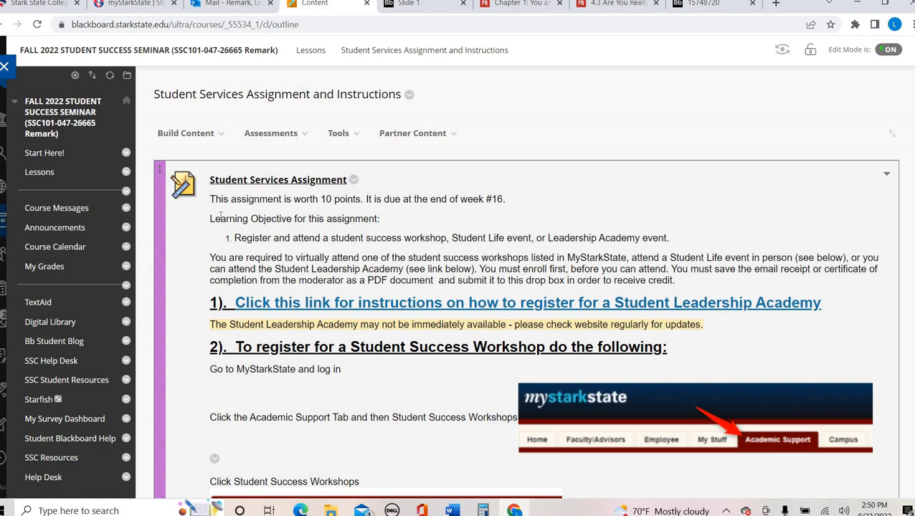
mouse_move(713, 284)
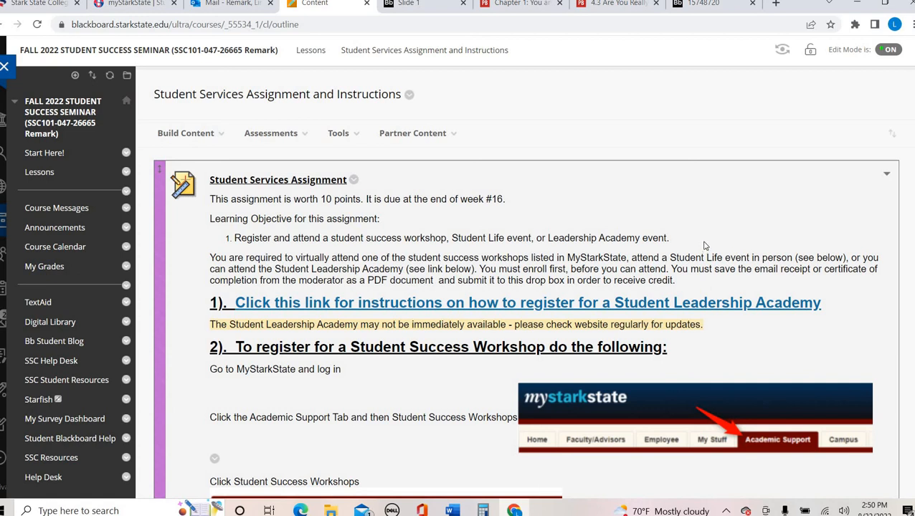
scroll("down", 3)
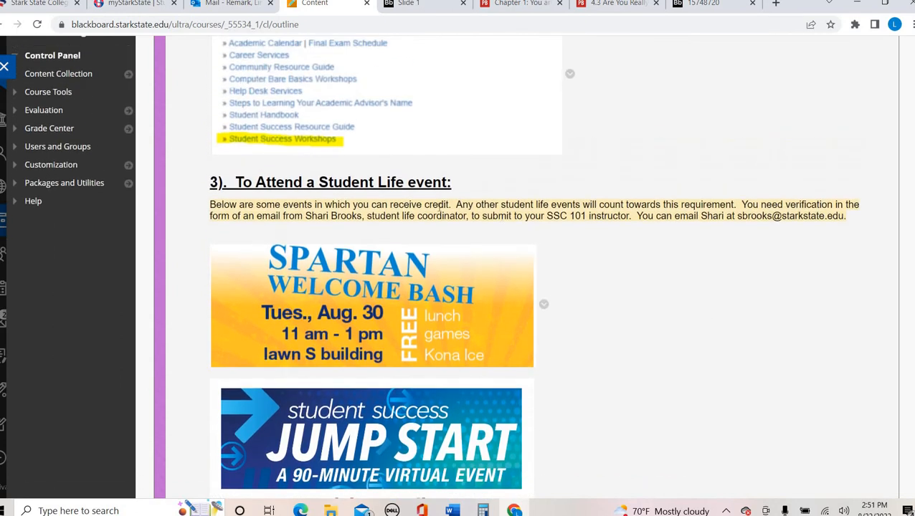
mouse_move(407, 240)
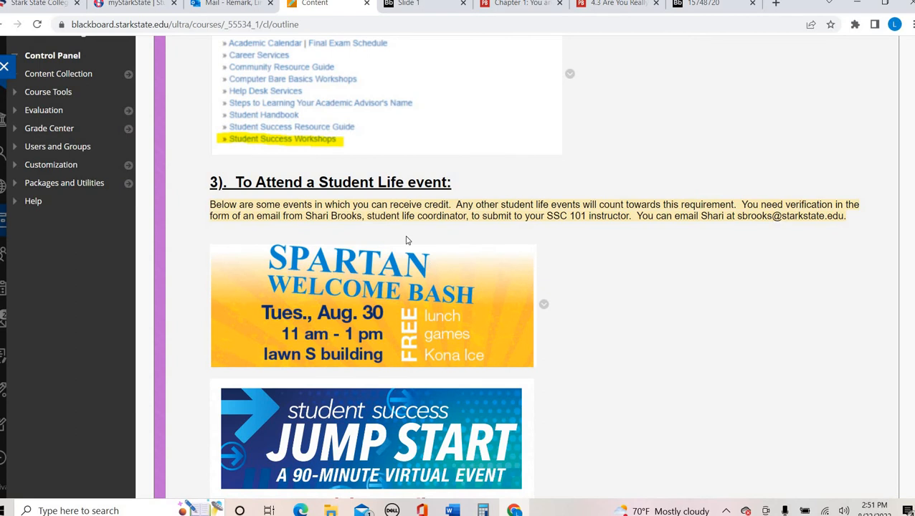
mouse_move(409, 256)
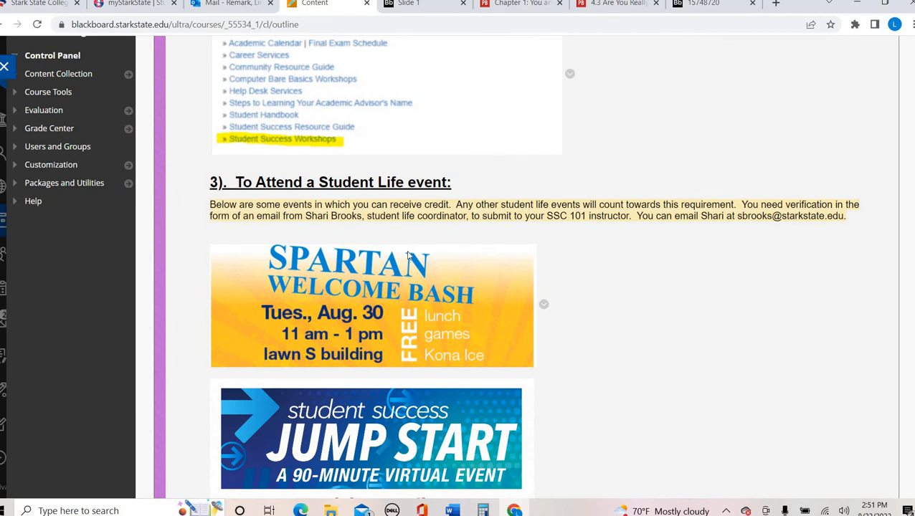
mouse_move(613, 358)
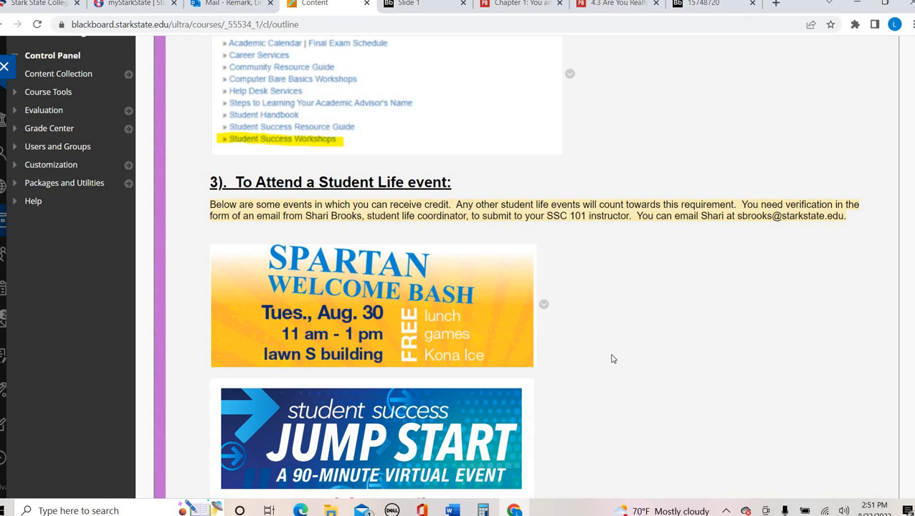
mouse_move(640, 403)
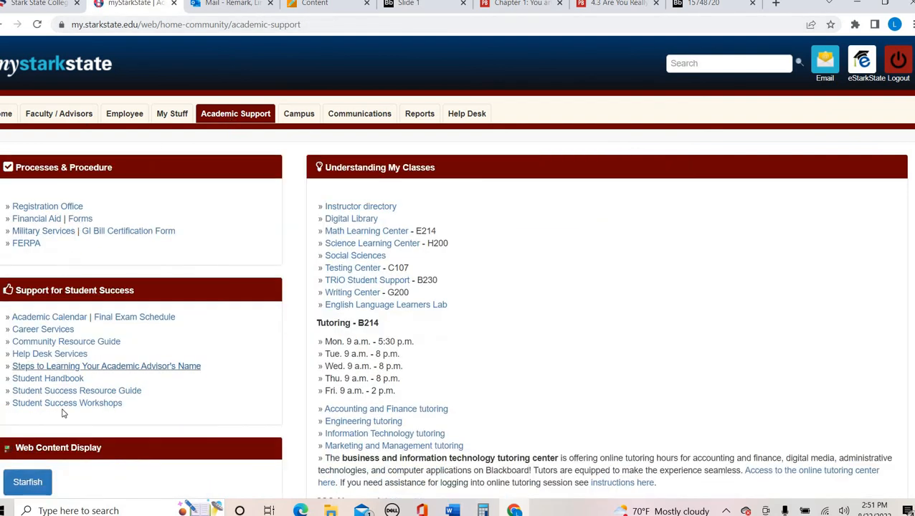
Open Student Success Workshops and scroll through the January, February and March schedules.
left_click(67, 402)
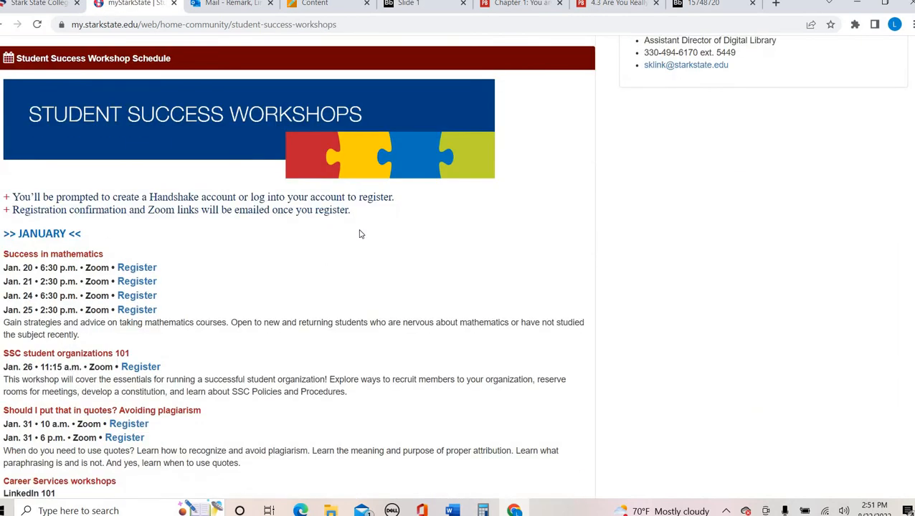
scroll("down", 3)
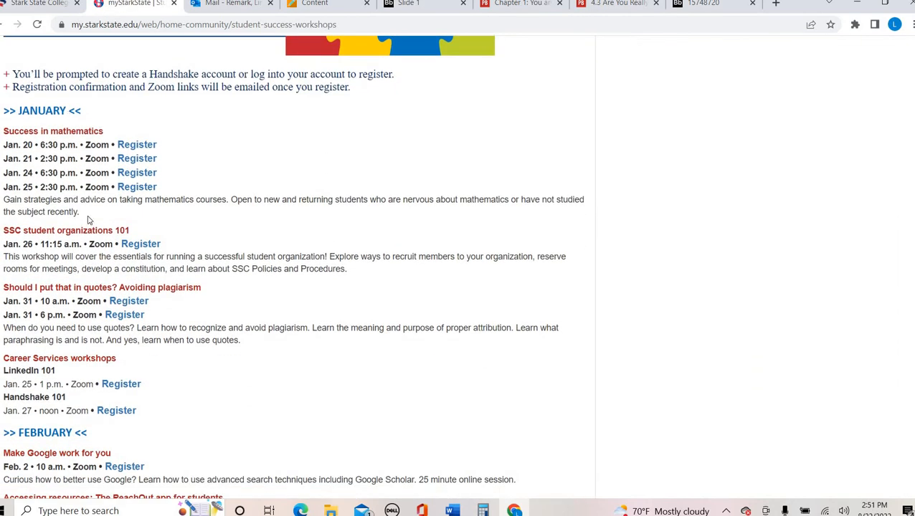
scroll("down", 3)
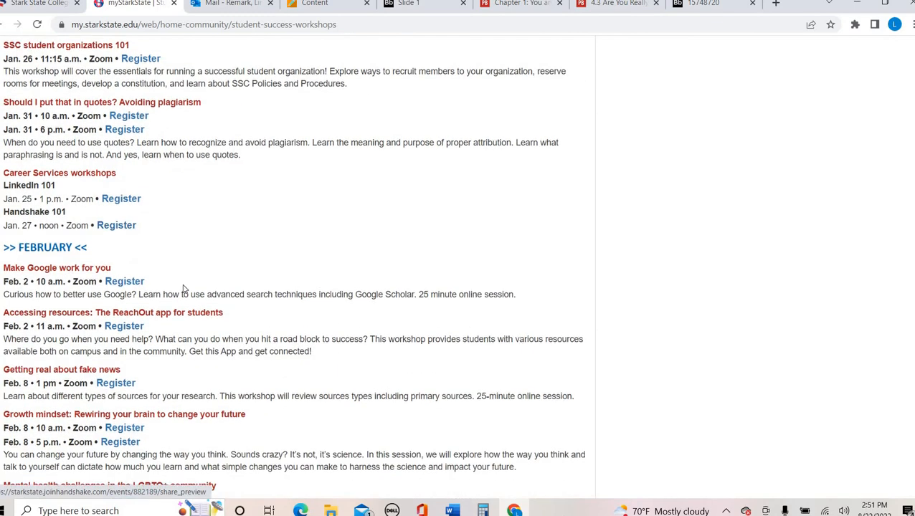
scroll("down", 3)
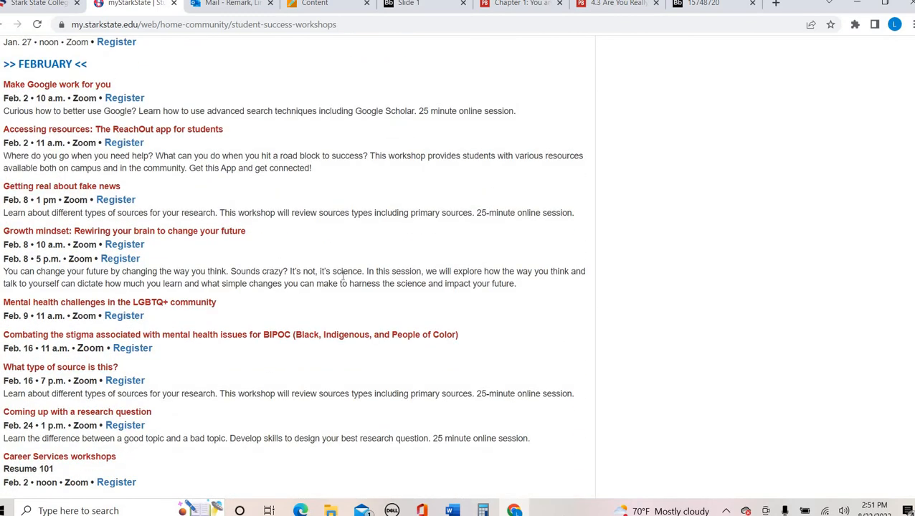
scroll("down", 3)
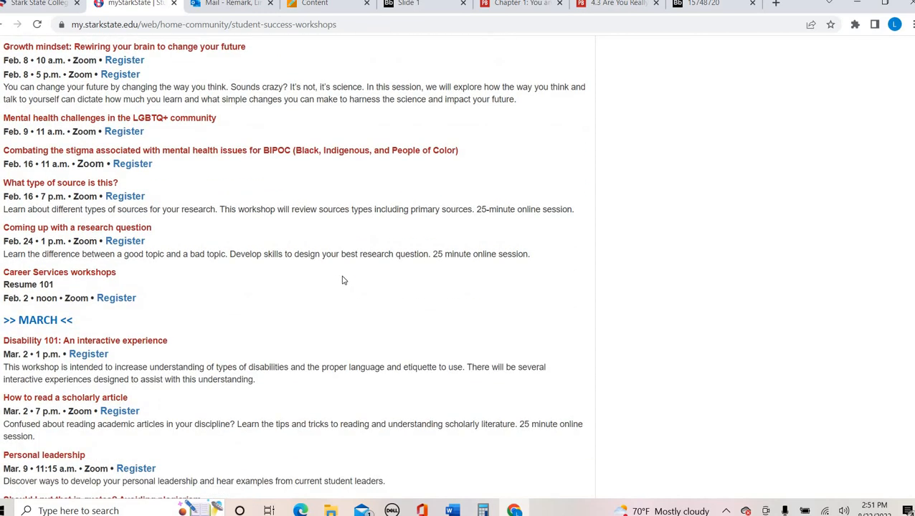
scroll("down", 3)
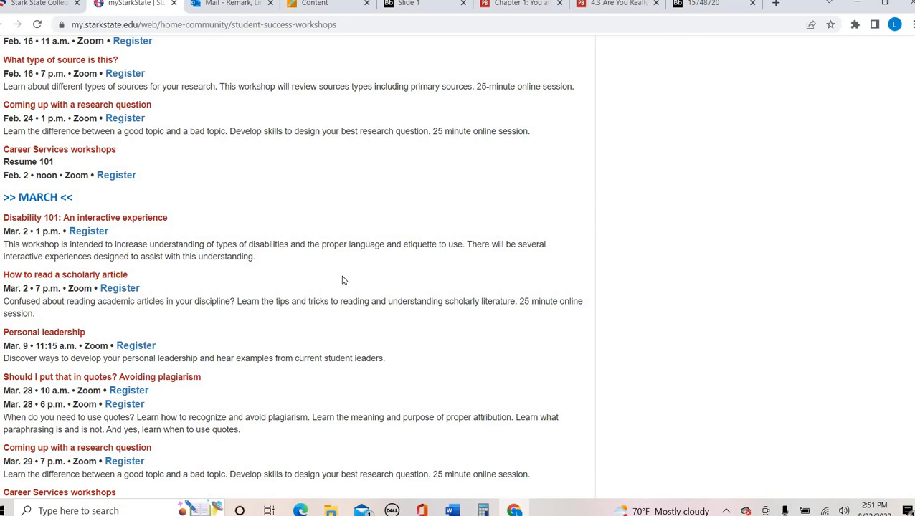
mouse_move(88, 231)
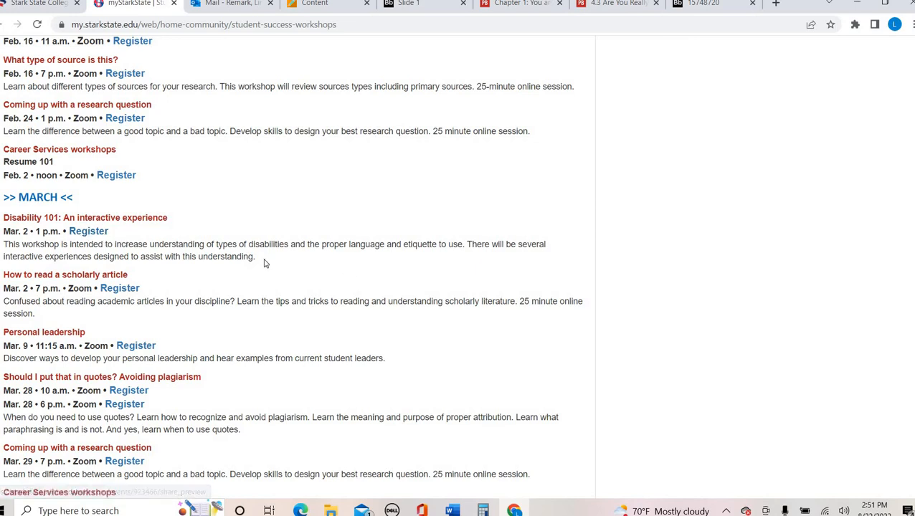
scroll("up", 3)
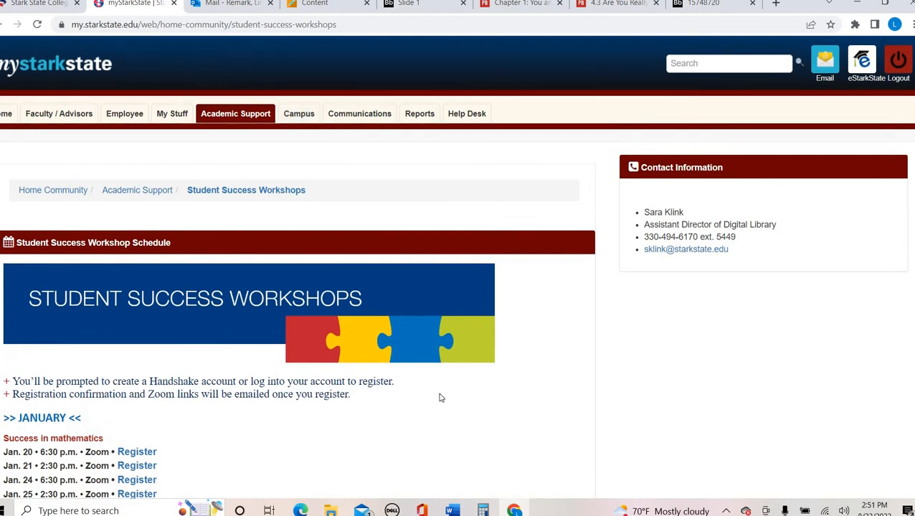
mouse_move(428, 292)
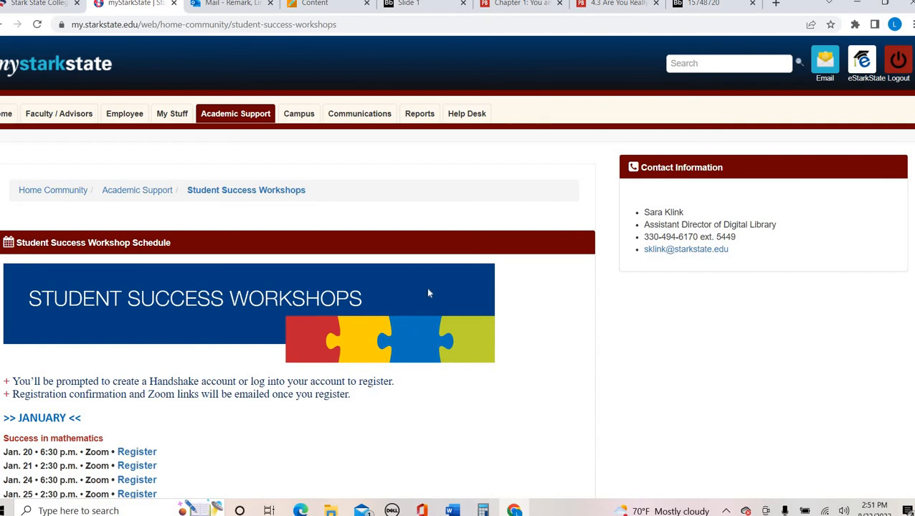
scroll("down", 3)
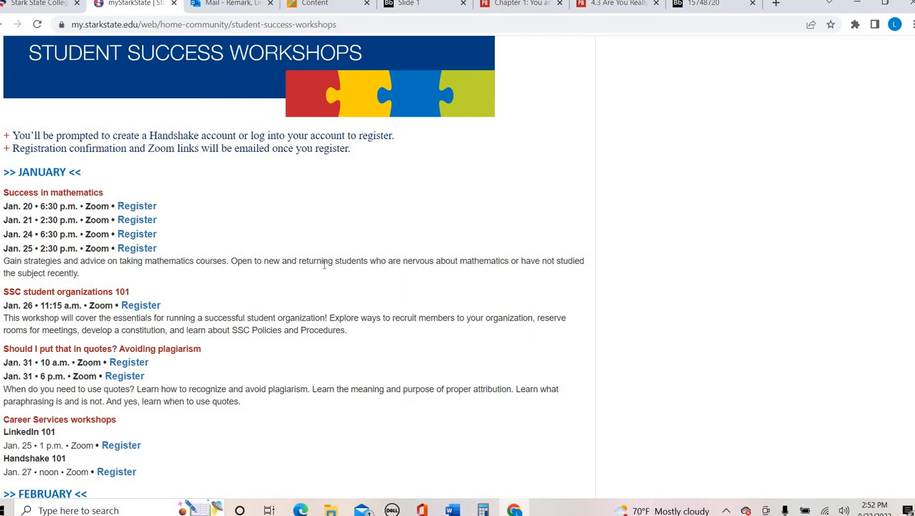
mouse_move(312, 218)
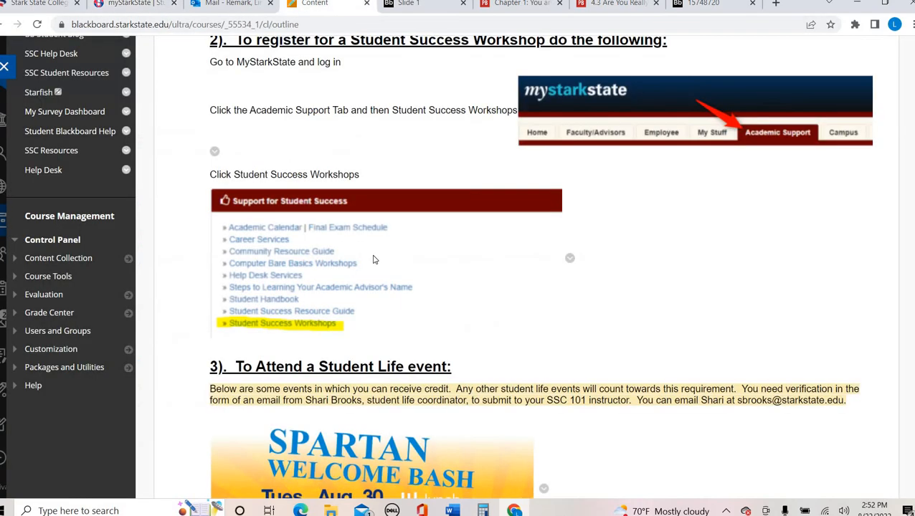
Scroll through the Lessons list, then go to Course Messages with empty Inbox and Sent.
scroll("up", 3)
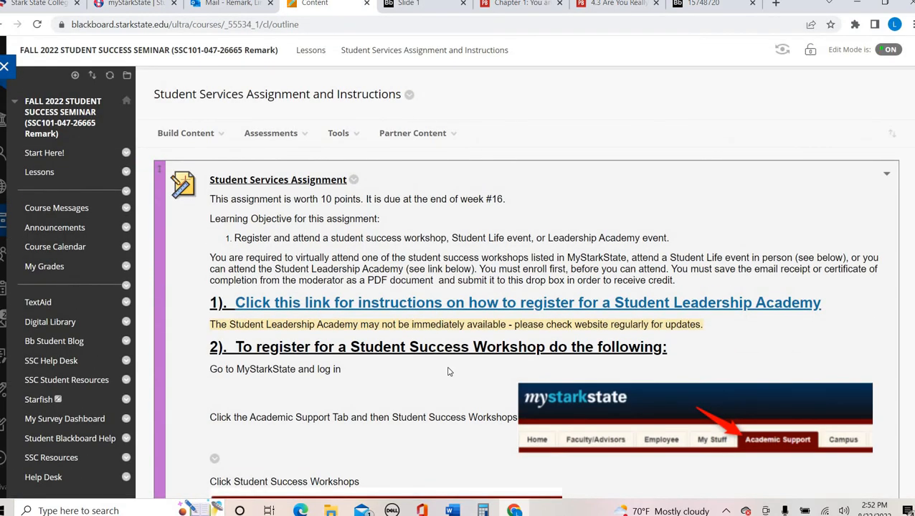
mouse_move(449, 371)
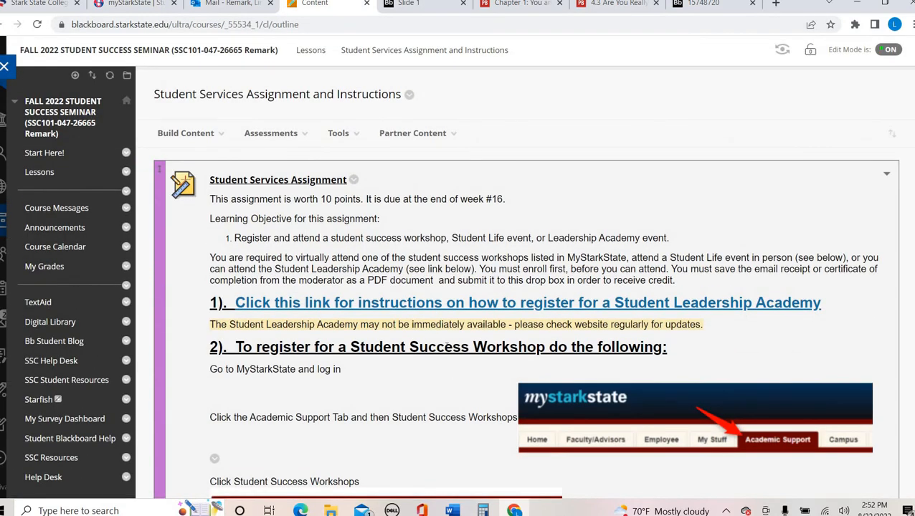
mouse_move(387, 250)
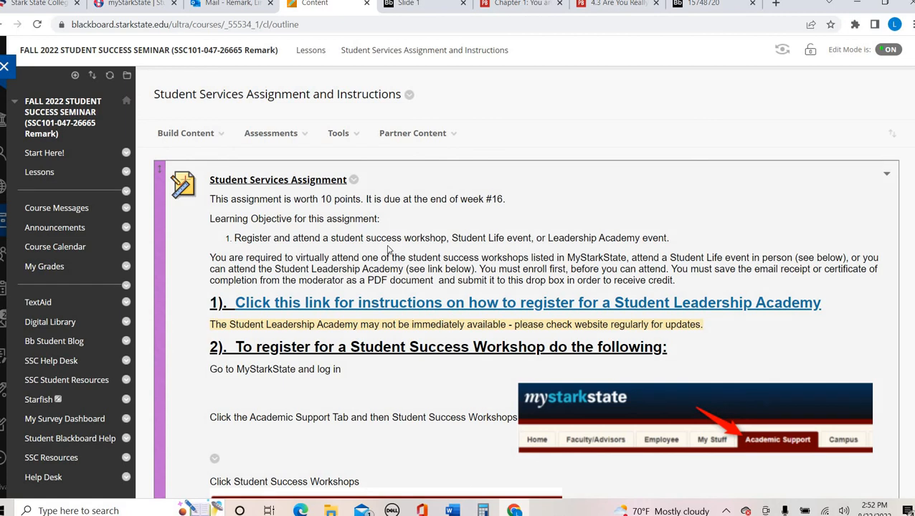
mouse_move(375, 255)
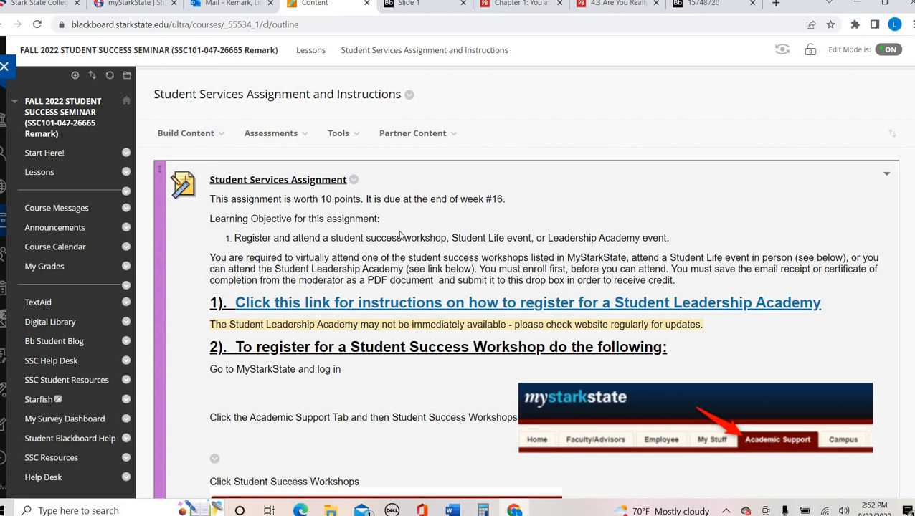
mouse_move(308, 77)
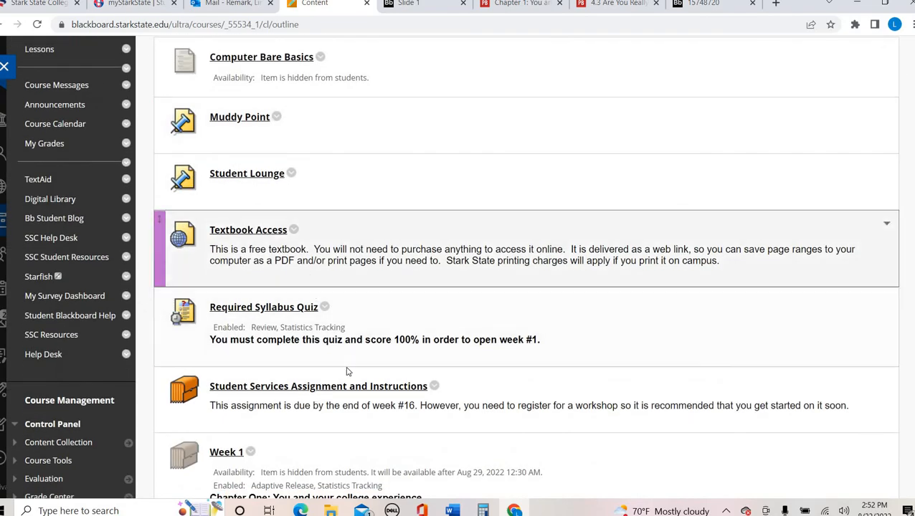
scroll("down", 3)
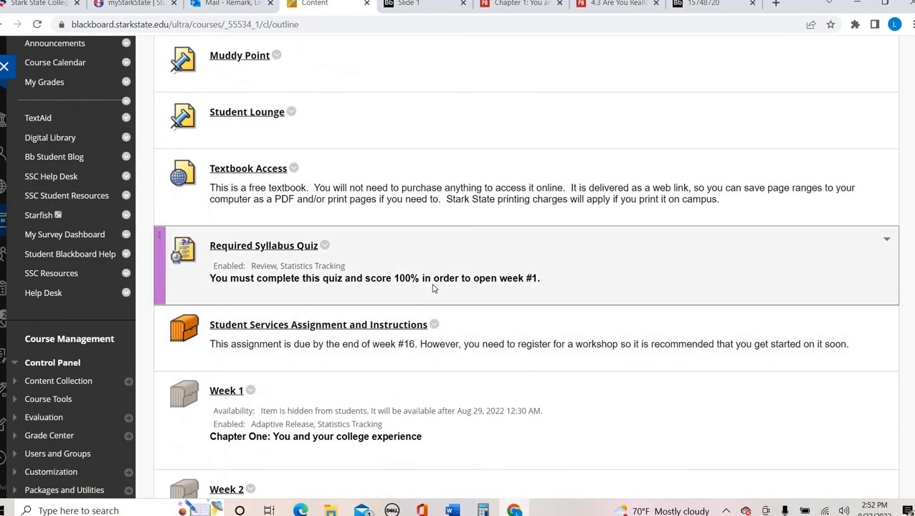
scroll("down", 3)
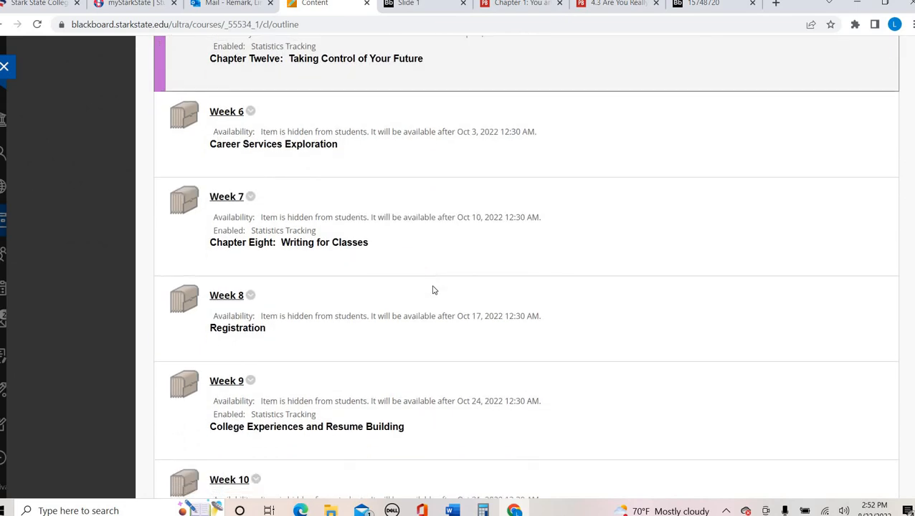
scroll("down", 3)
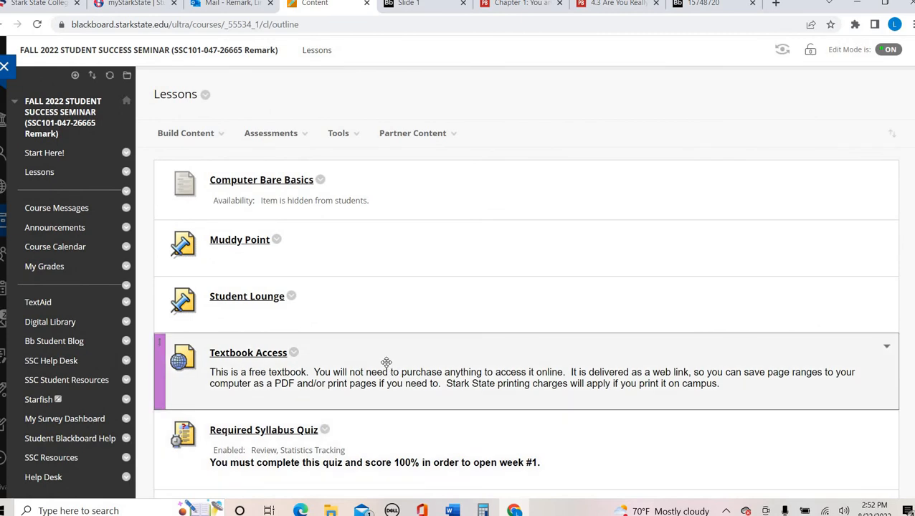
mouse_move(143, 190)
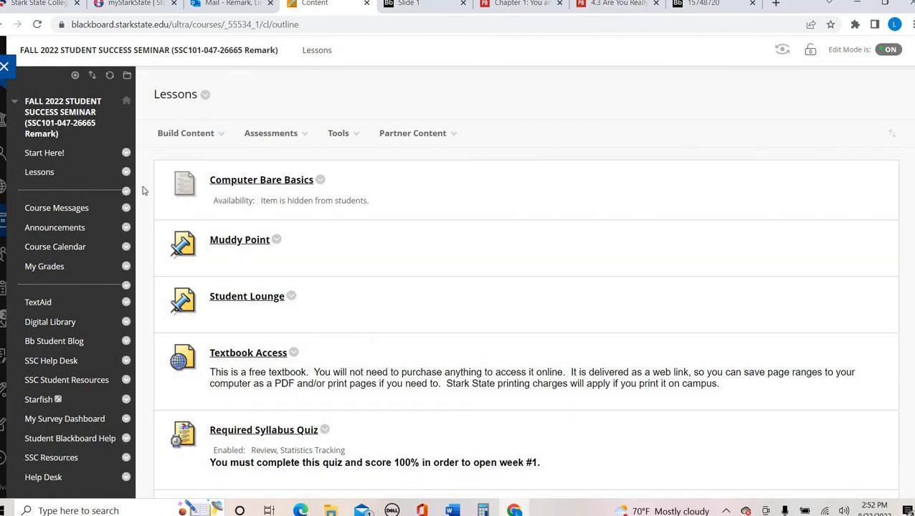
left_click(57, 208)
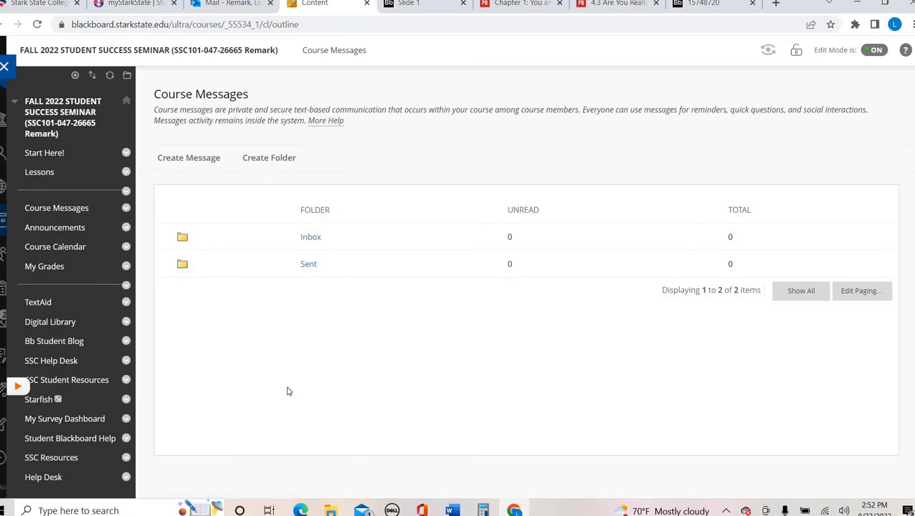
left_click(189, 157)
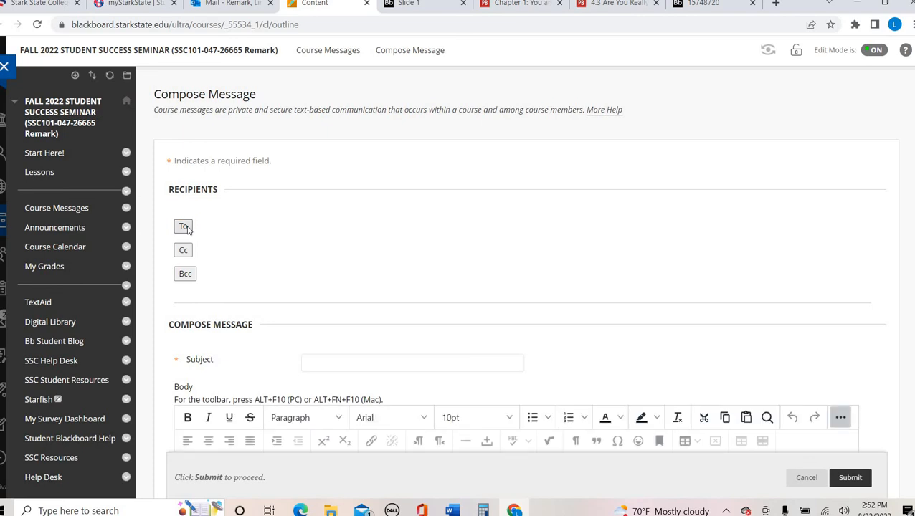
left_click(183, 226)
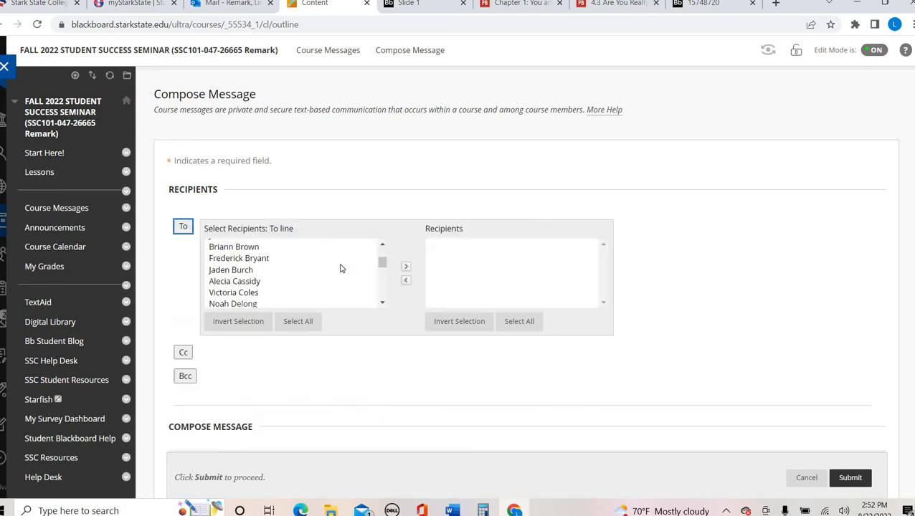
scroll("down", 3)
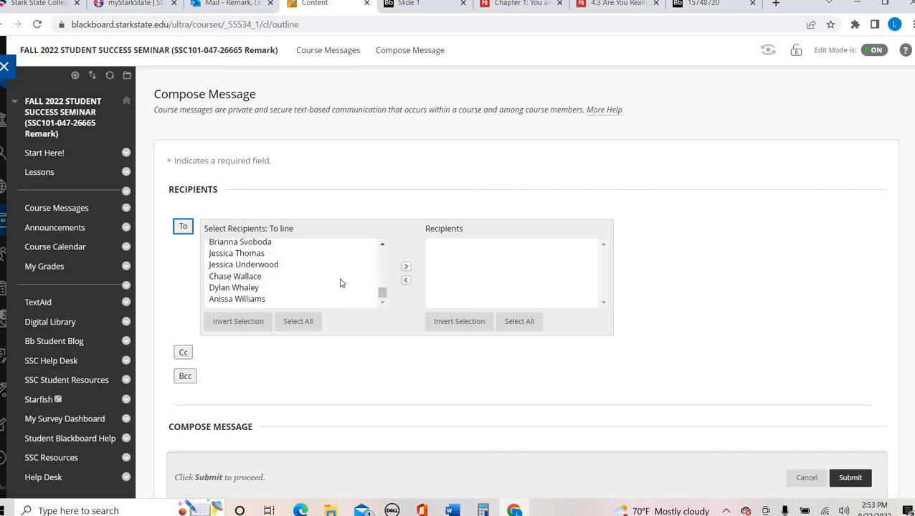
scroll("down", 3)
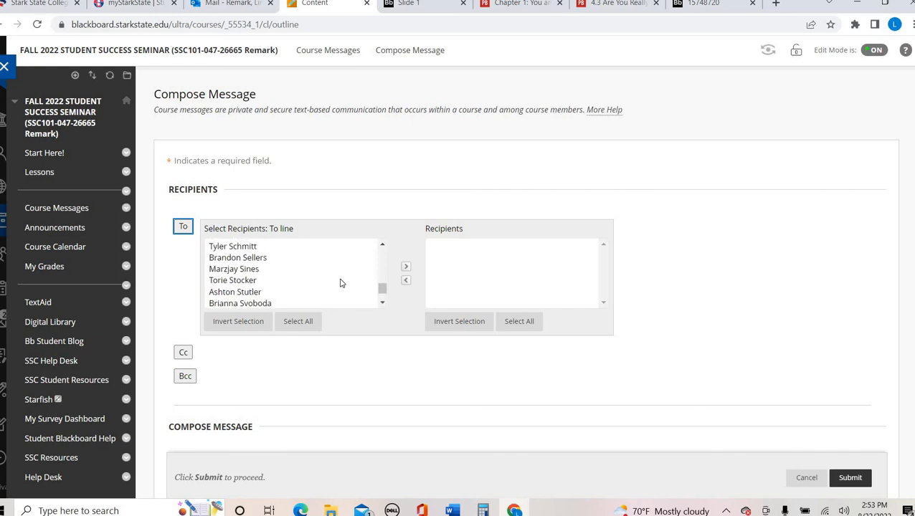
mouse_move(341, 278)
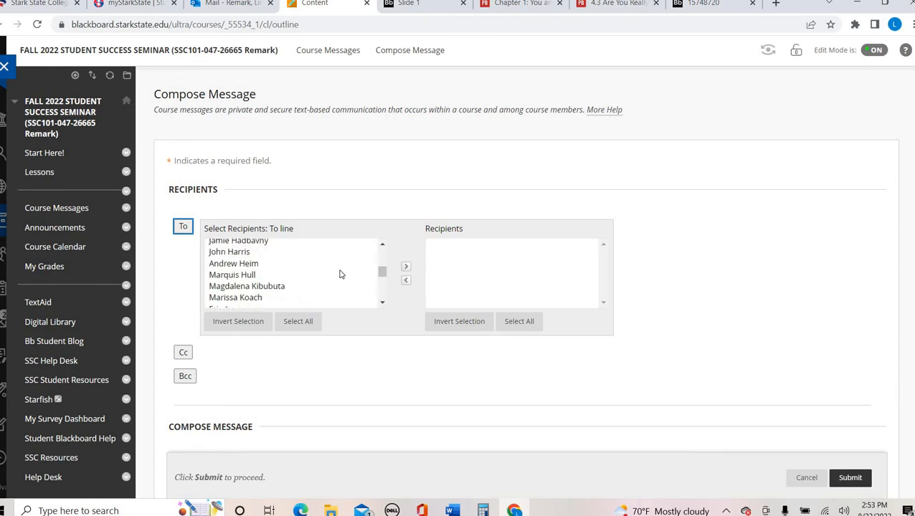
scroll("down", 3)
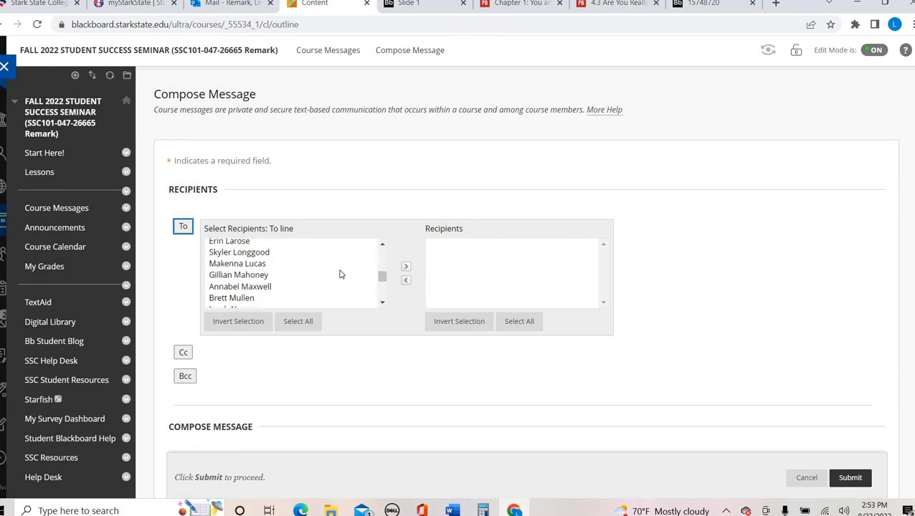
left_click(255, 285)
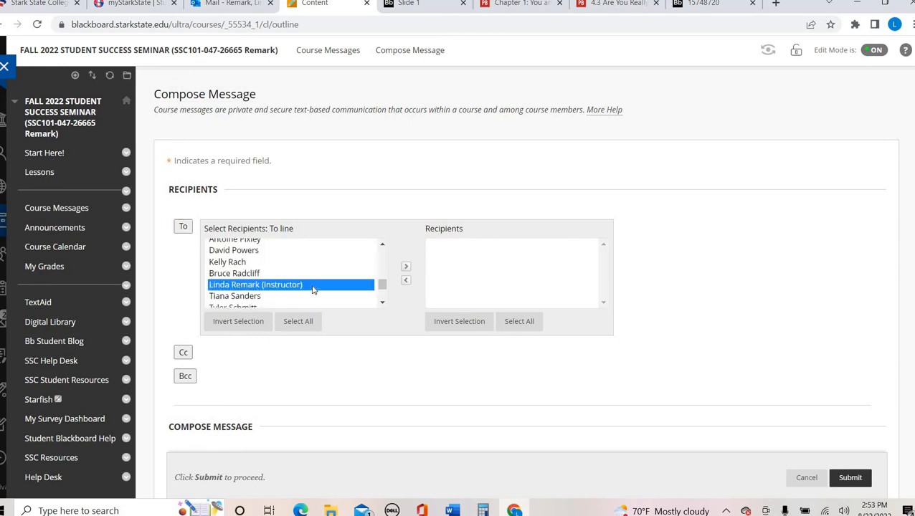
Enter the subject 'Subject' and the body text 'type'.
left_click(405, 266)
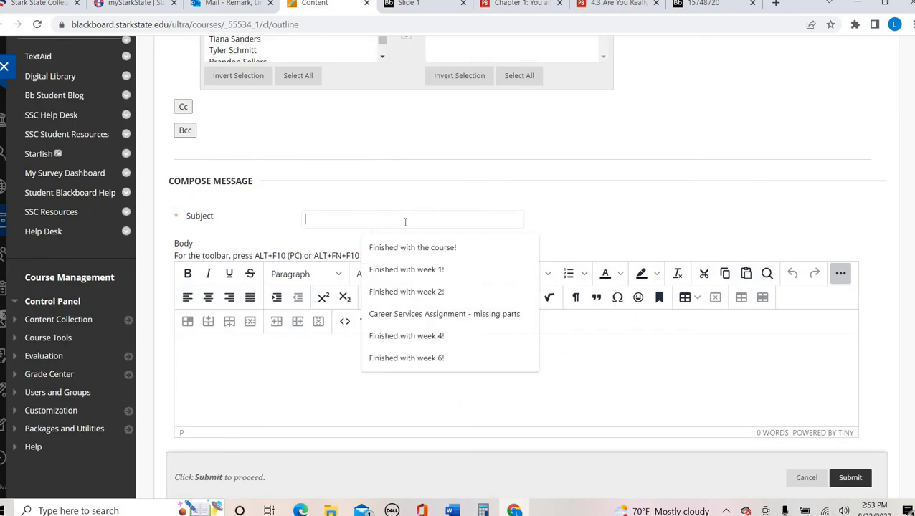
type("Subjec")
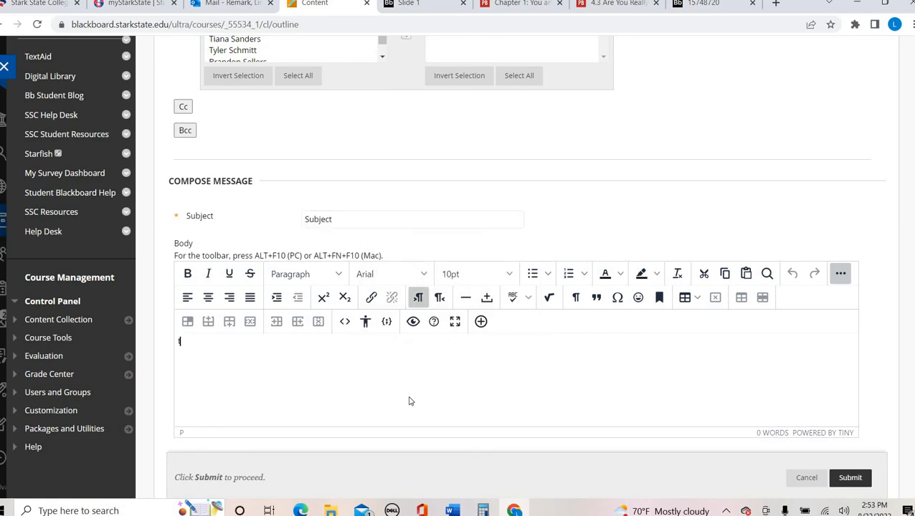
type("type")
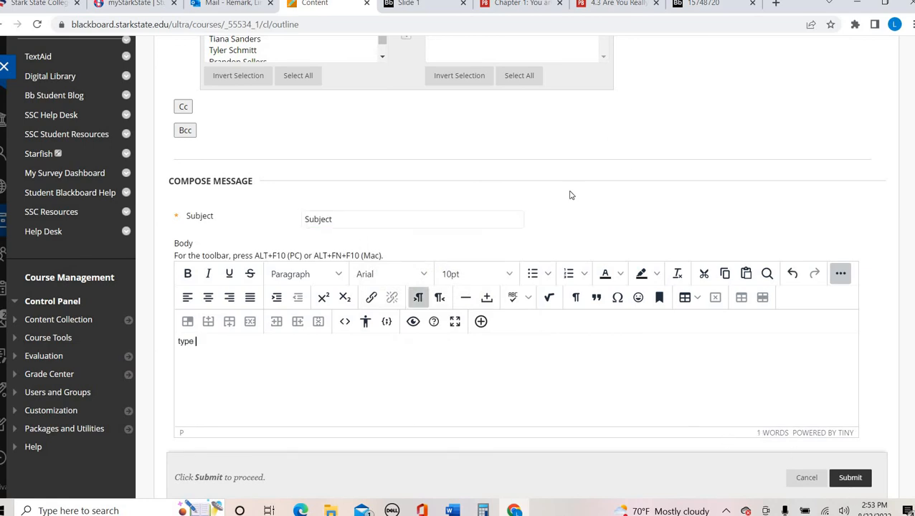
mouse_move(558, 256)
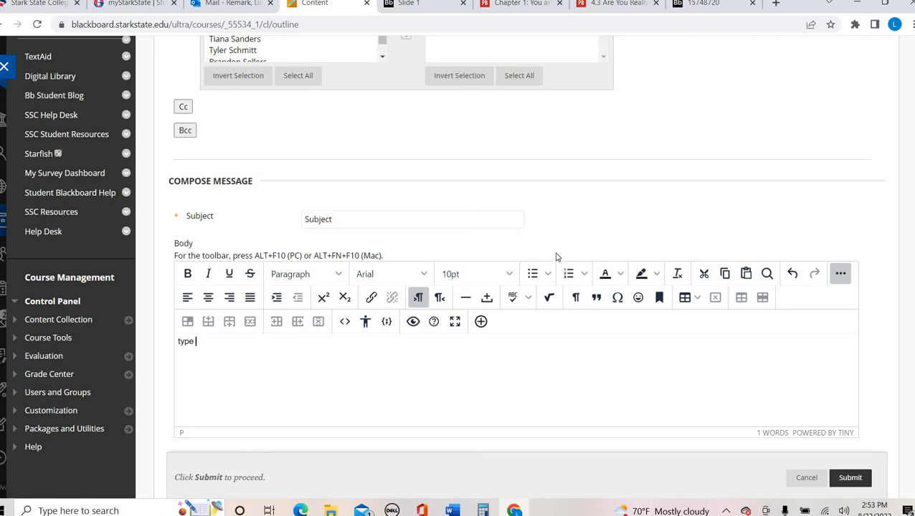
mouse_move(562, 292)
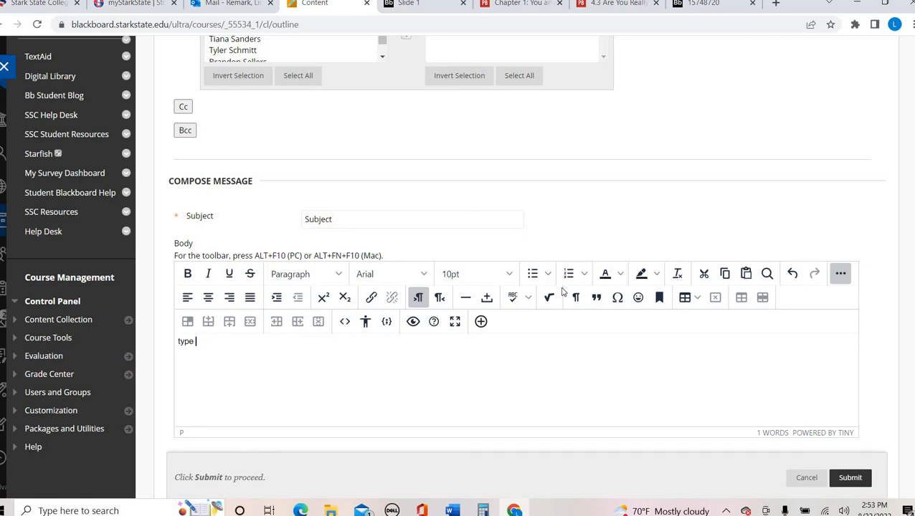
scroll("down", 3)
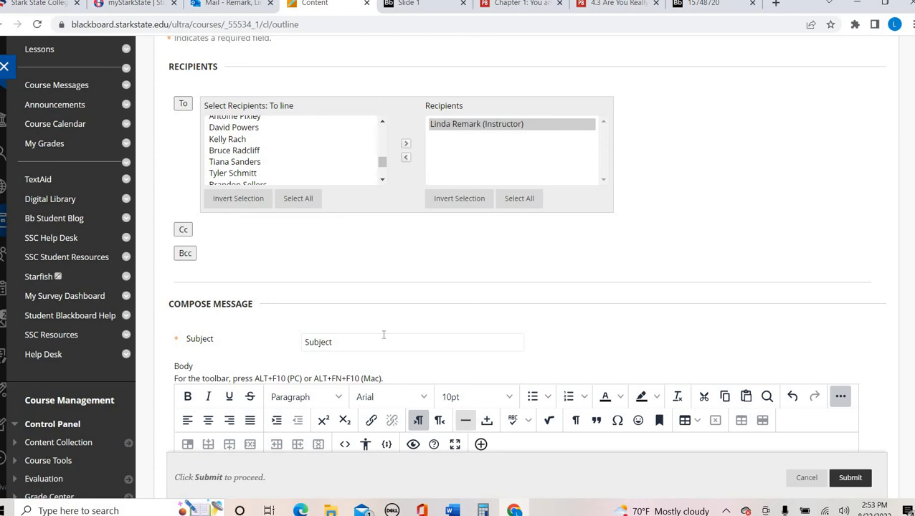
mouse_move(413, 308)
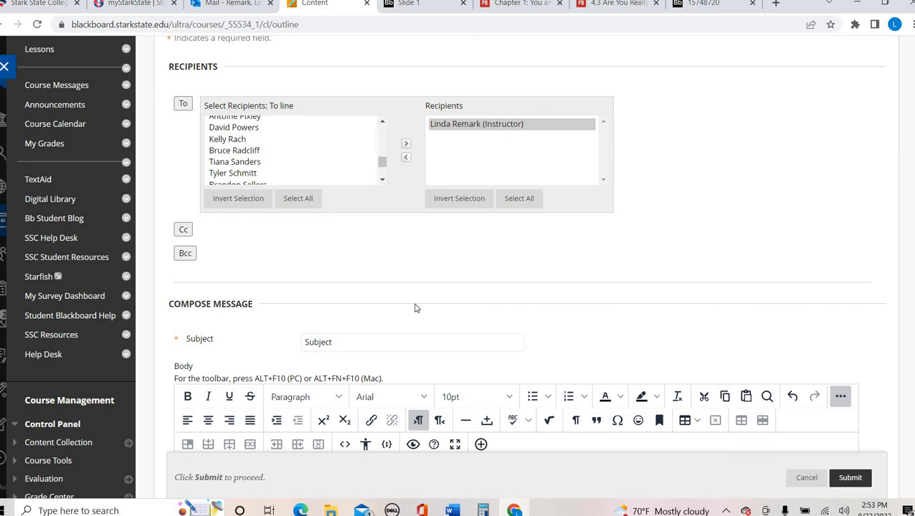
mouse_move(42, 101)
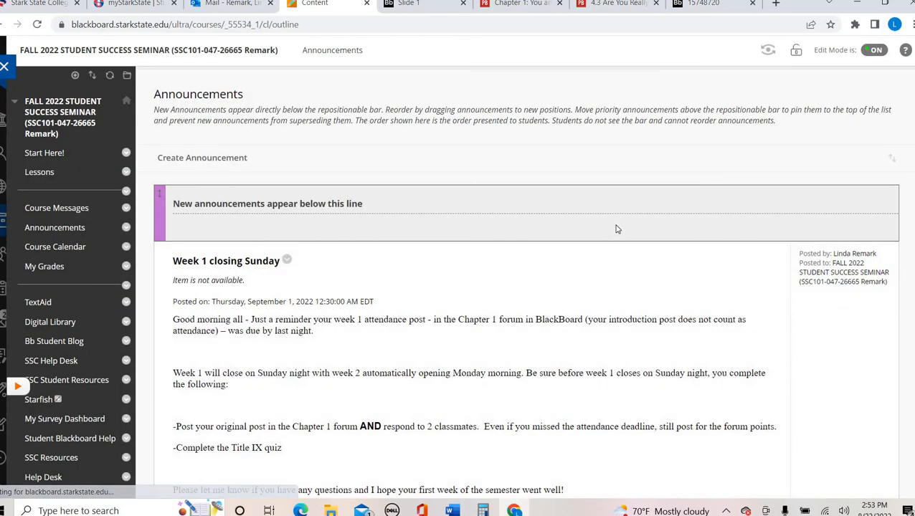
Scroll through the Week 1 and 'Welcome to week 1!' announcements.
scroll("down", 3)
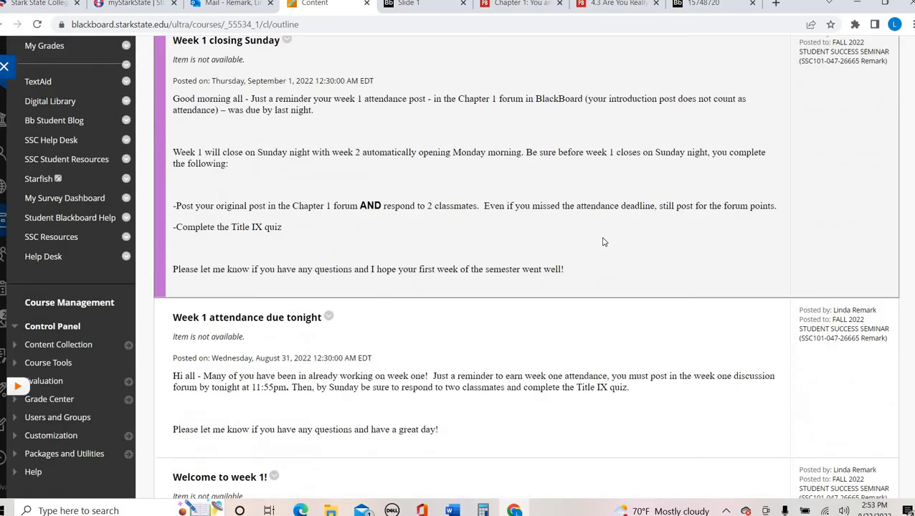
scroll("down", 3)
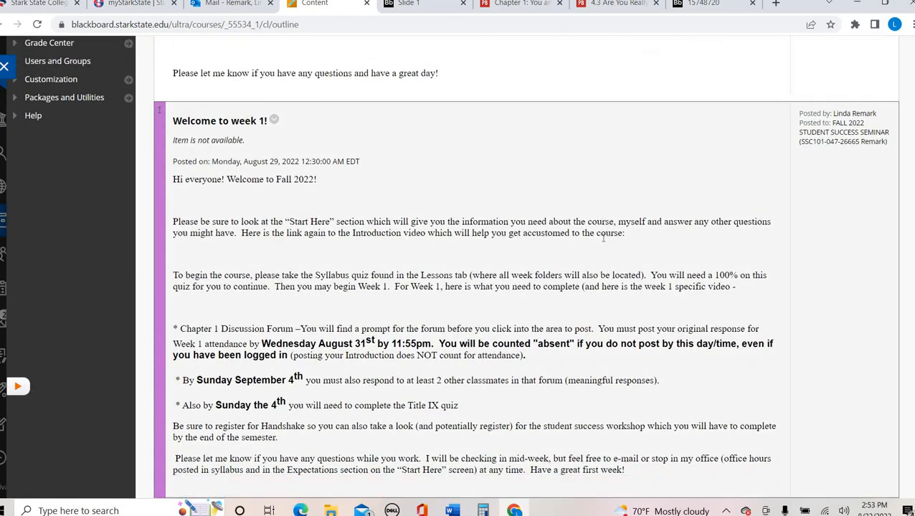
scroll("down", 3)
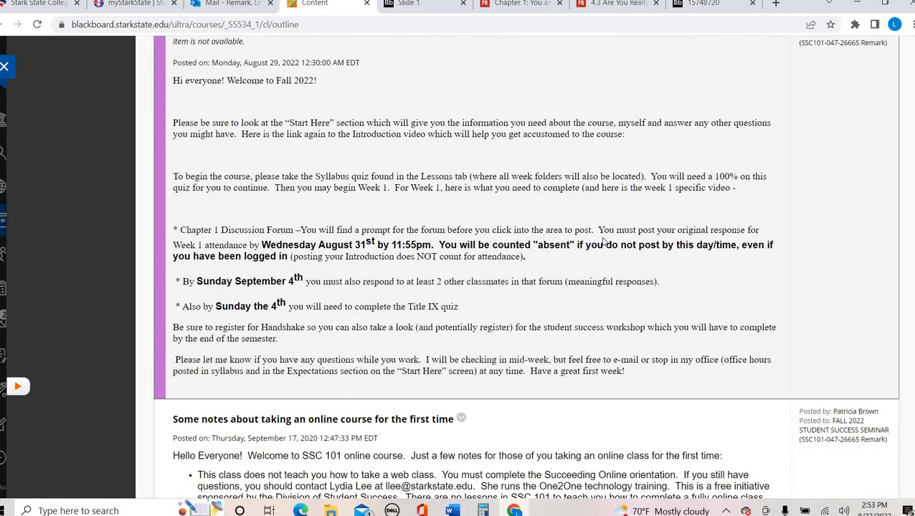
mouse_move(577, 190)
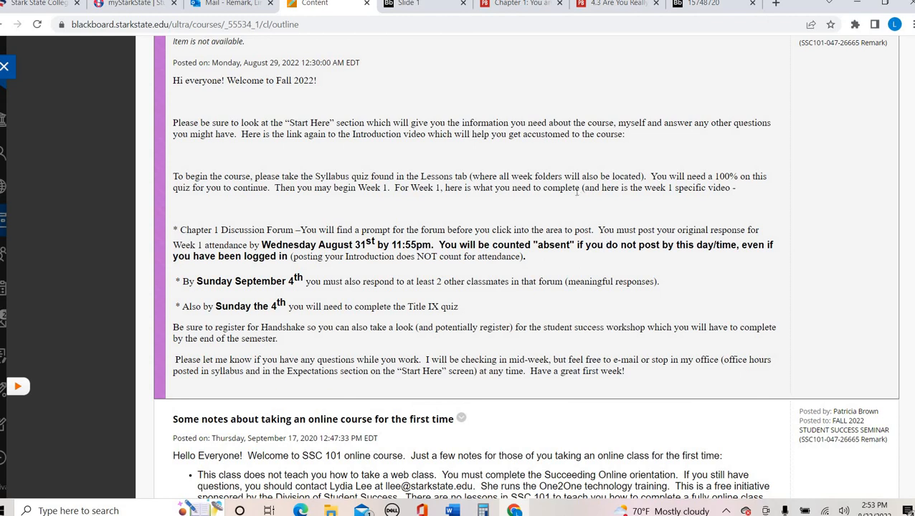
mouse_move(329, 105)
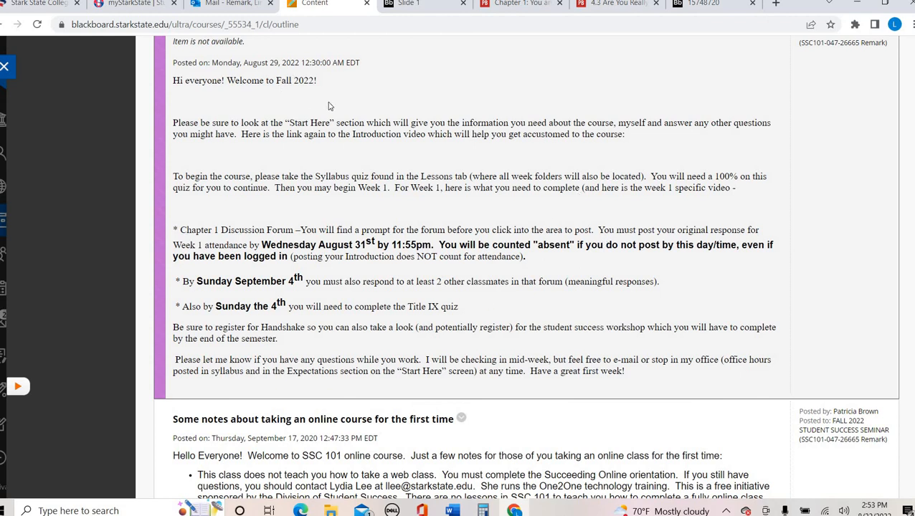
mouse_move(358, 175)
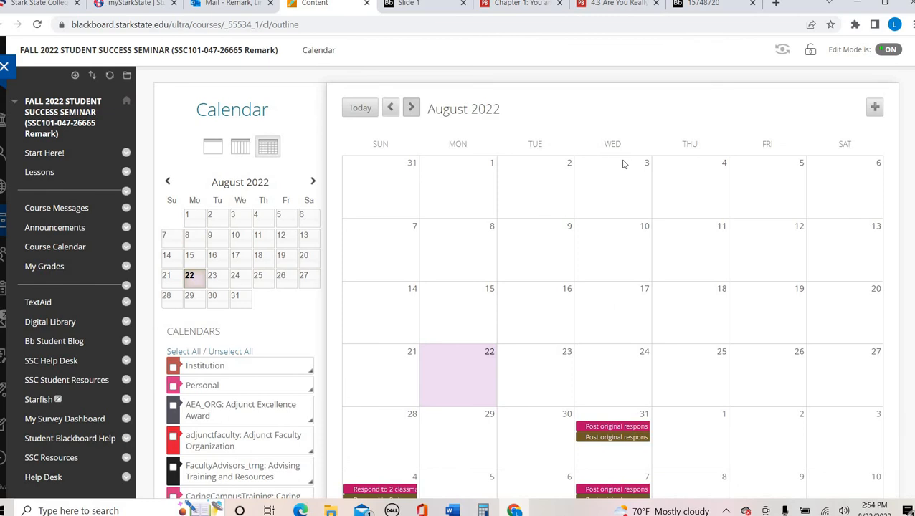
Advance the calendar to September 2022 and scroll through its post, respond and quiz due dates.
left_click(410, 107)
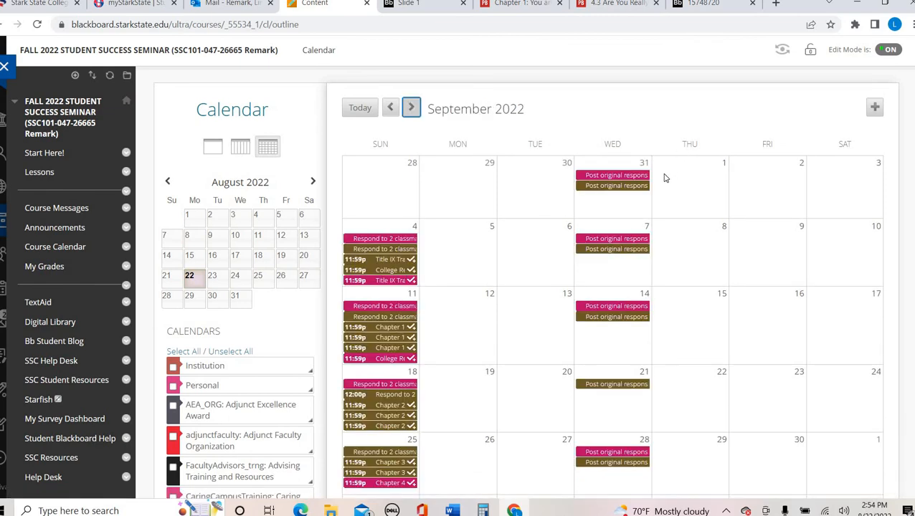
scroll("down", 3)
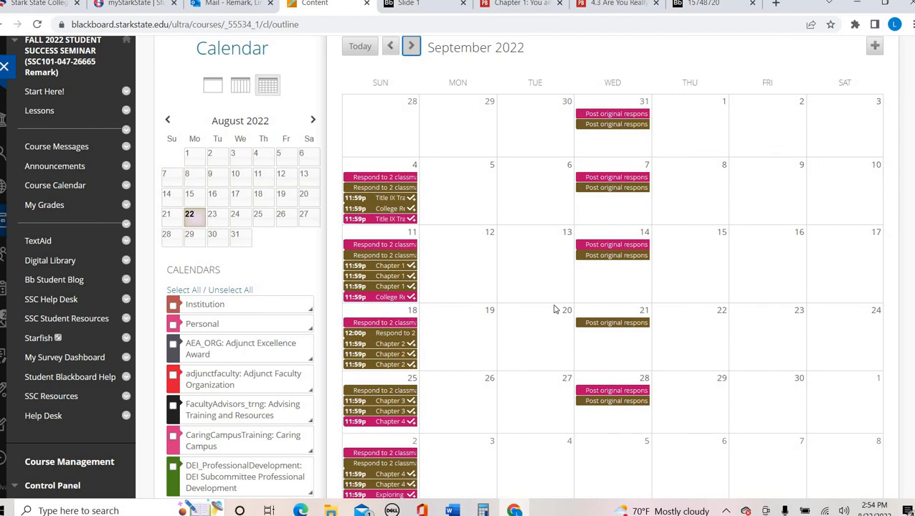
mouse_move(631, 370)
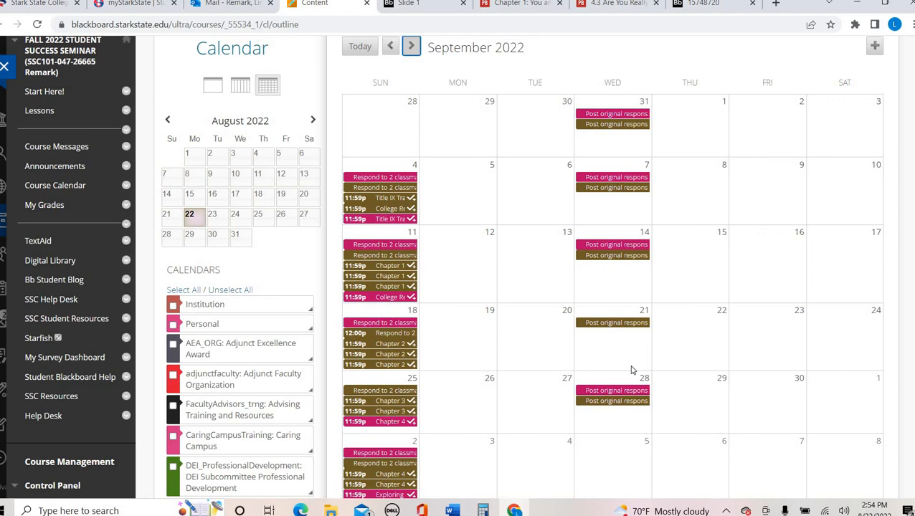
mouse_move(578, 298)
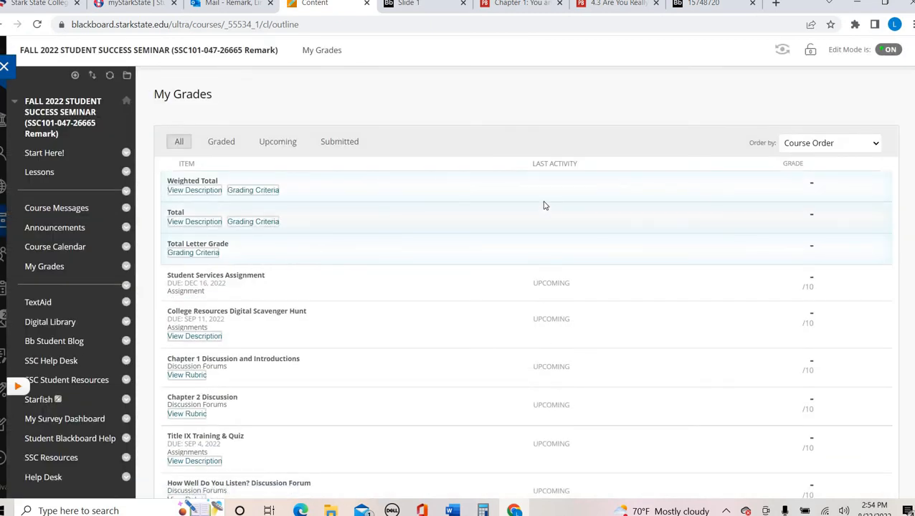
Scroll the My Grades list, then switch to the SSC 101 syllabus PDF.
scroll("down", 3)
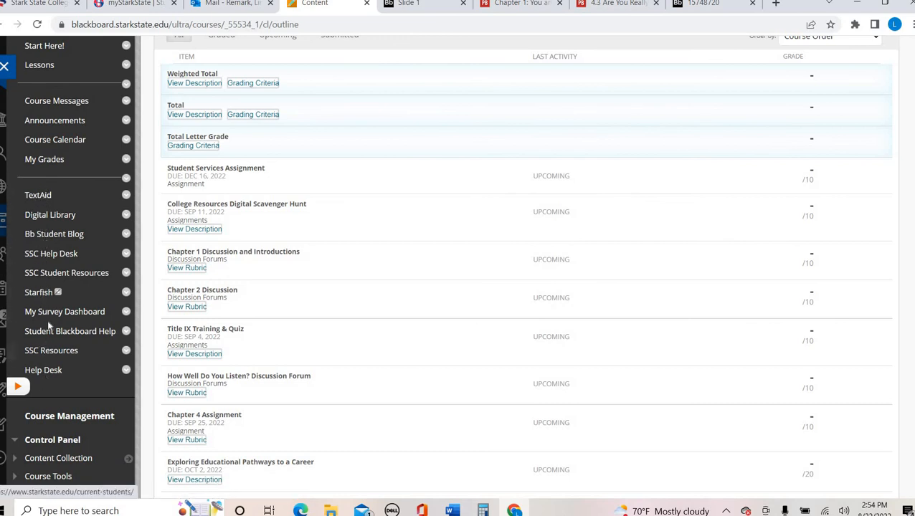
mouse_move(50, 214)
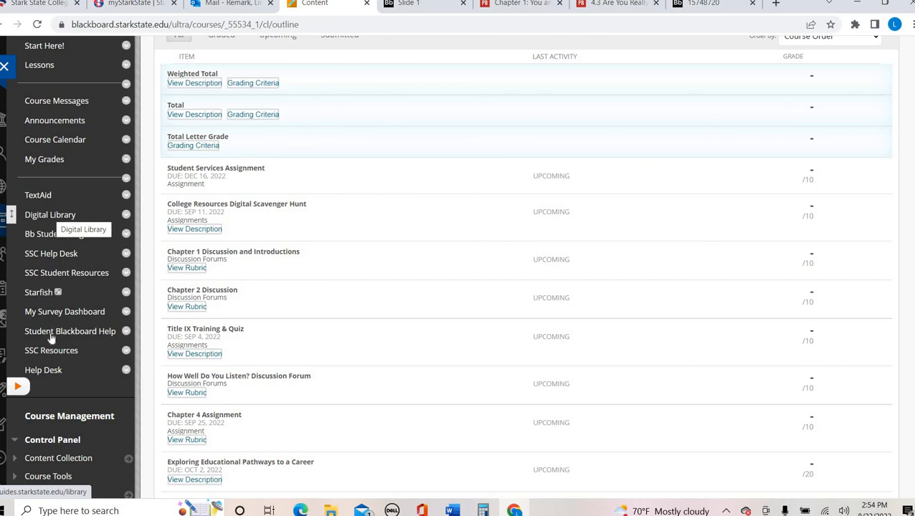
mouse_move(341, 352)
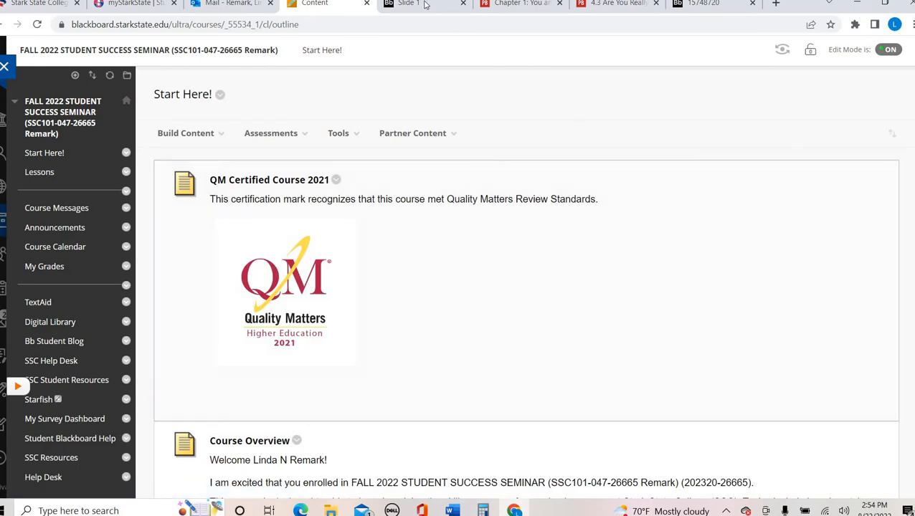
left_click(702, 4)
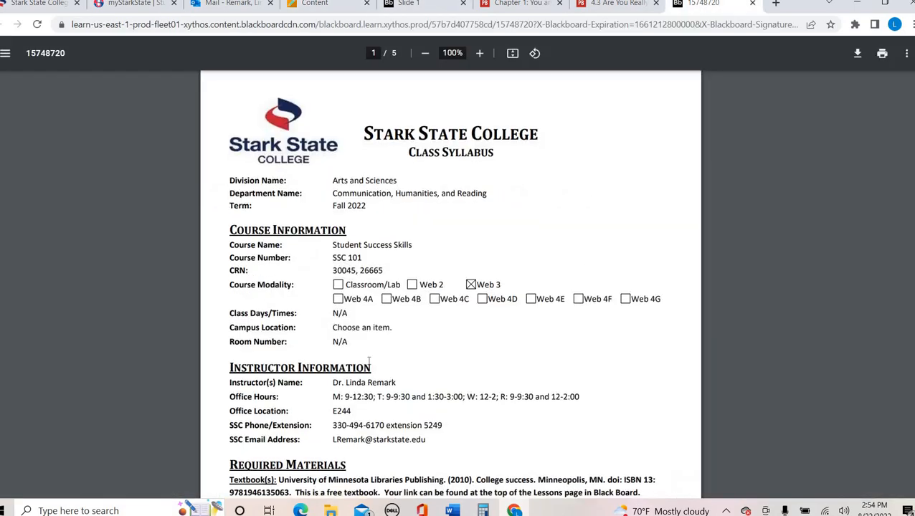
scroll("down", 3)
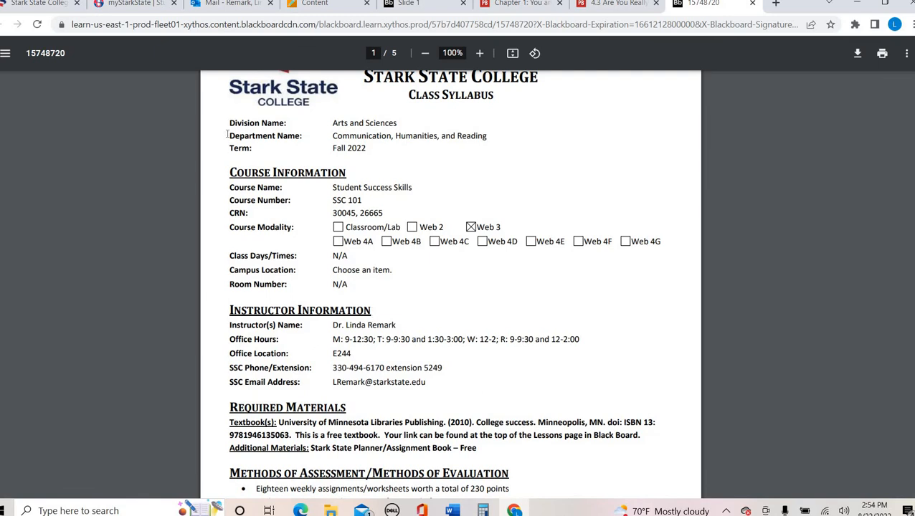